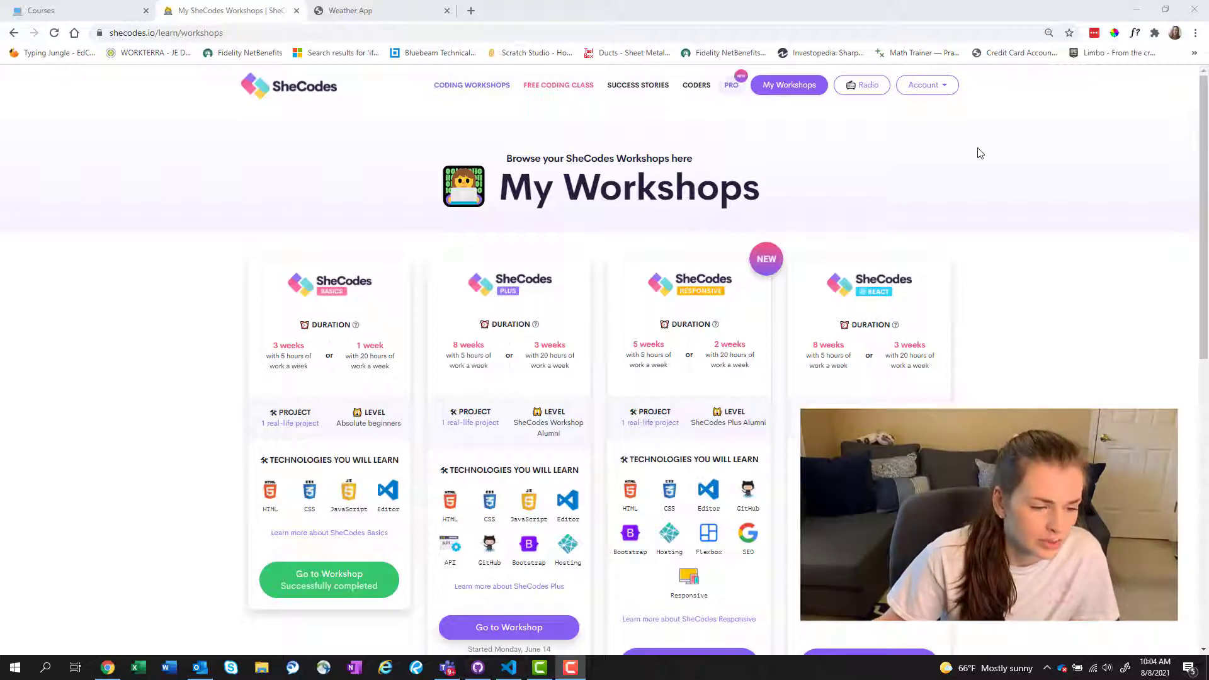
mouse_move(684, 274)
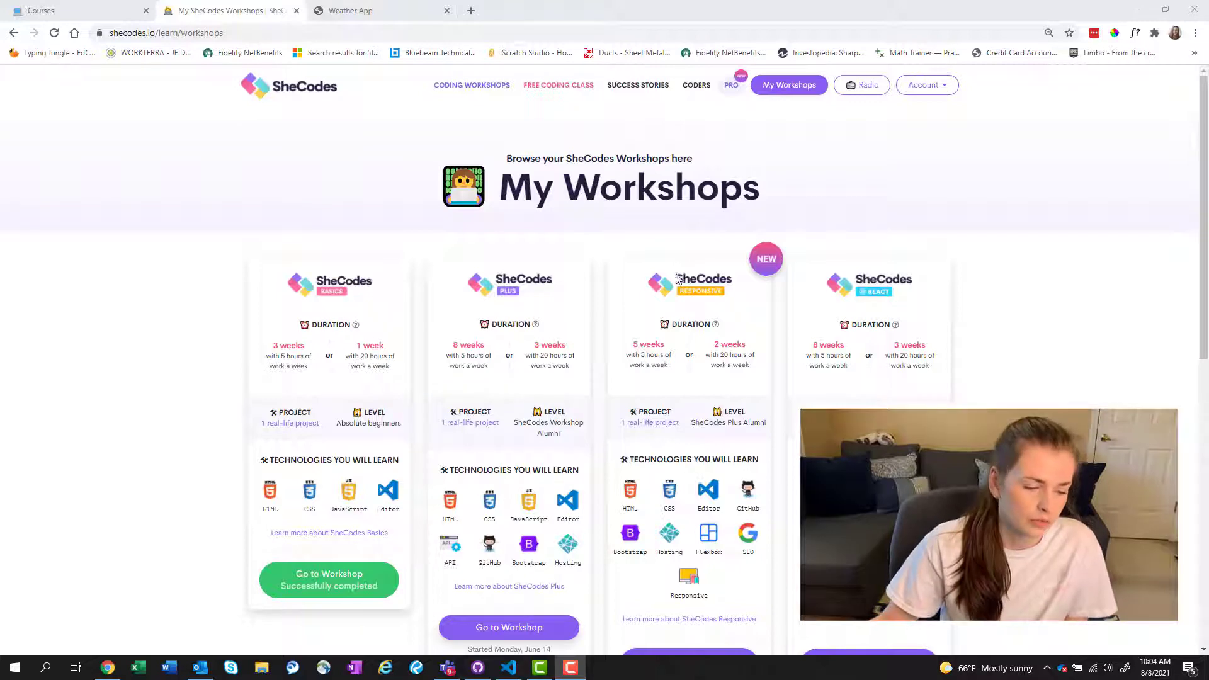
Browse the workshop cards and choose Go to Workshop on the SheCodes Plus card.
scroll("down", 3)
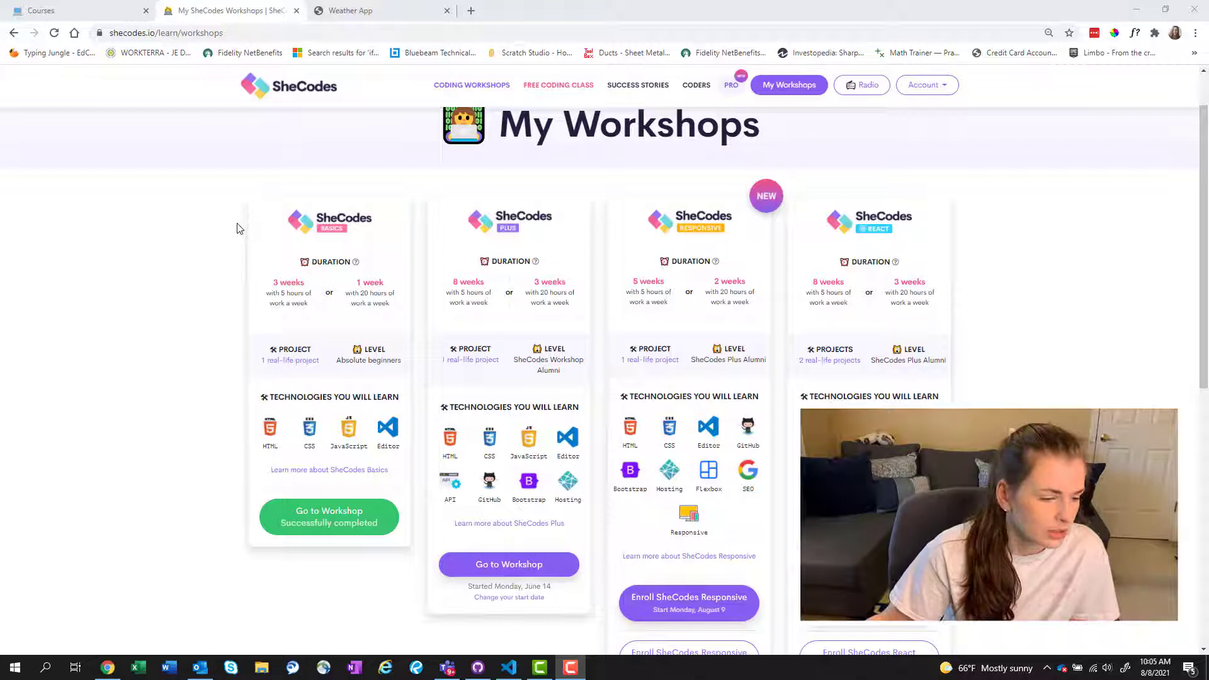
mouse_move(291, 316)
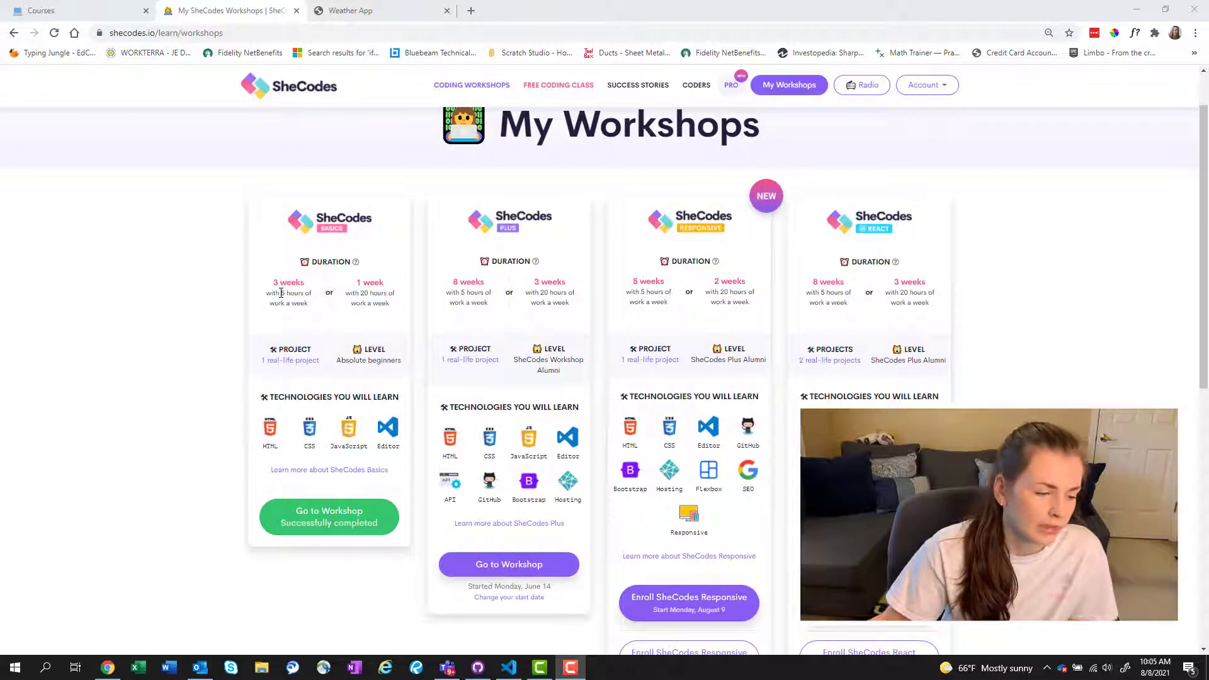
mouse_move(509, 207)
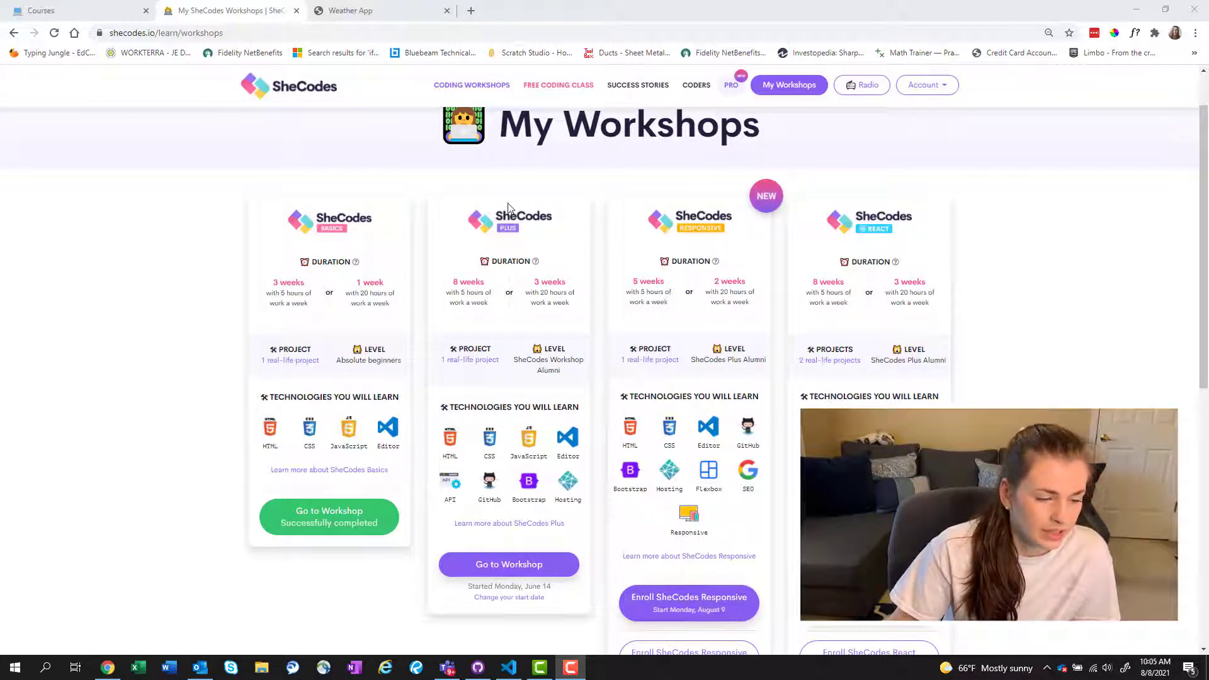
mouse_move(530, 217)
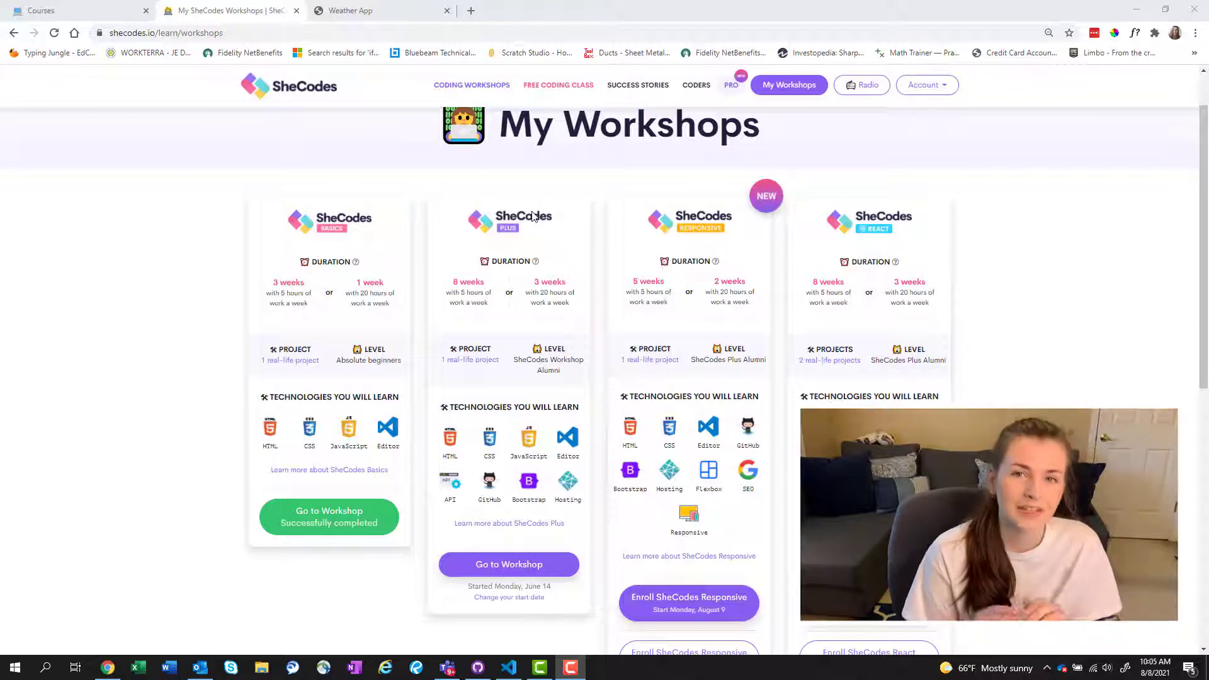
mouse_move(509, 196)
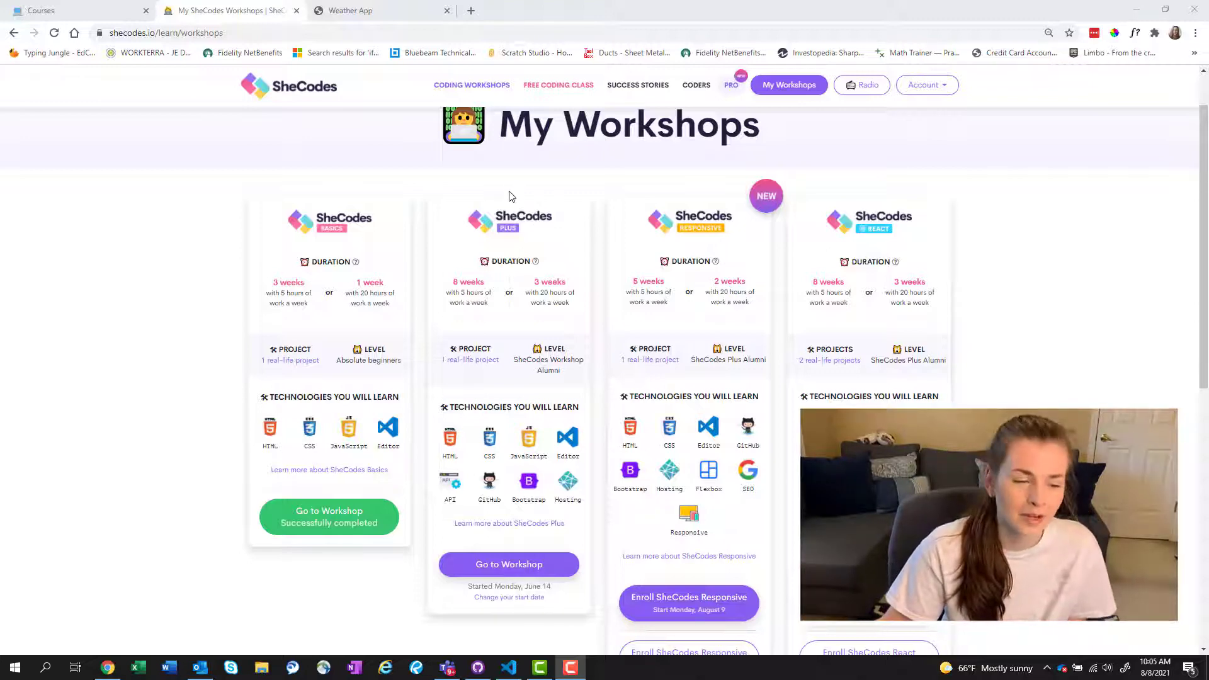
scroll("up", 3)
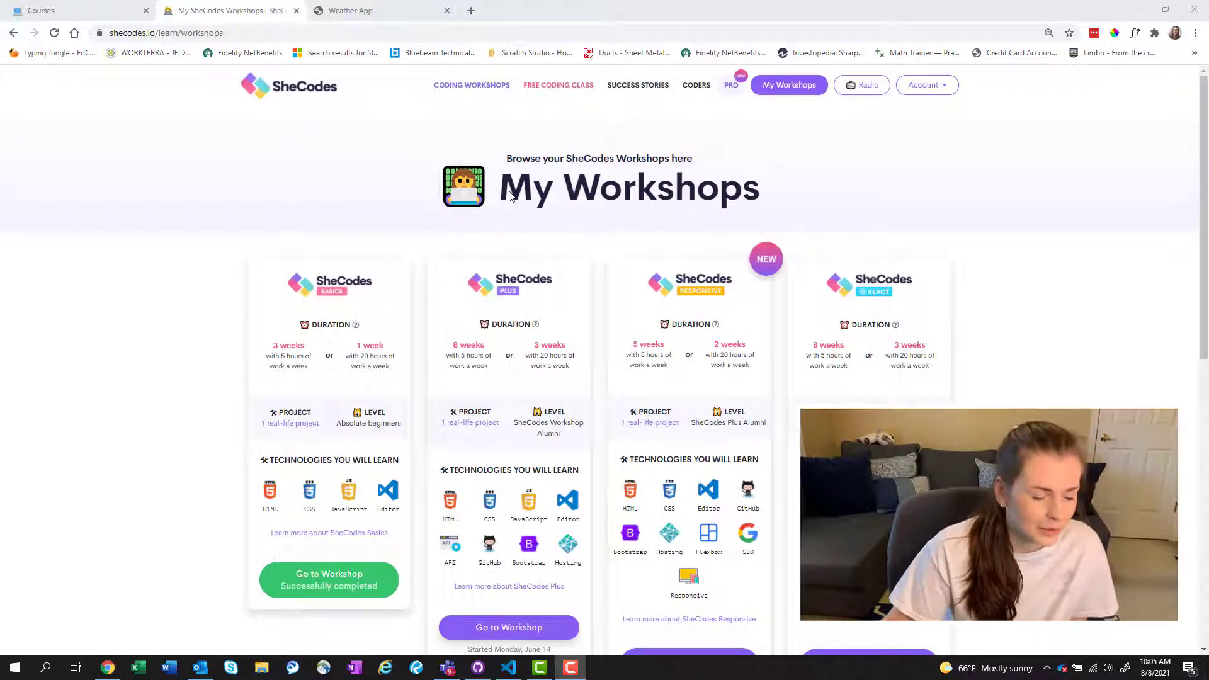
mouse_move(579, 262)
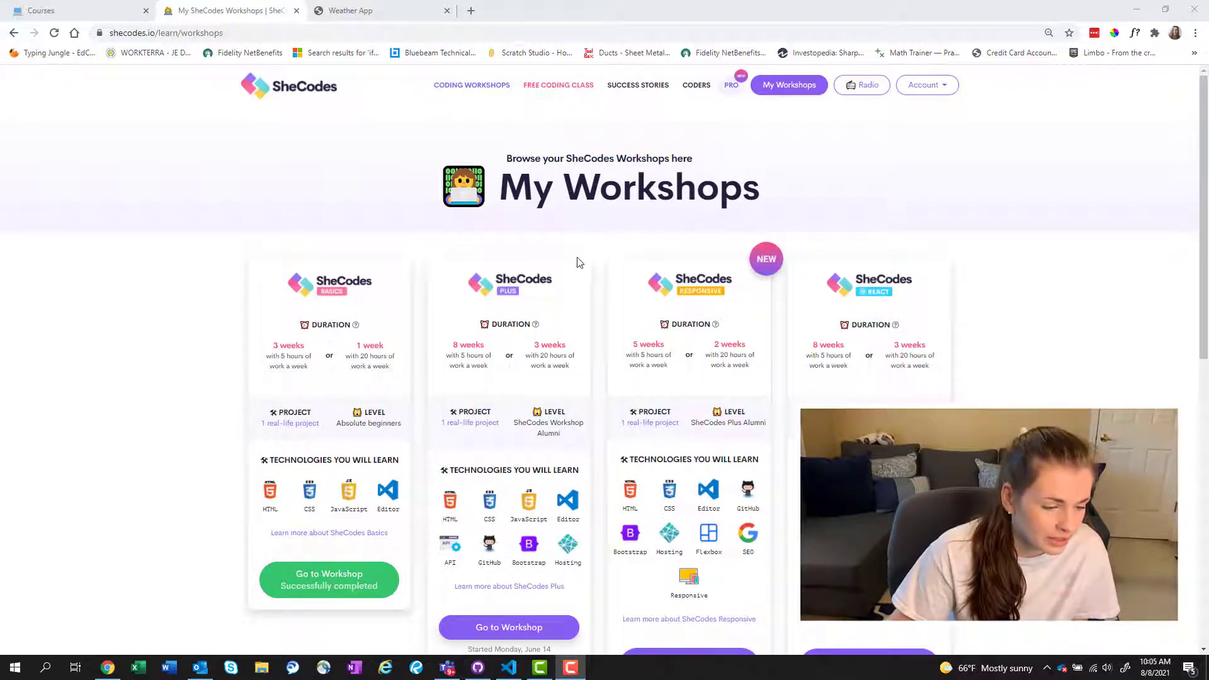
scroll("down", 3)
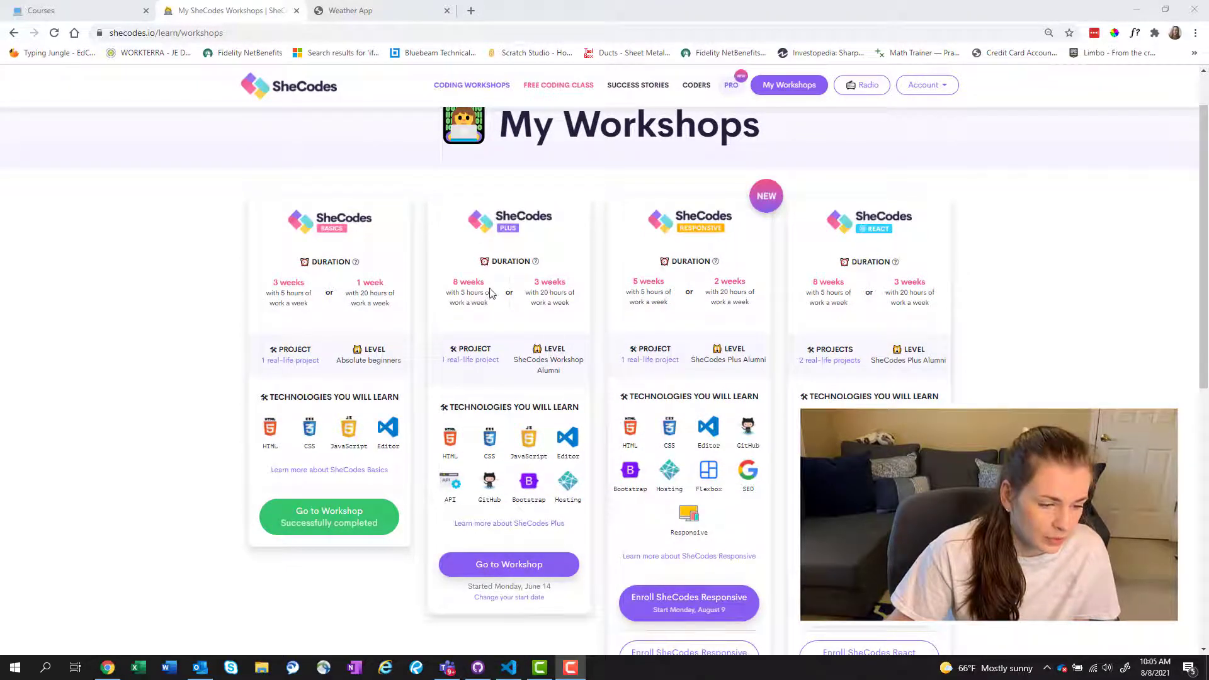
mouse_move(478, 325)
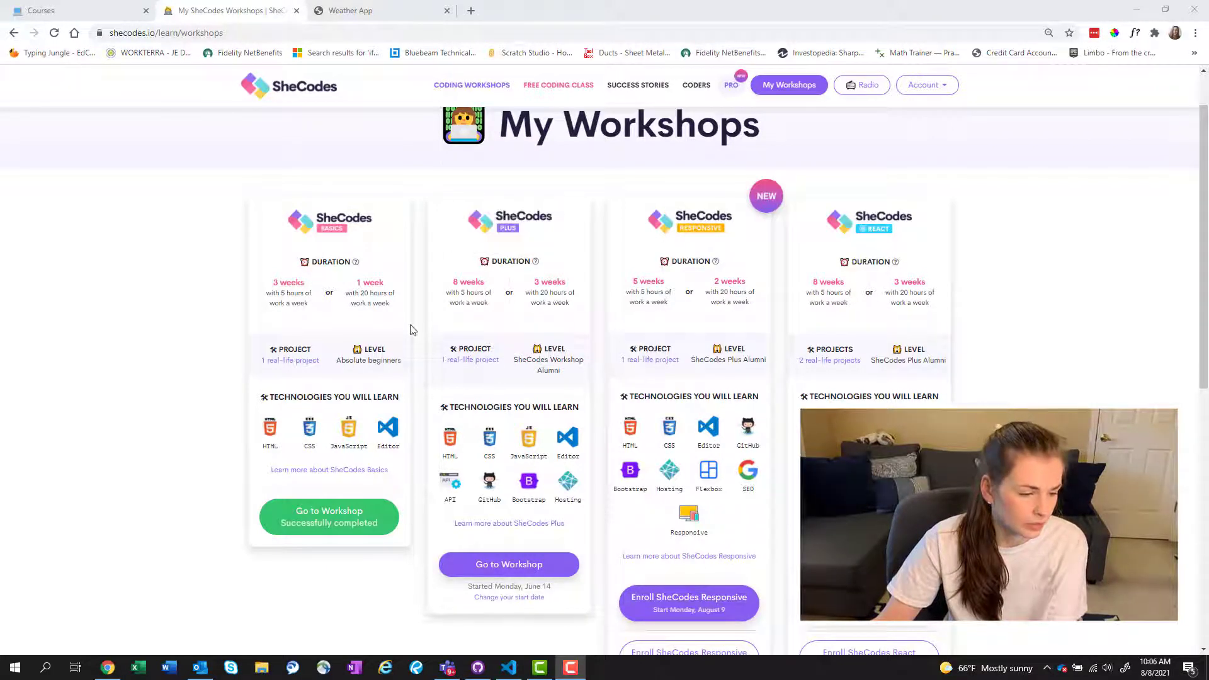
mouse_move(352, 536)
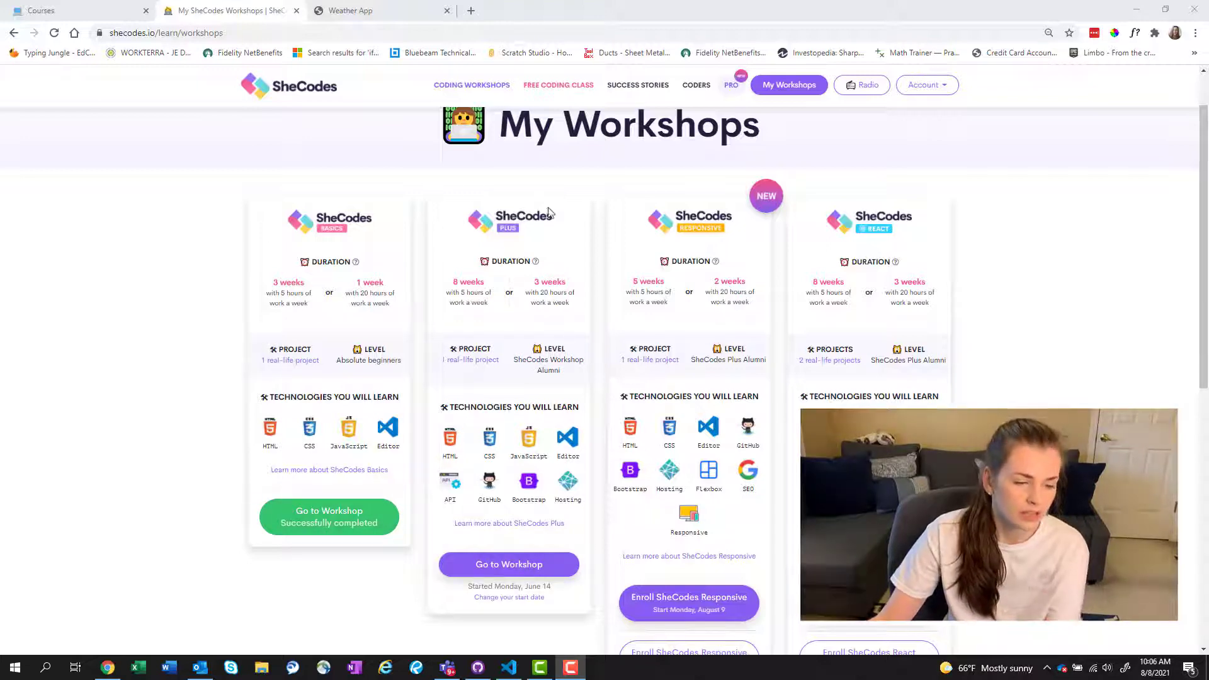
mouse_move(471, 359)
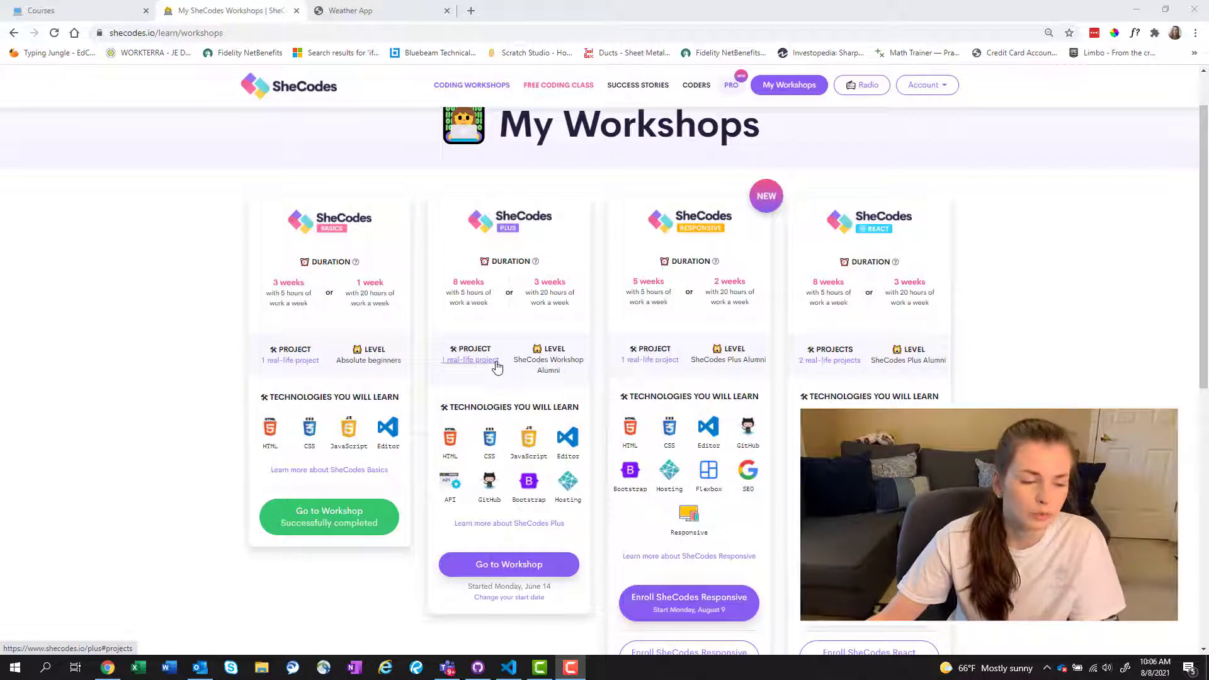
mouse_move(539, 401)
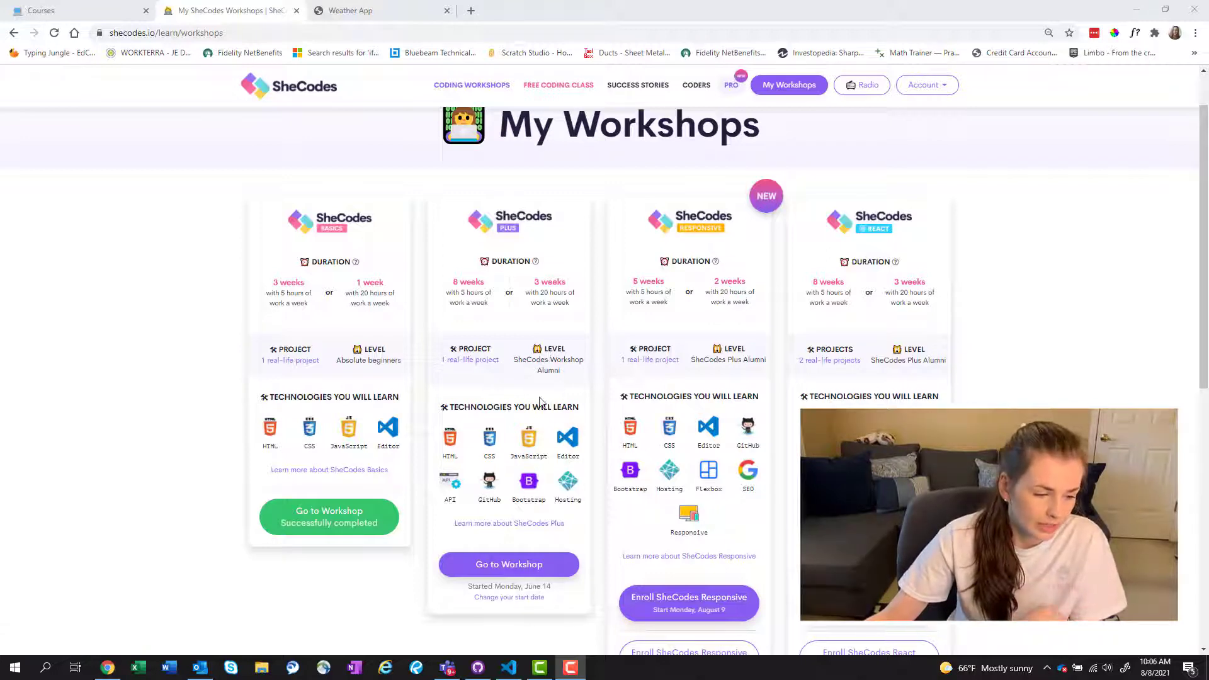
mouse_move(565, 523)
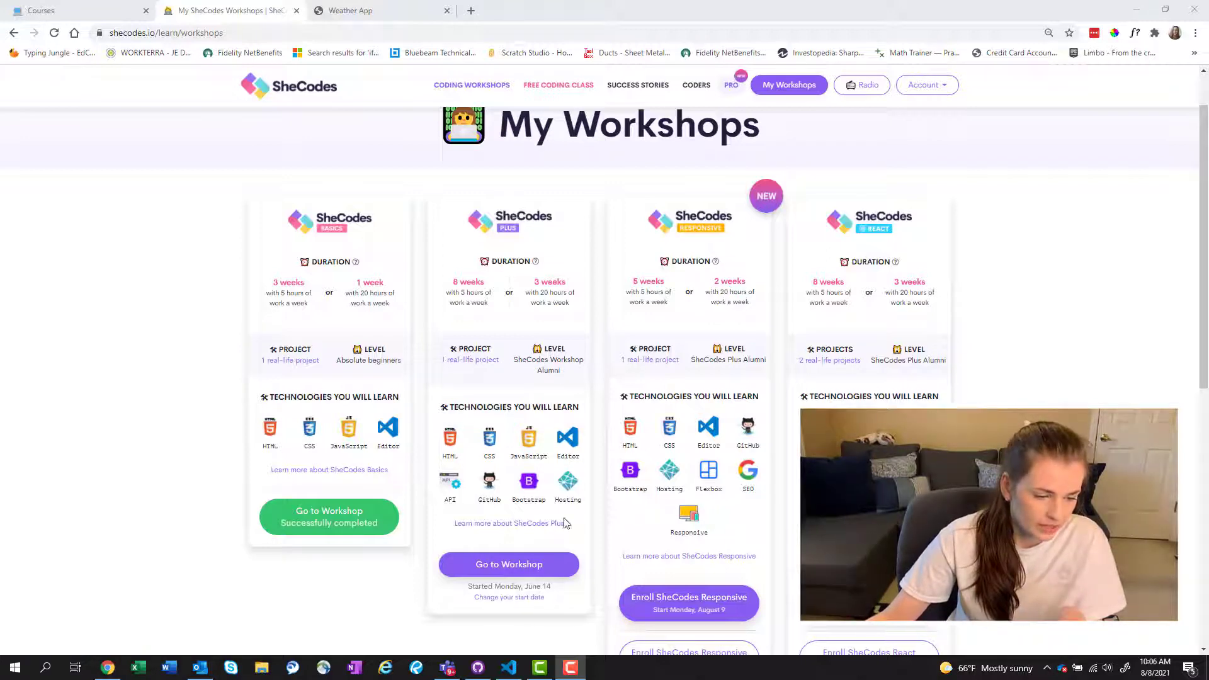
mouse_move(453, 446)
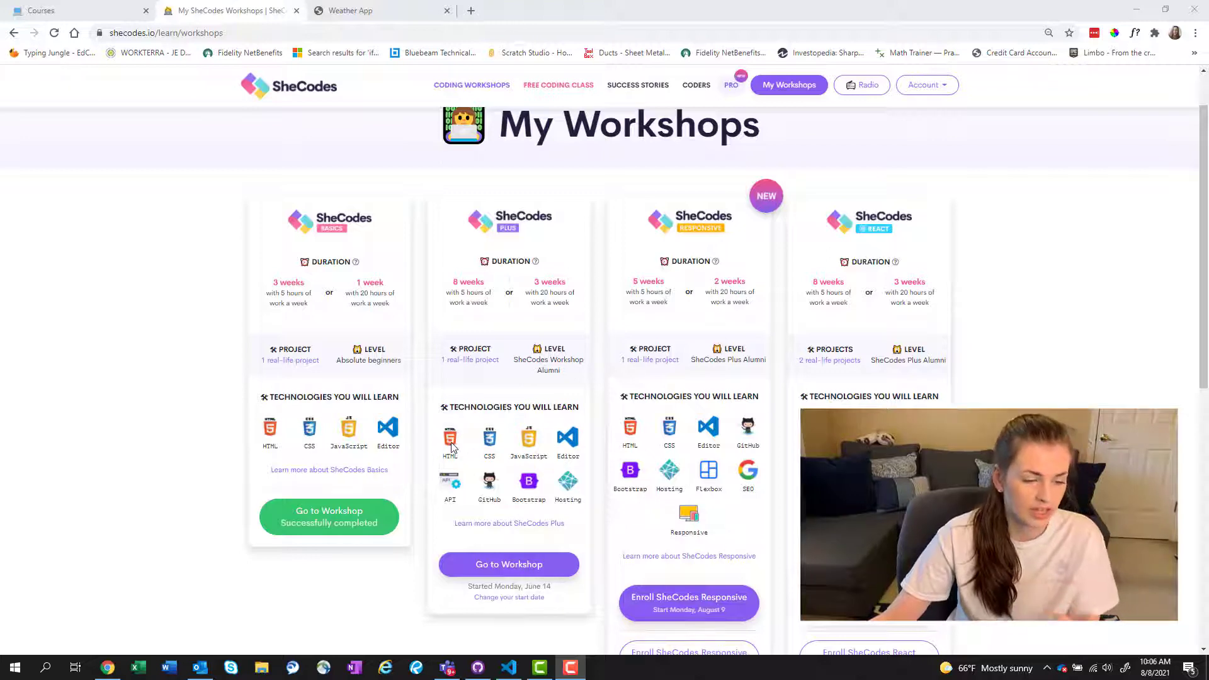
mouse_move(525, 451)
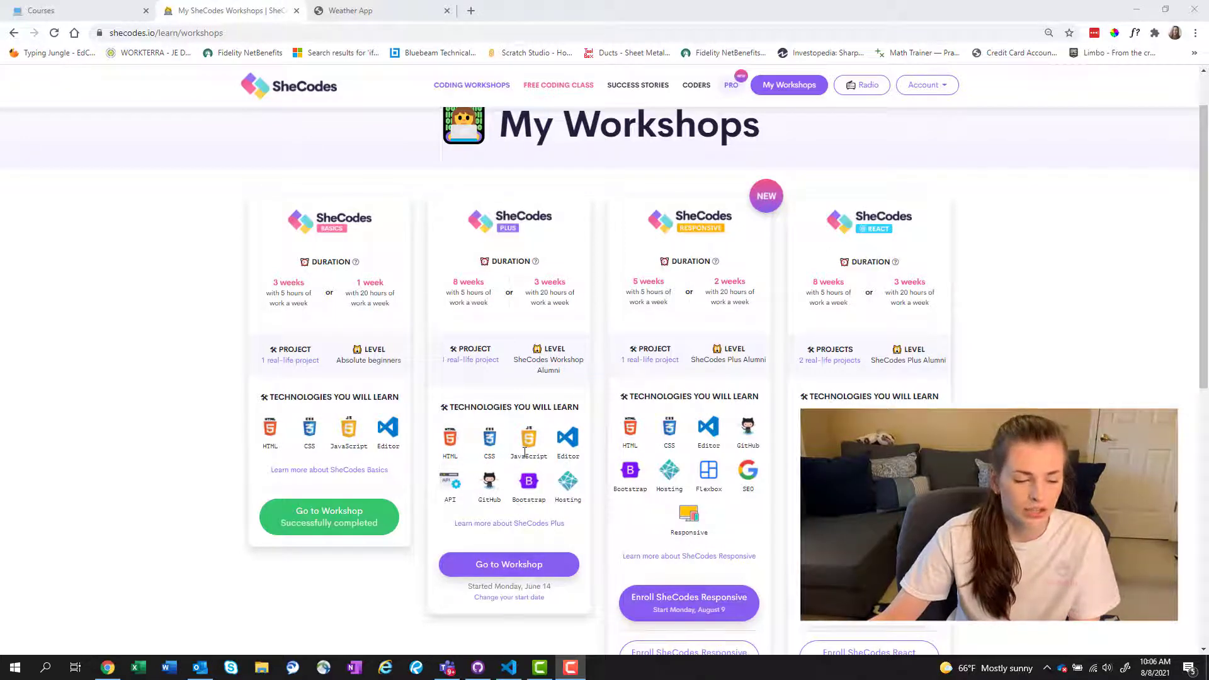
mouse_move(582, 455)
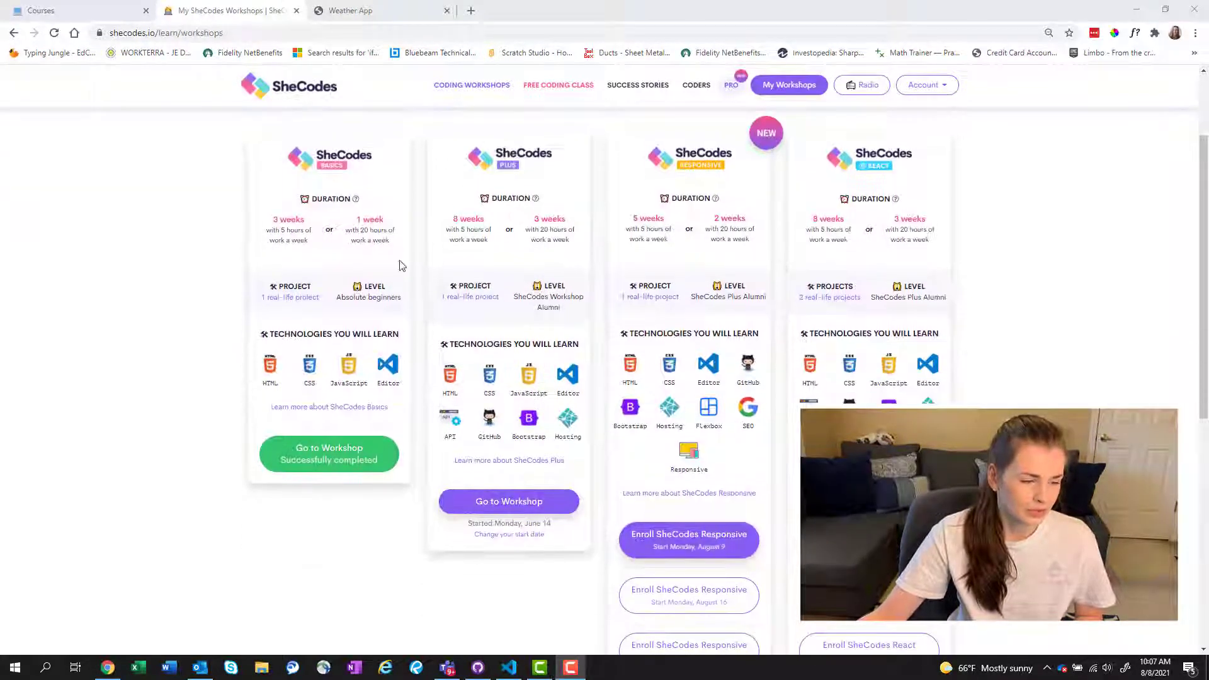
mouse_move(265, 439)
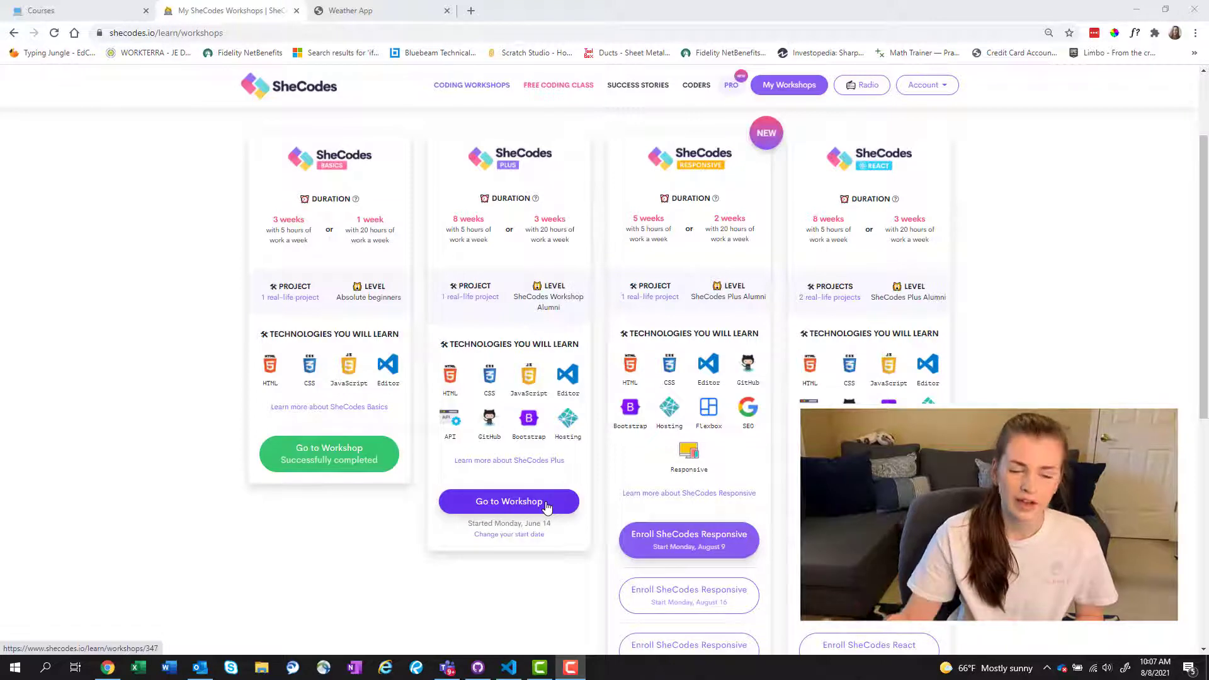
mouse_move(578, 488)
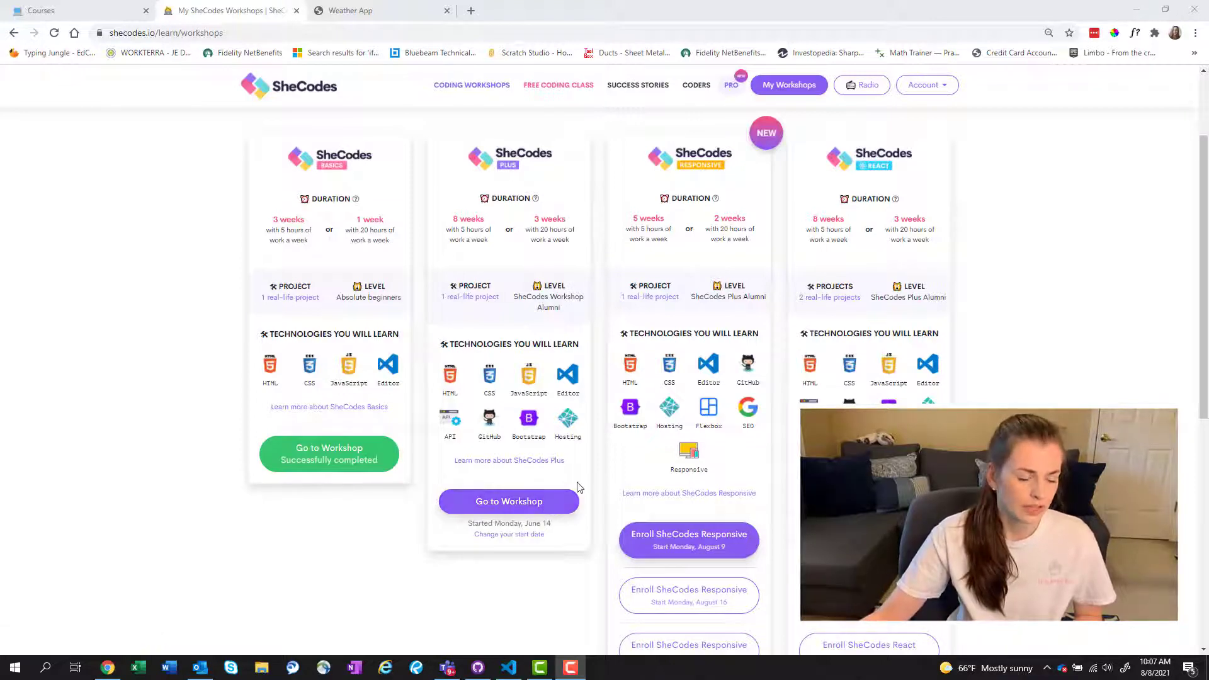
mouse_move(731, 136)
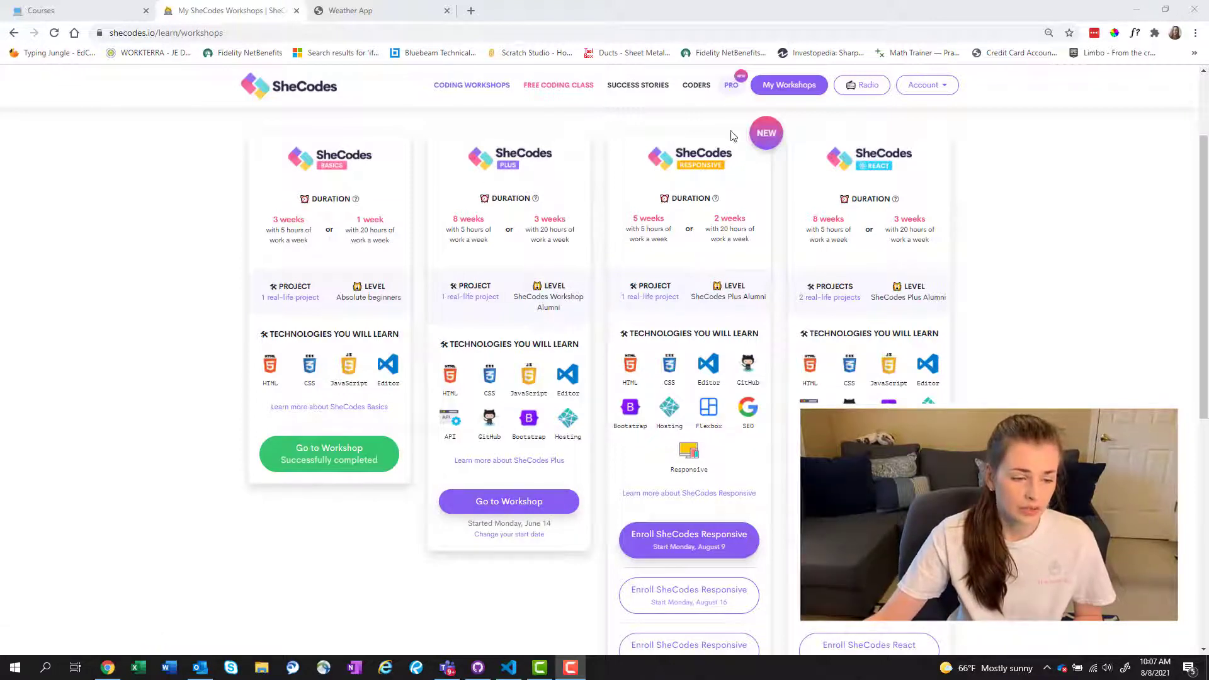
mouse_move(731, 474)
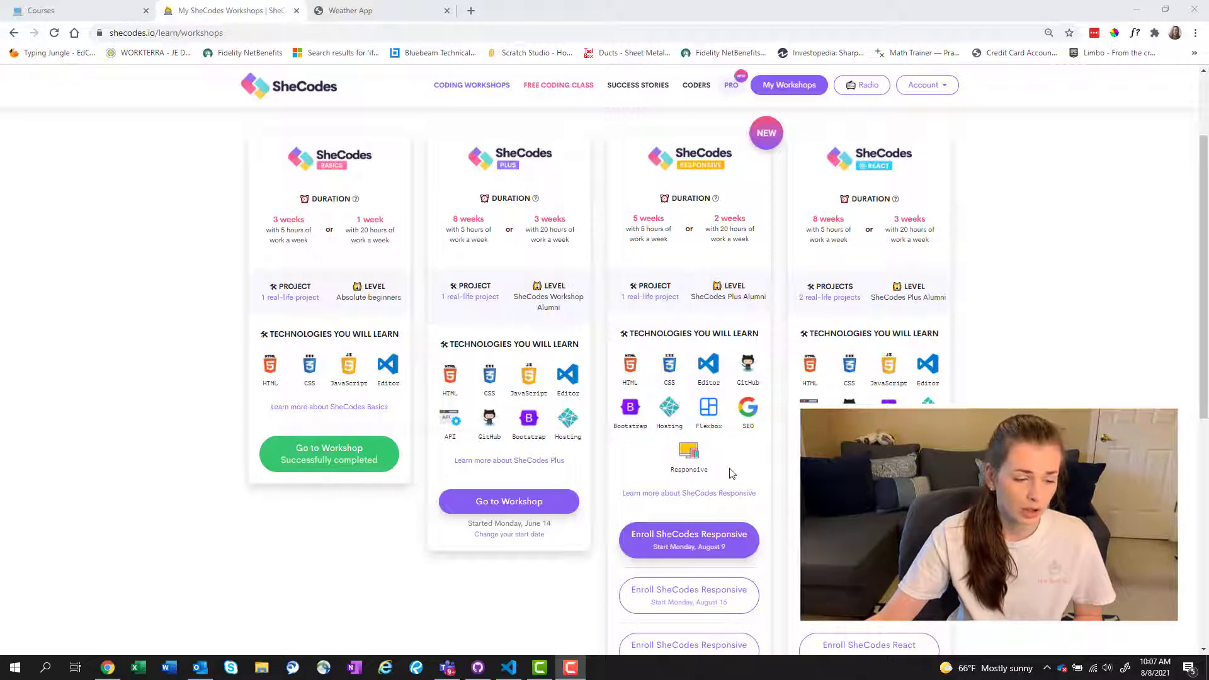
mouse_move(762, 422)
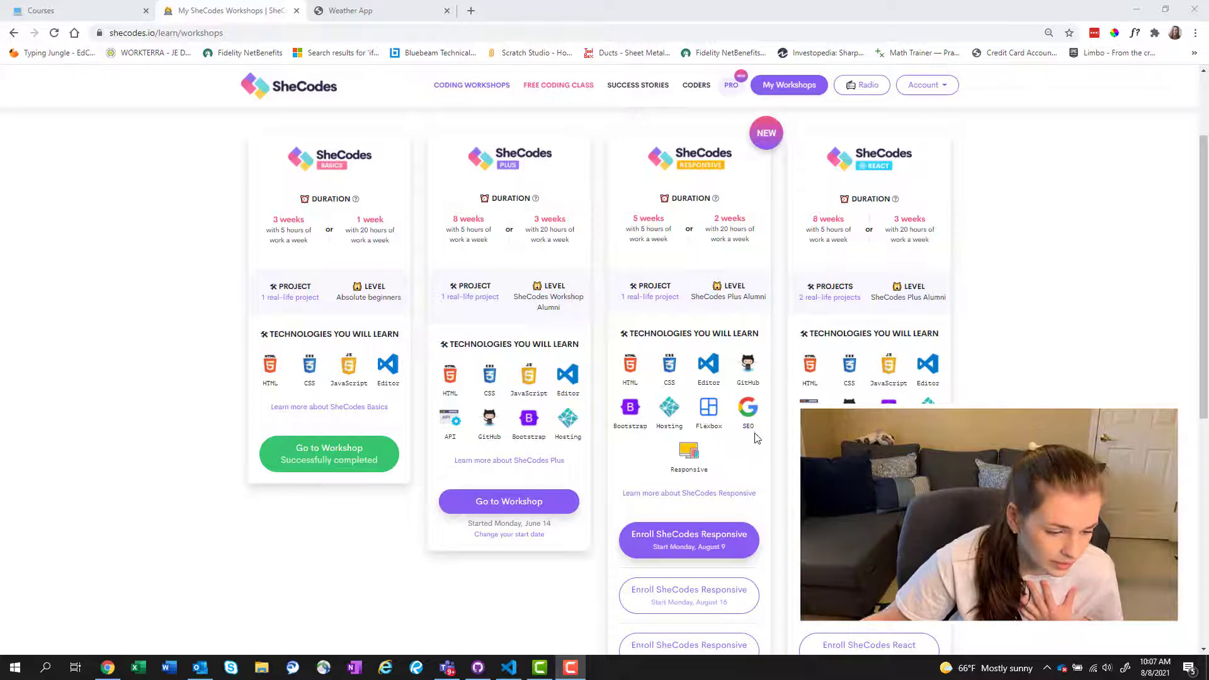
scroll("down", 3)
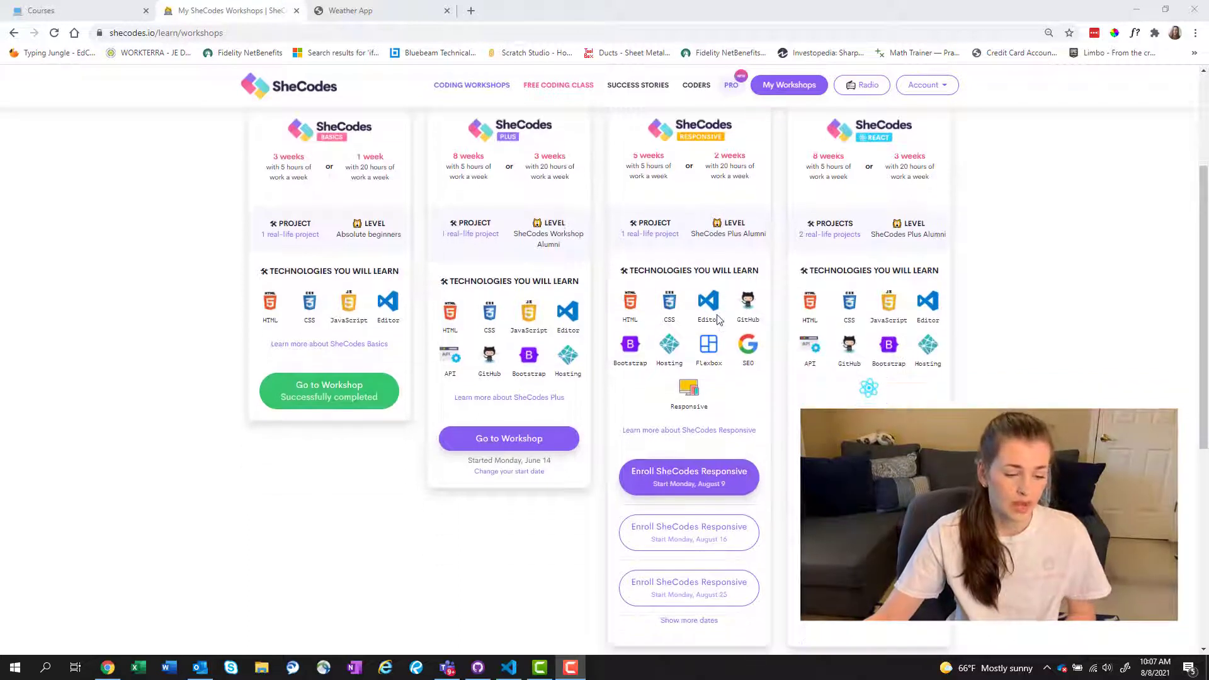
scroll("up", 3)
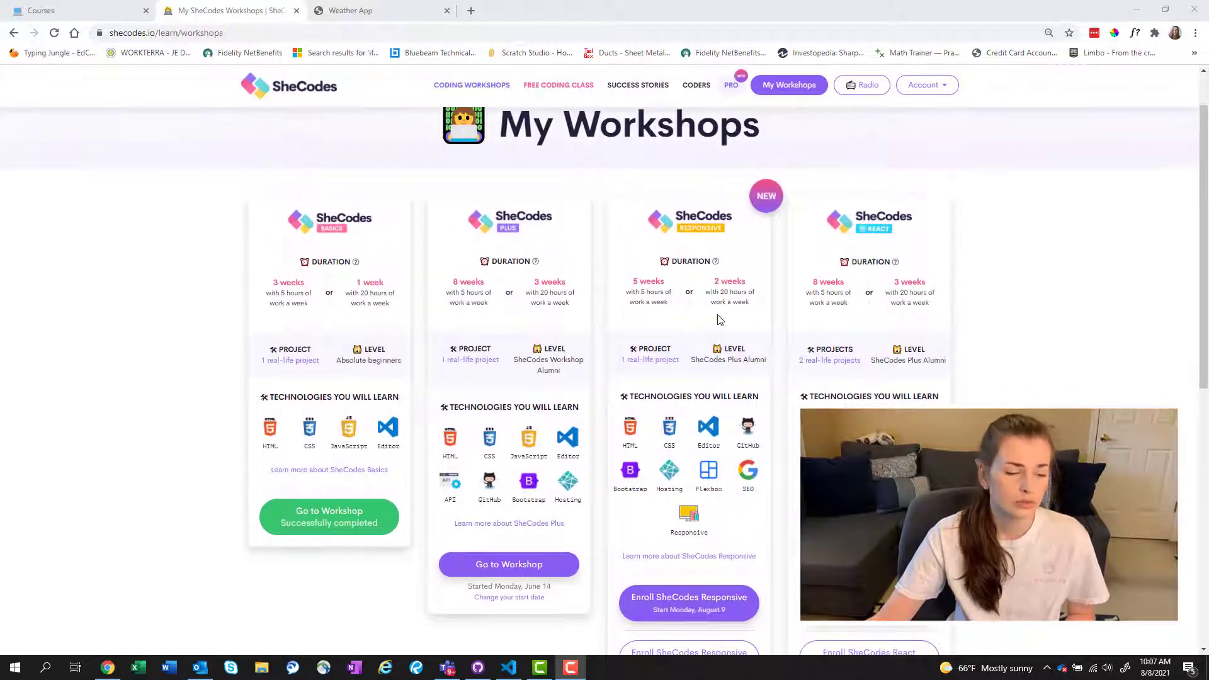
scroll("down", 3)
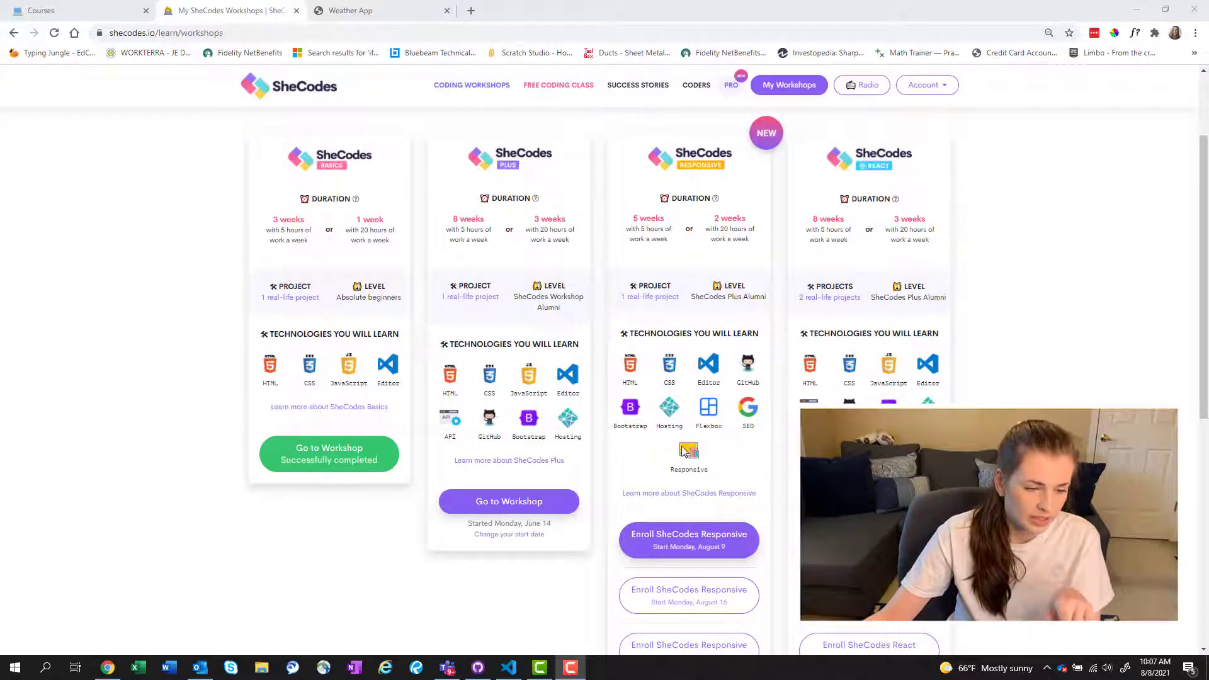
scroll("up", 3)
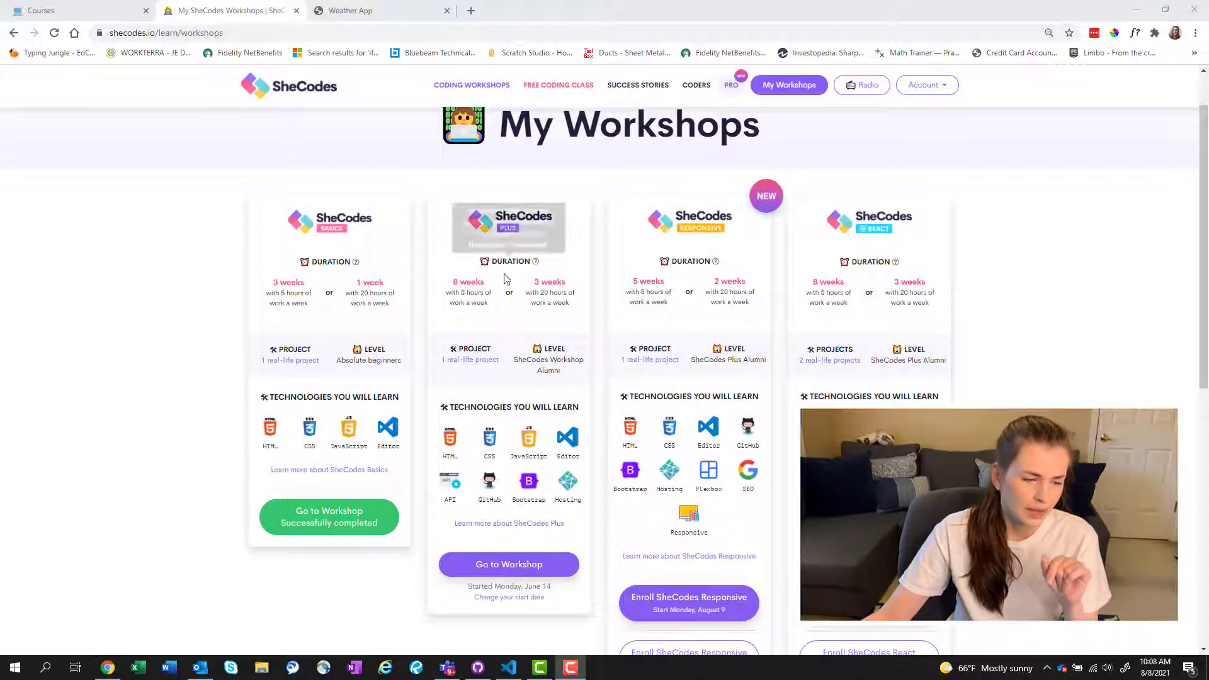
mouse_move(513, 354)
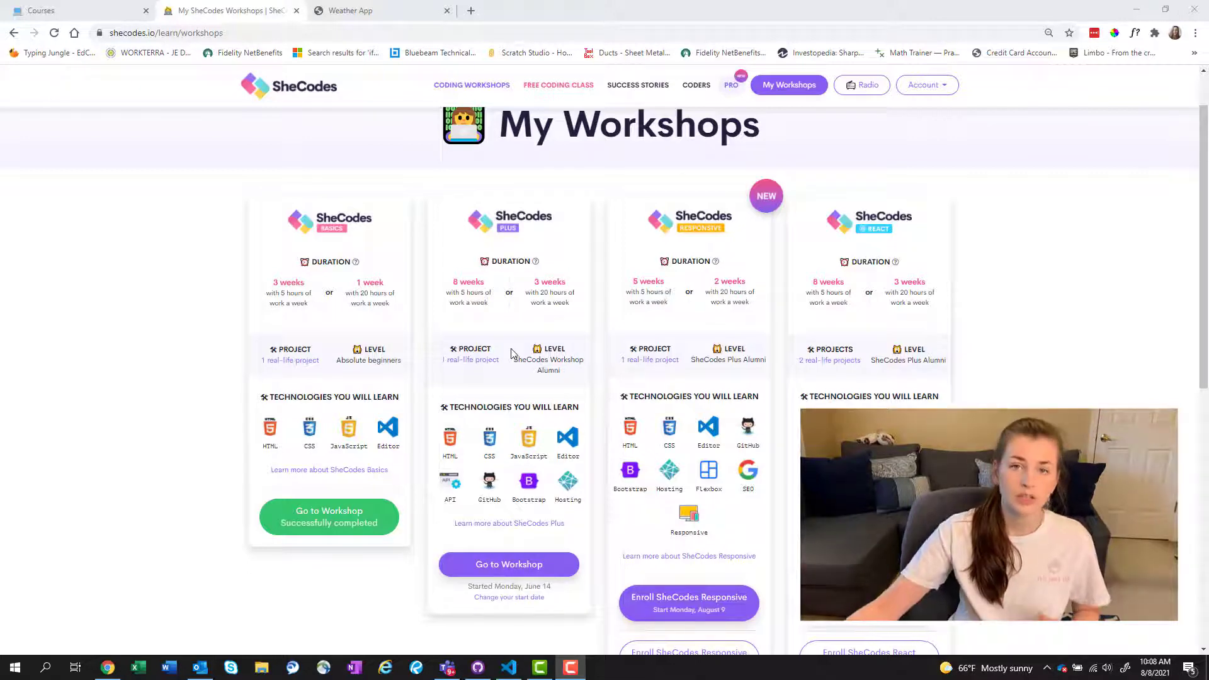
mouse_move(509, 564)
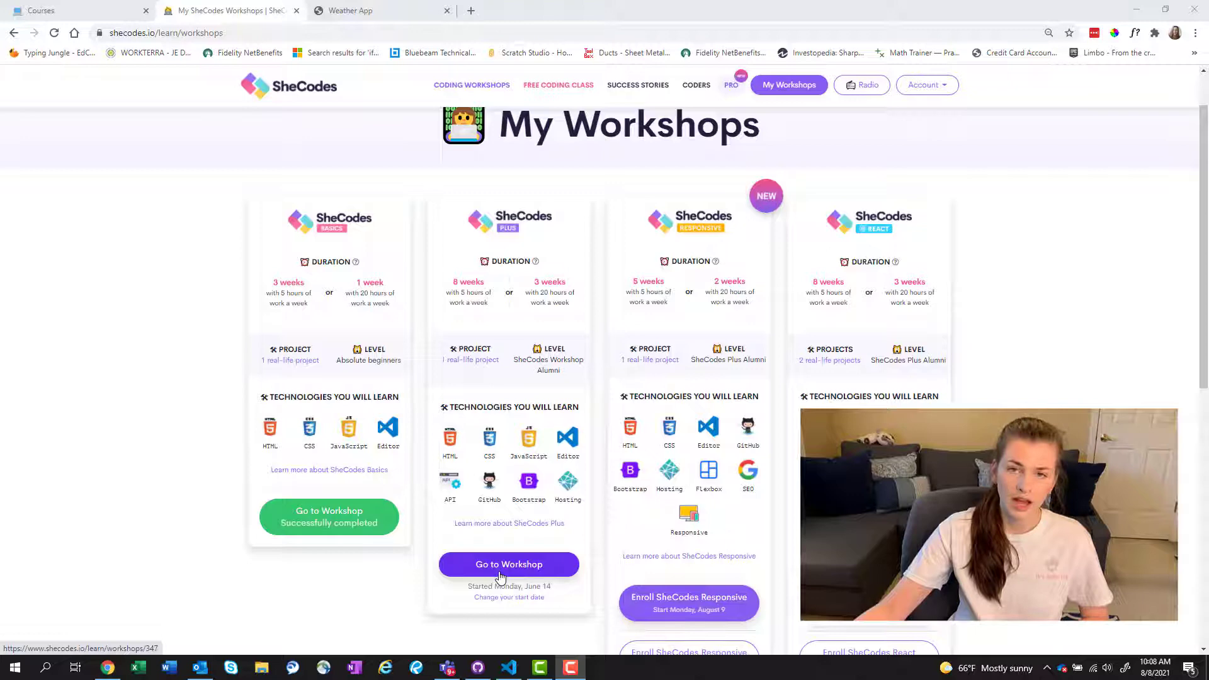
left_click(508, 564)
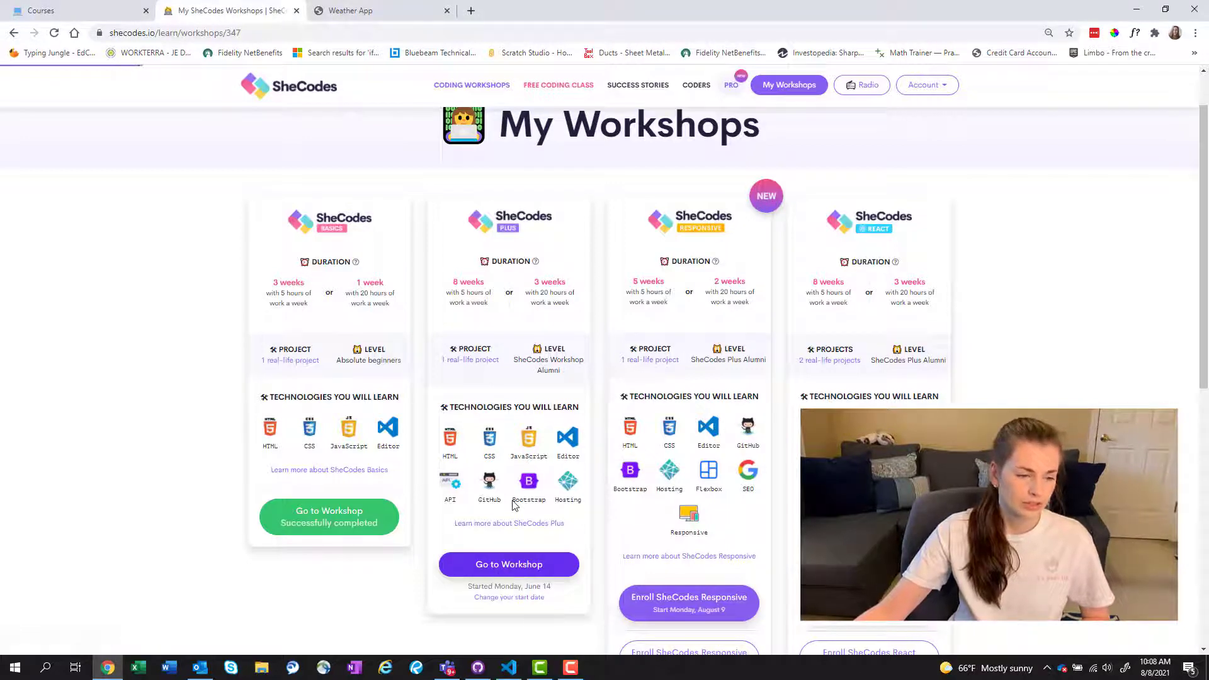
left_click(508, 564)
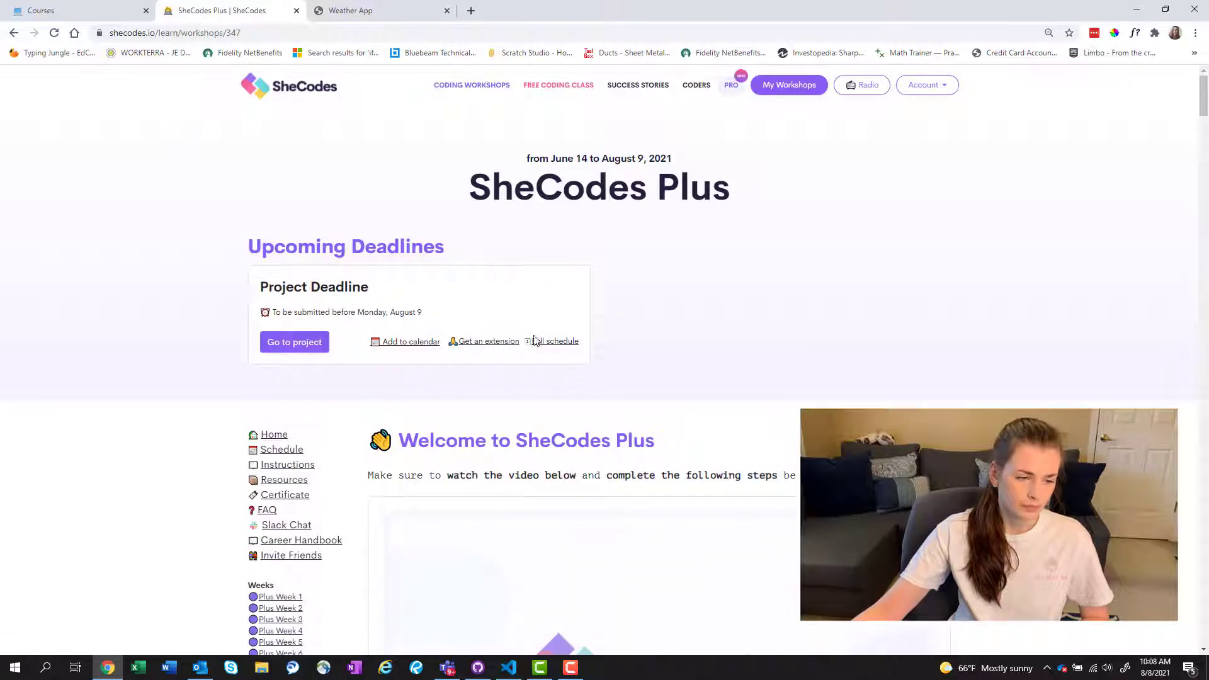
mouse_move(1065, 281)
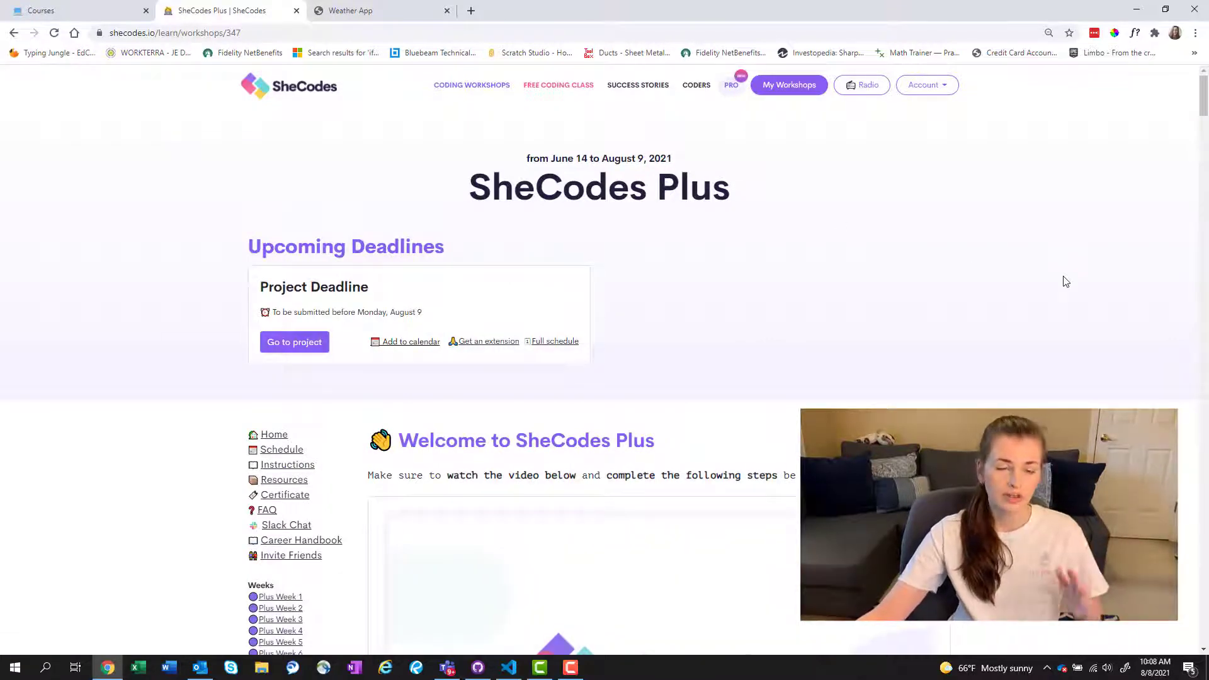
scroll("down", 3)
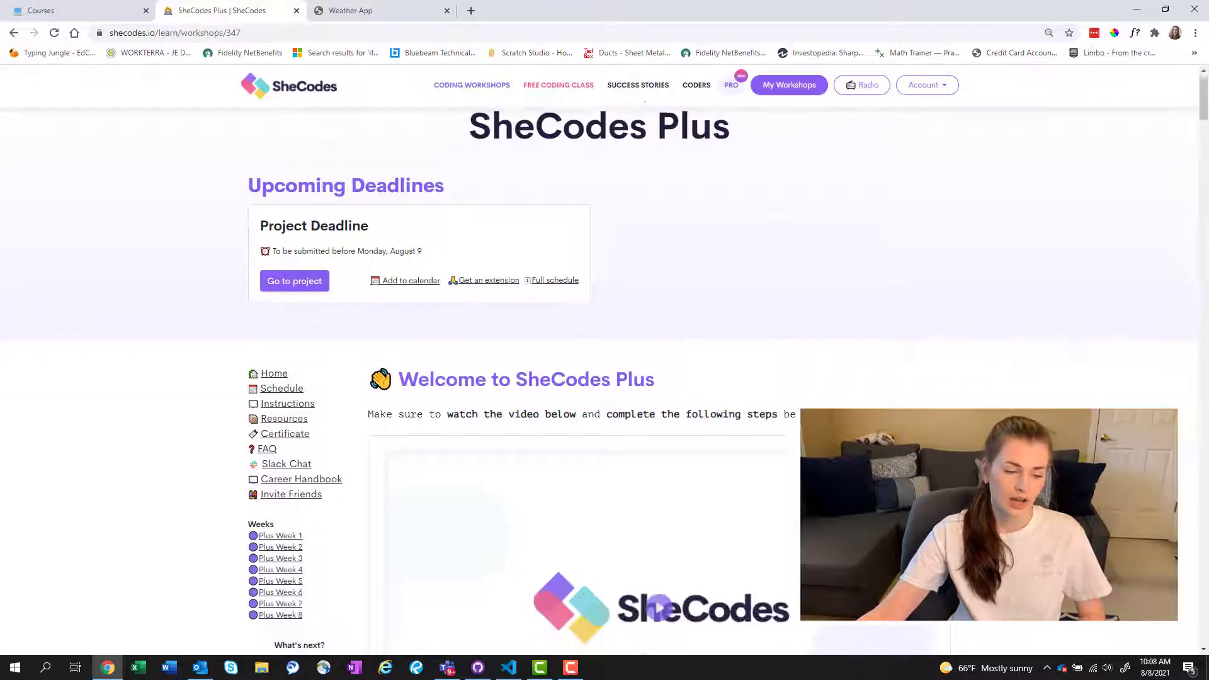
scroll("down", 3)
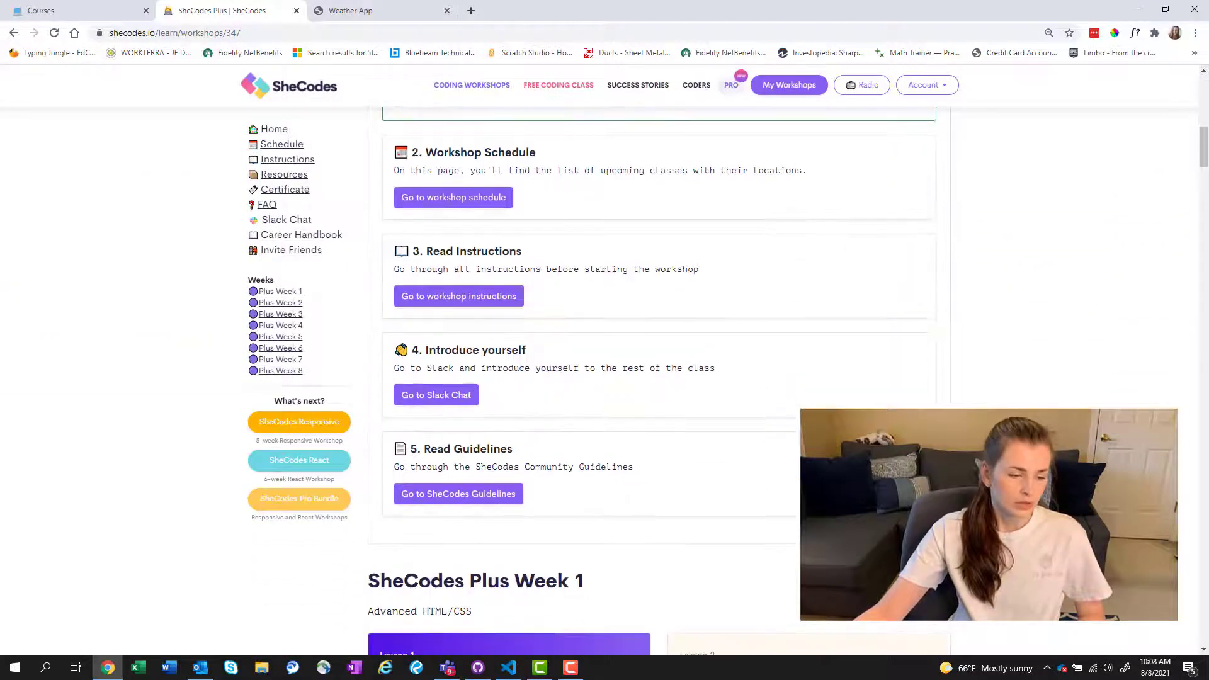
scroll("down", 3)
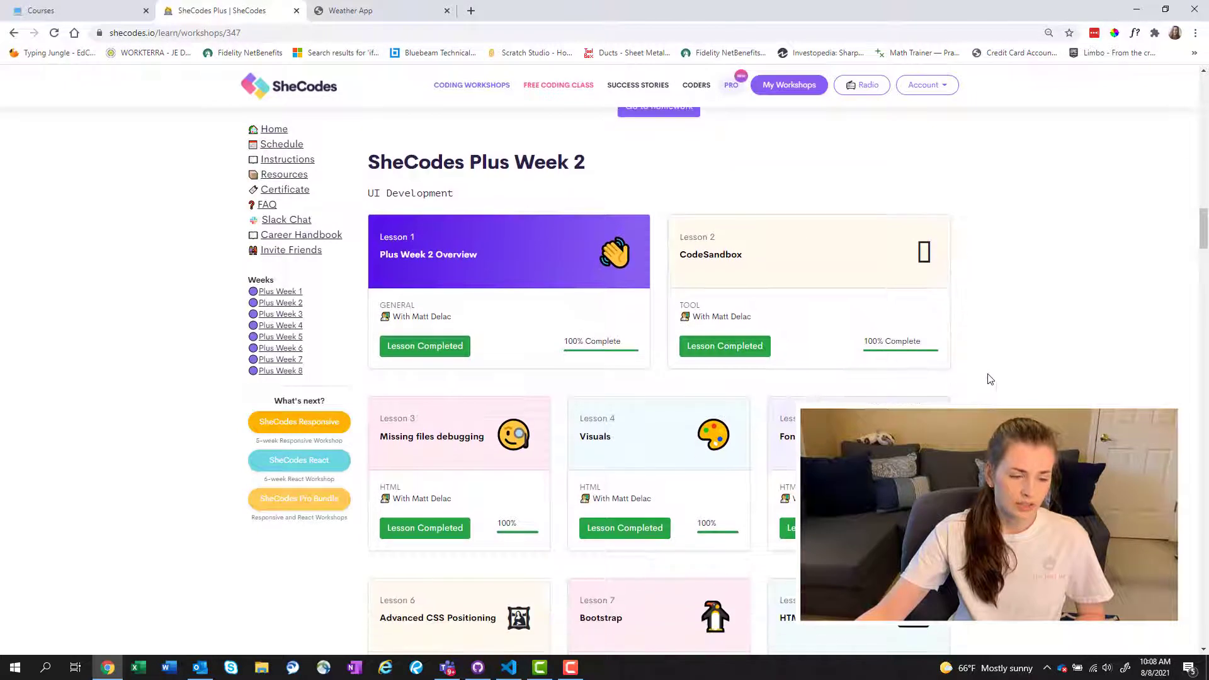
scroll("down", 3)
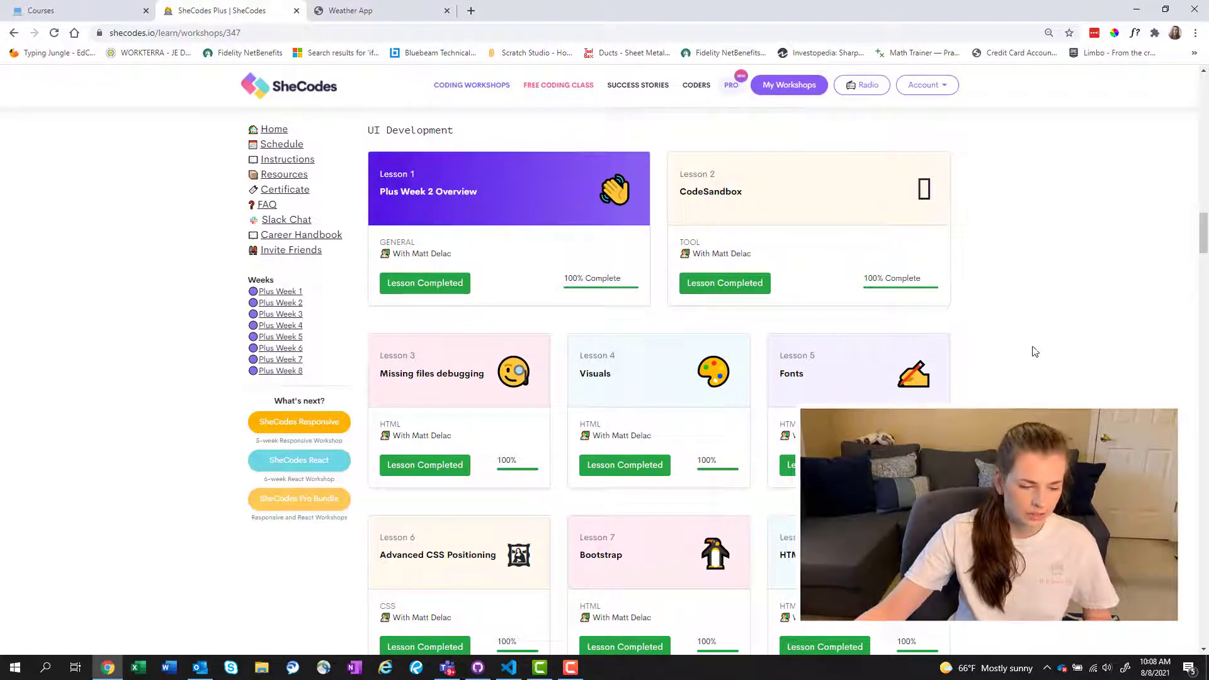
scroll("down", 3)
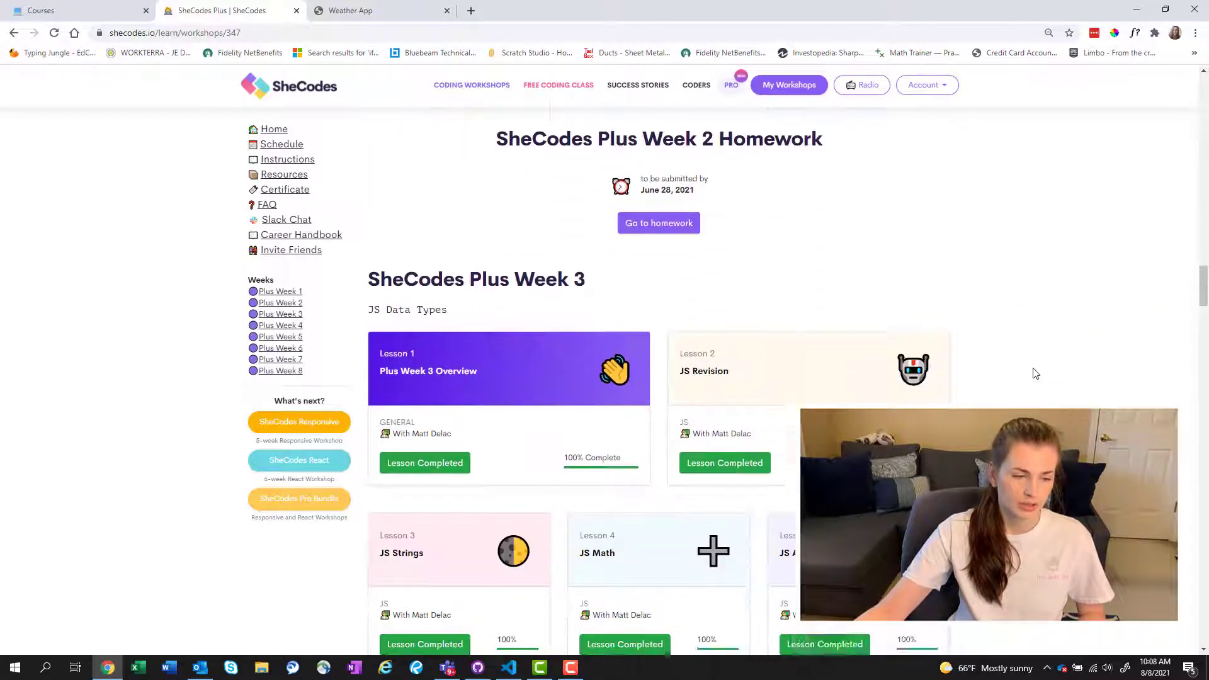
scroll("down", 3)
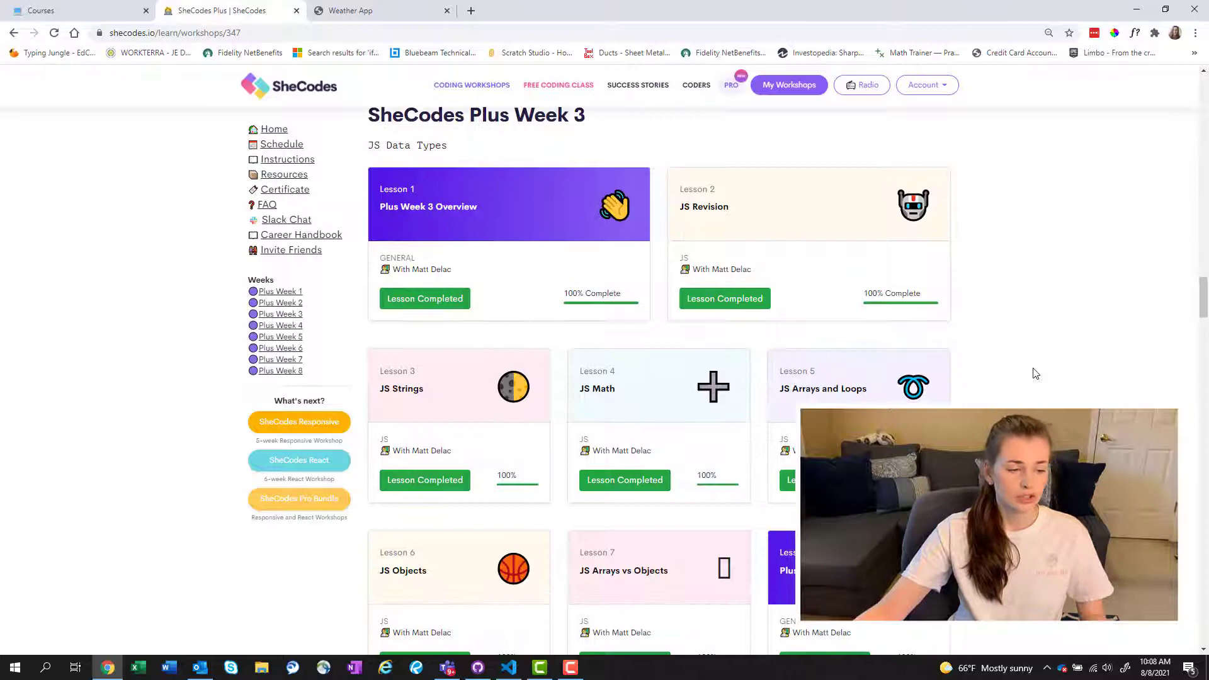
scroll("down", 3)
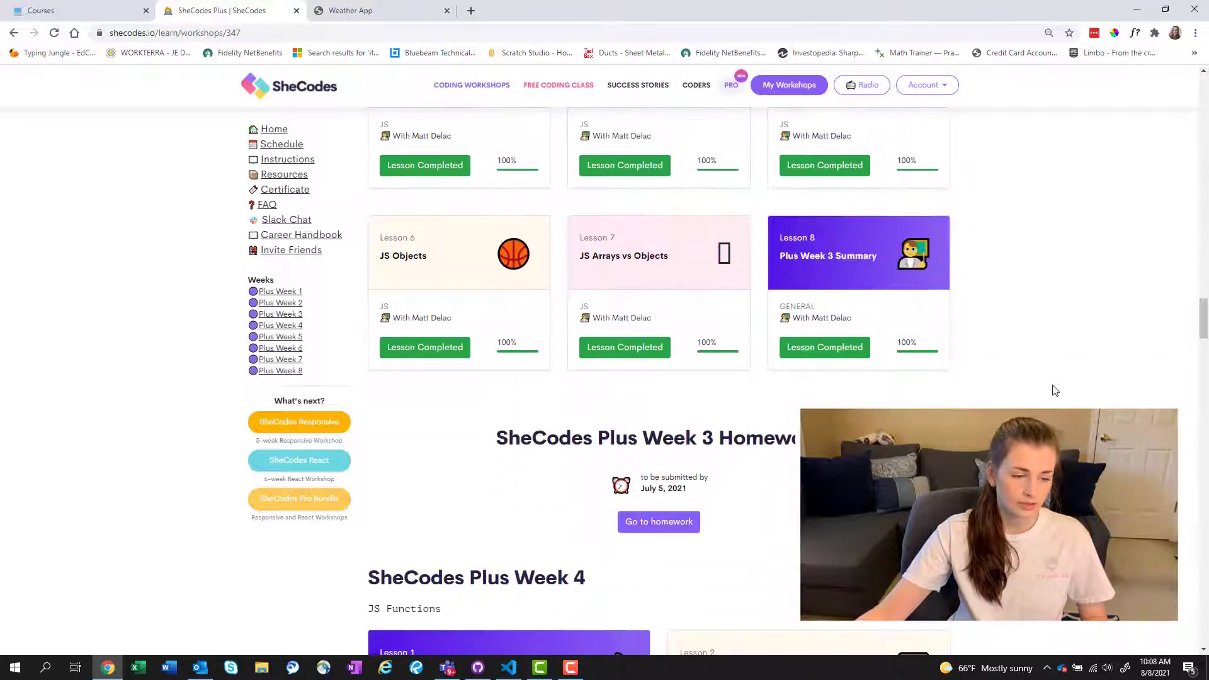
scroll("down", 3)
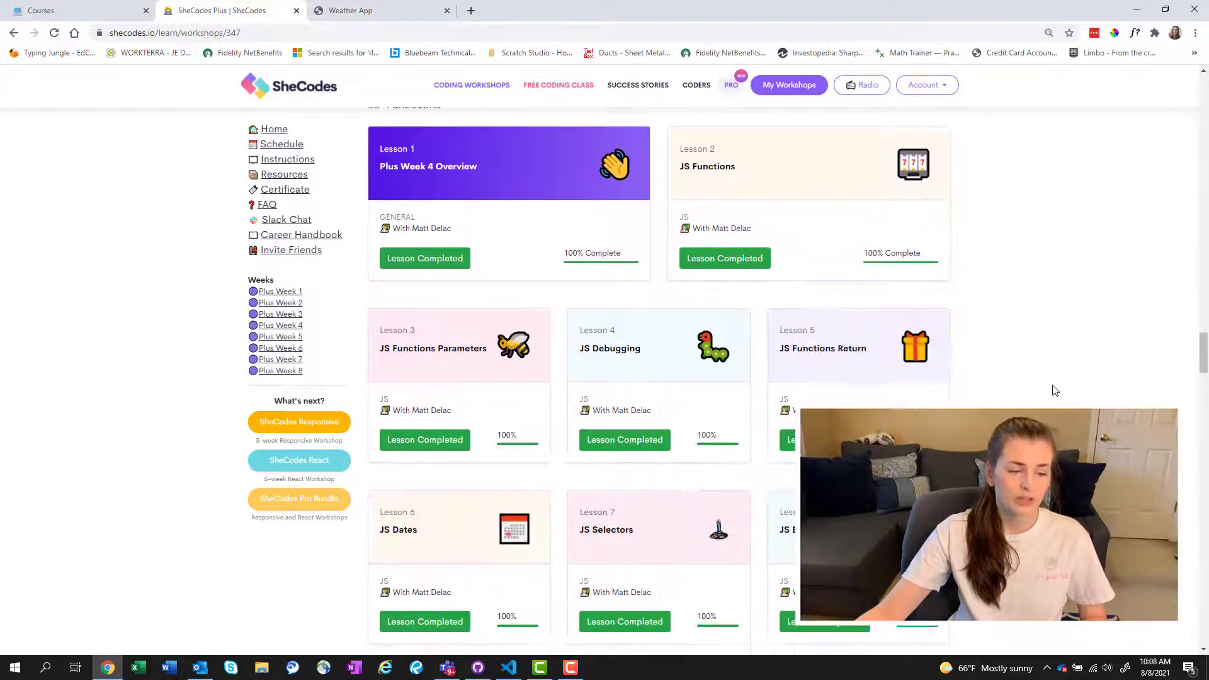
scroll("down", 3)
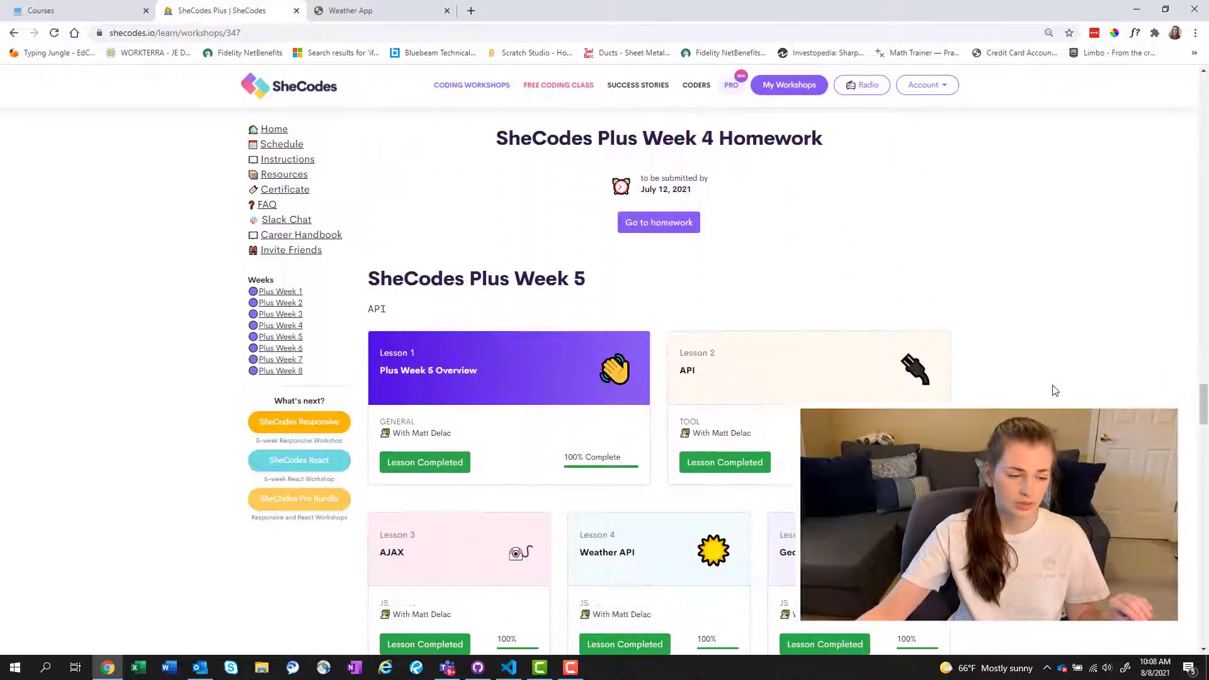
scroll("down", 3)
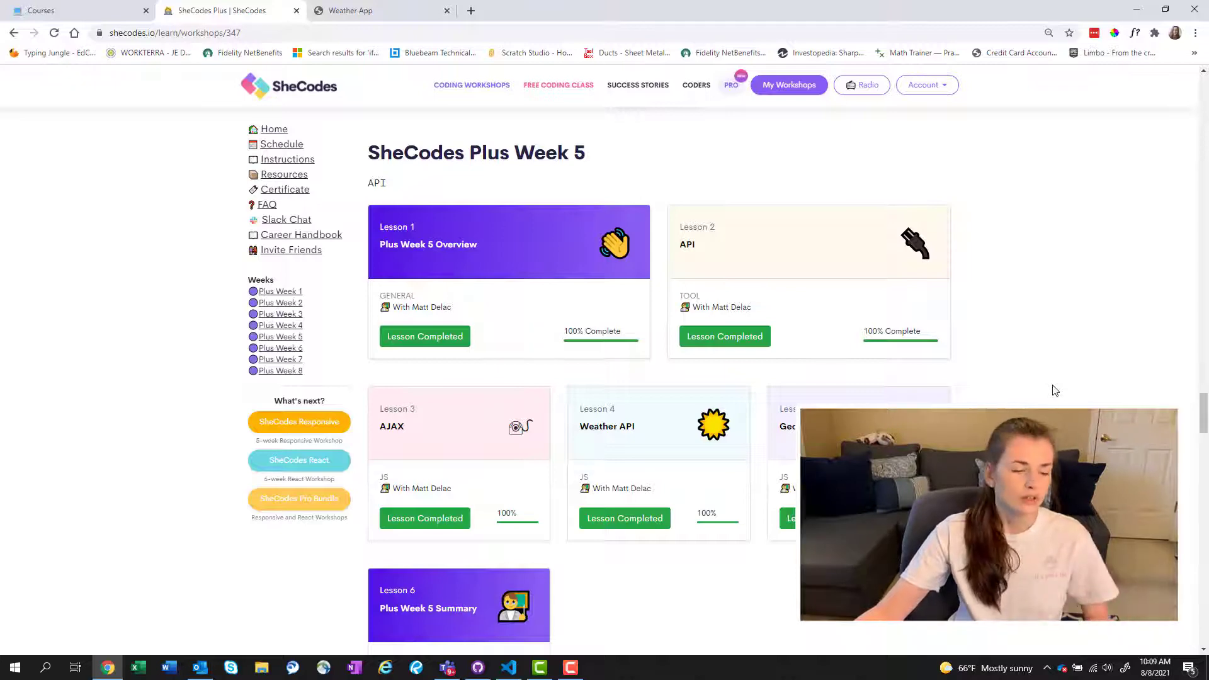
mouse_move(1041, 251)
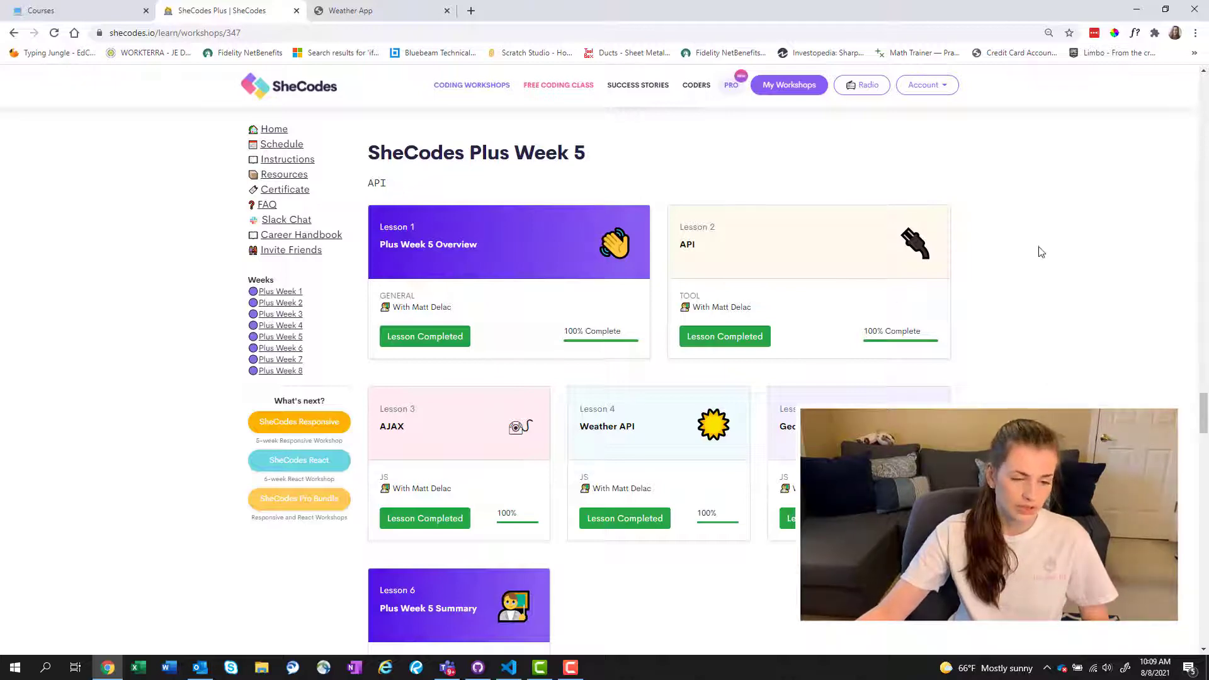
mouse_move(1025, 338)
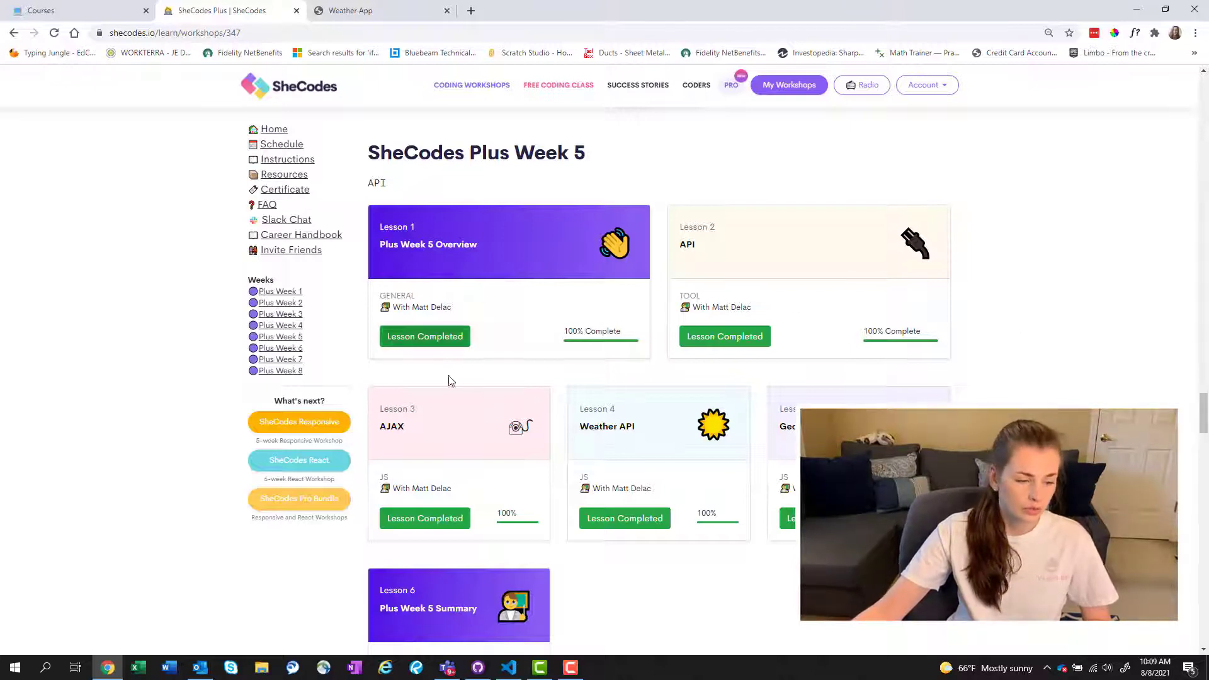
mouse_move(695, 401)
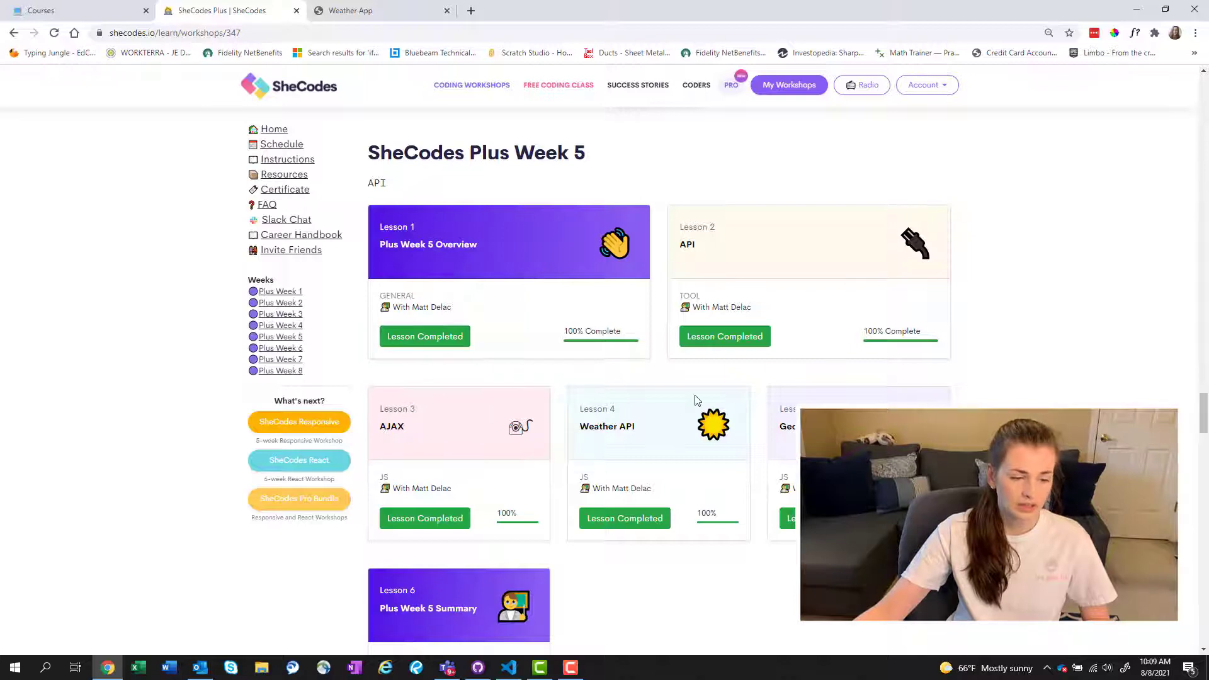
mouse_move(1006, 400)
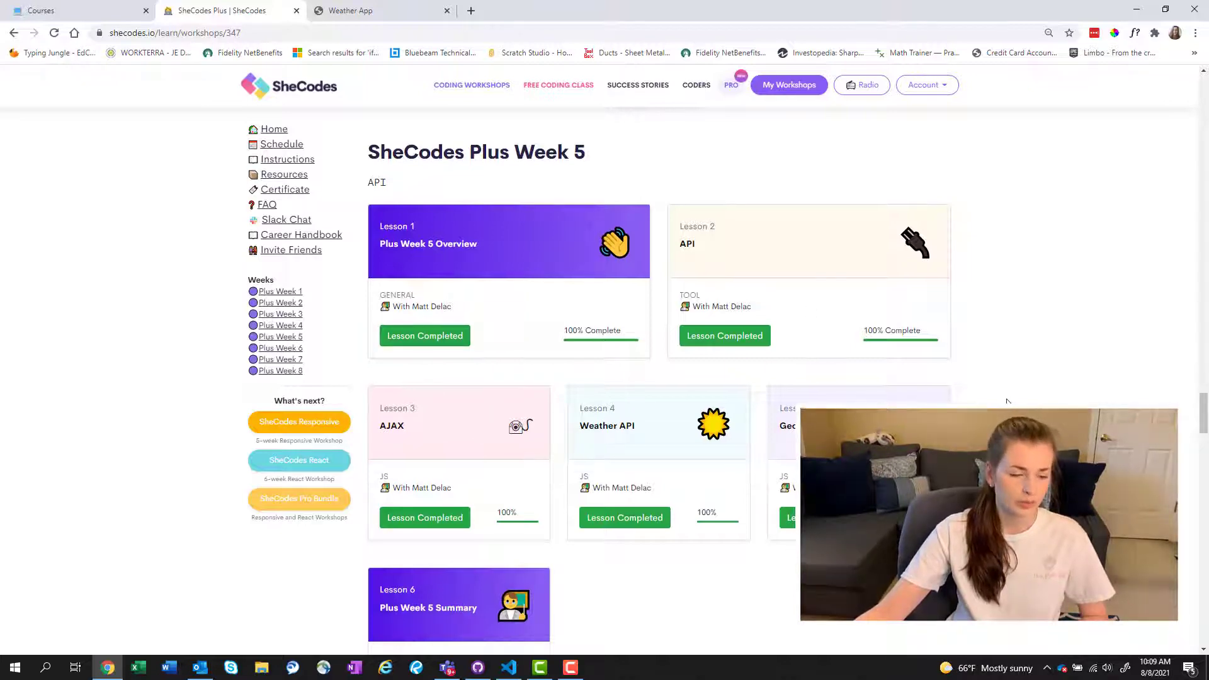
left_click(280, 347)
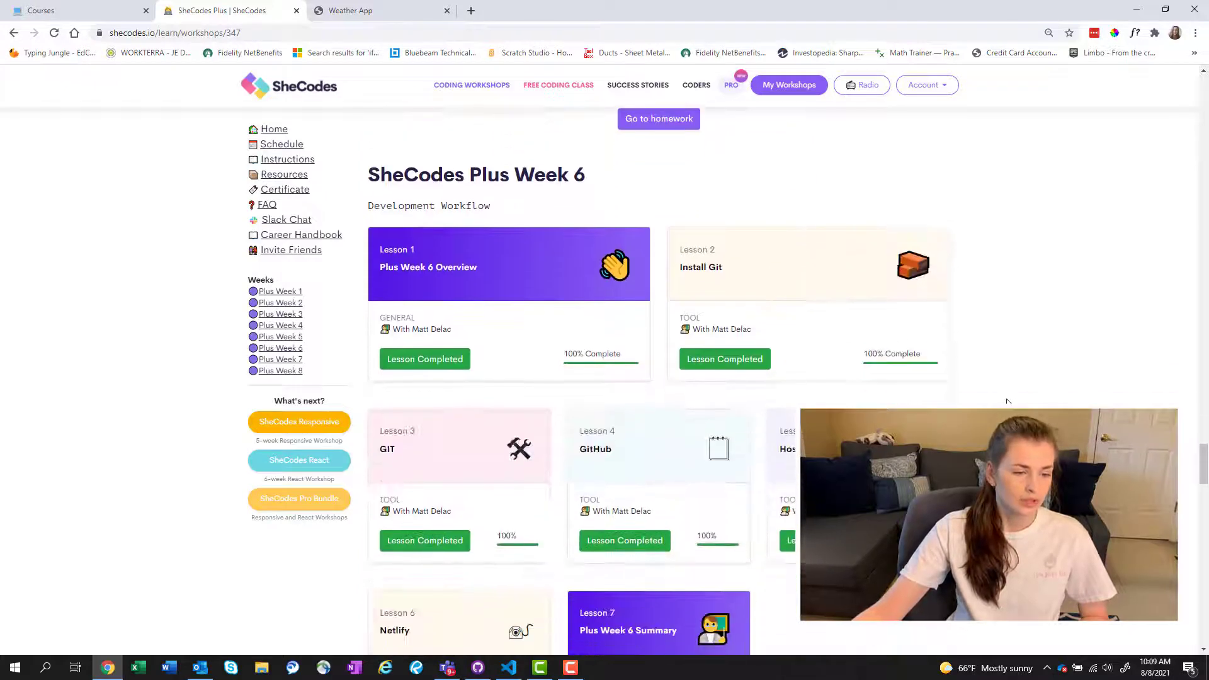
Scroll the course page to Plus Week 7's Lesson 1 Vanilla Weather Search Overview.
scroll("down", 3)
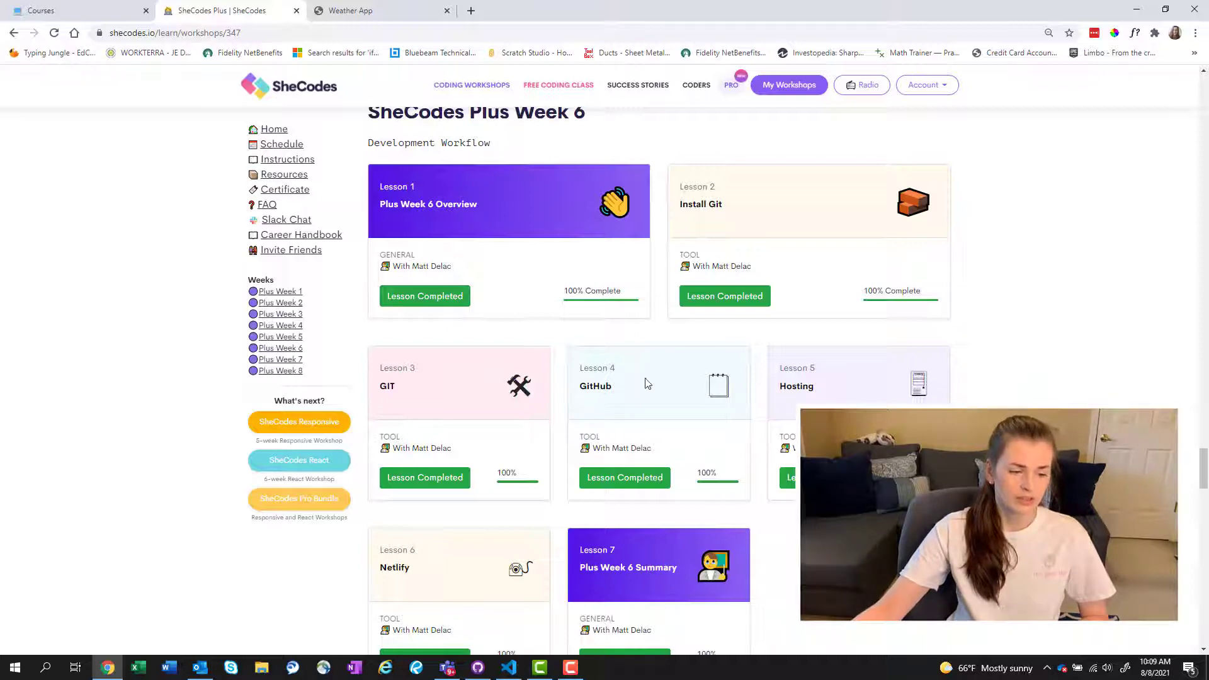
scroll("down", 3)
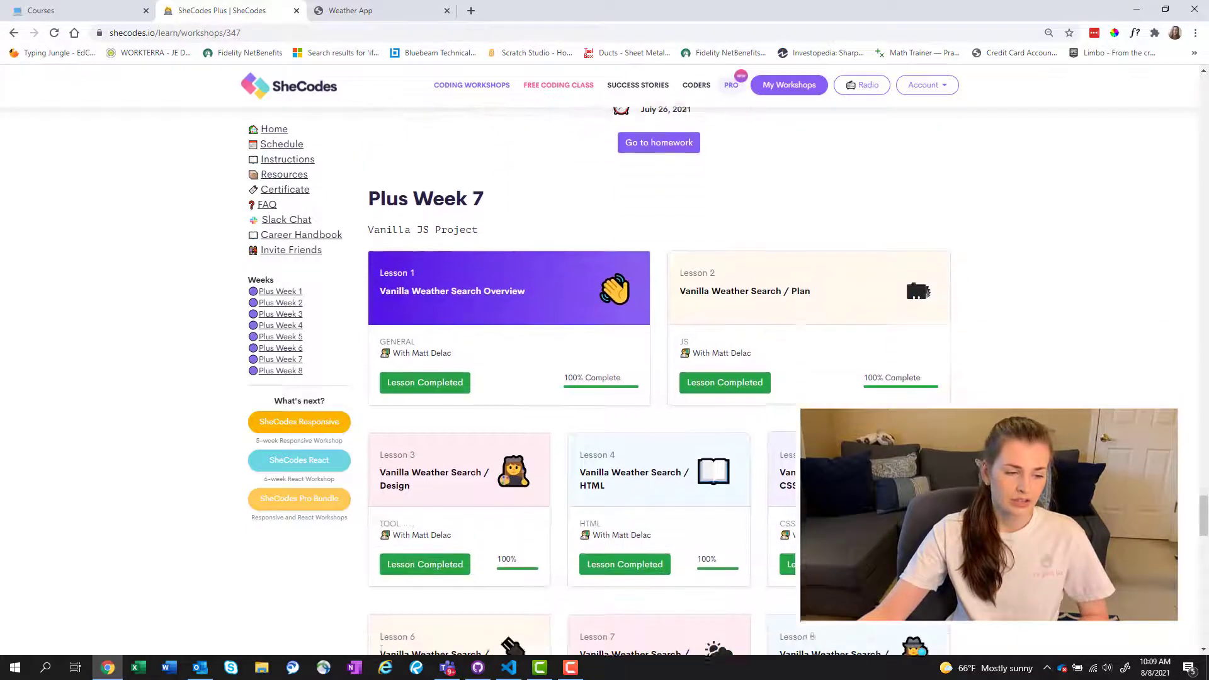
scroll("down", 3)
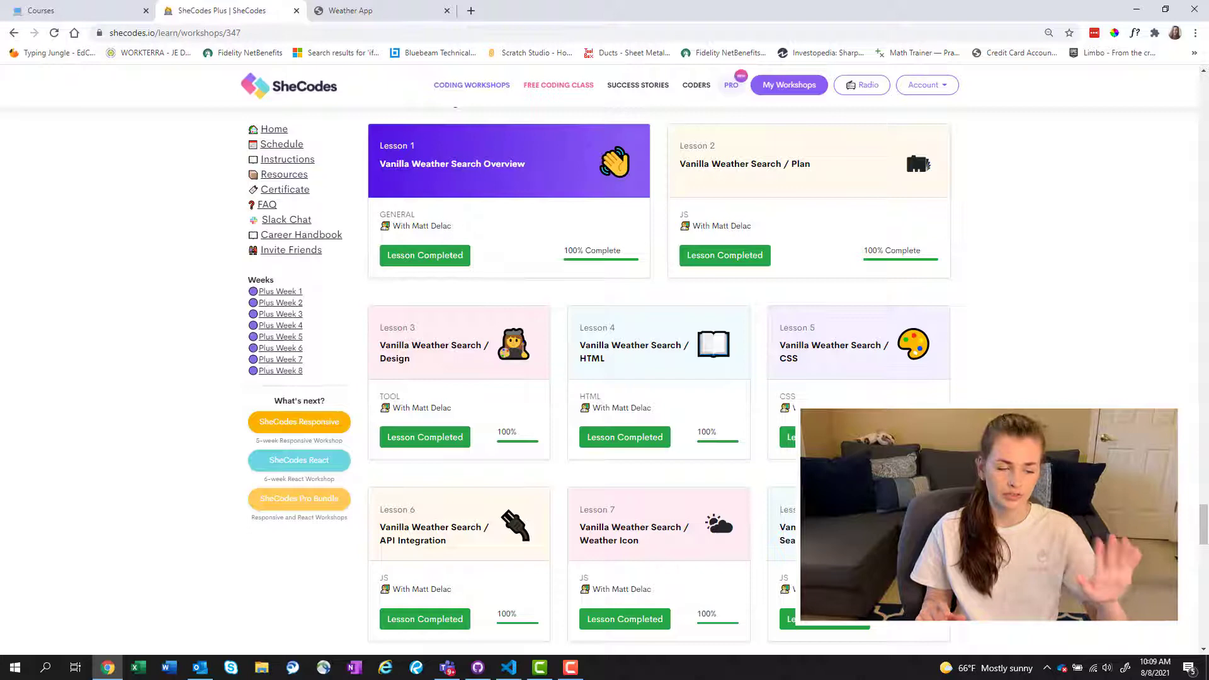
scroll("up", 3)
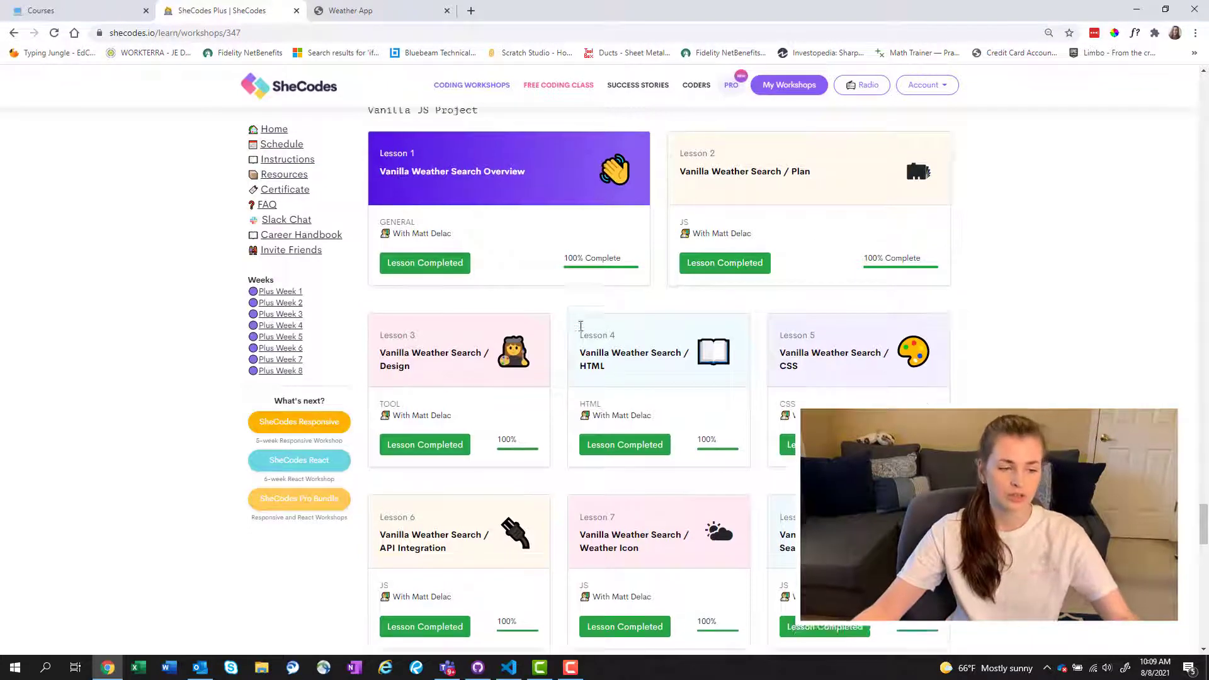
scroll("up", 3)
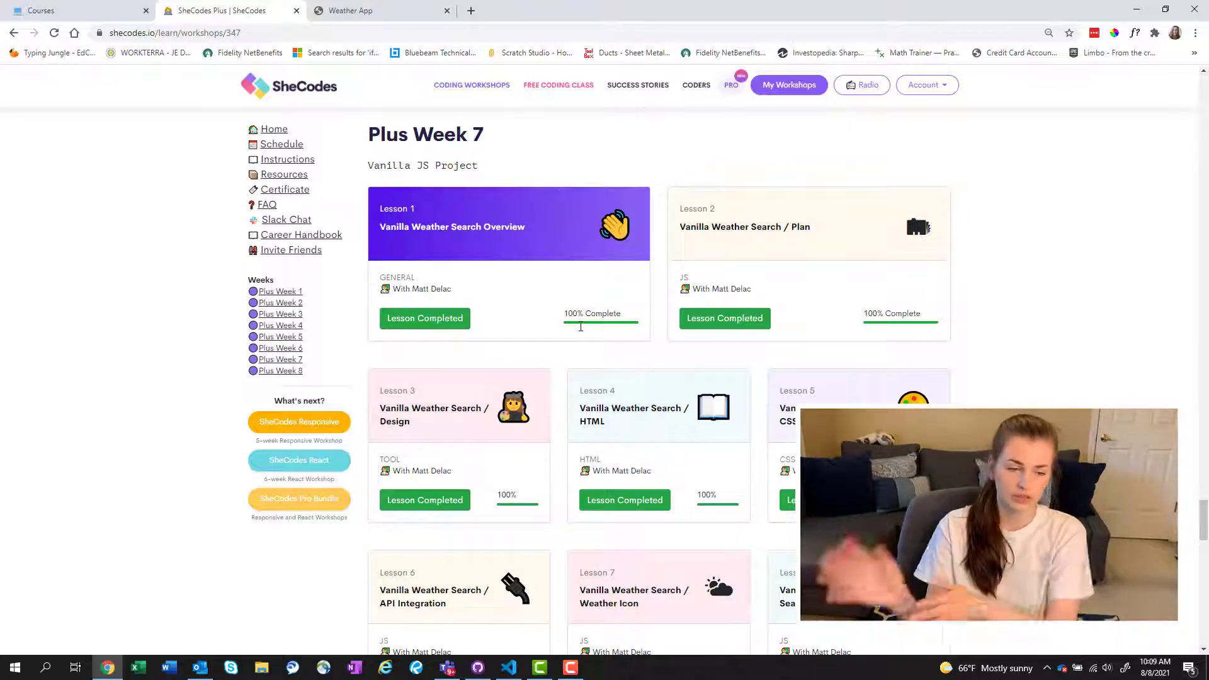
mouse_move(580, 350)
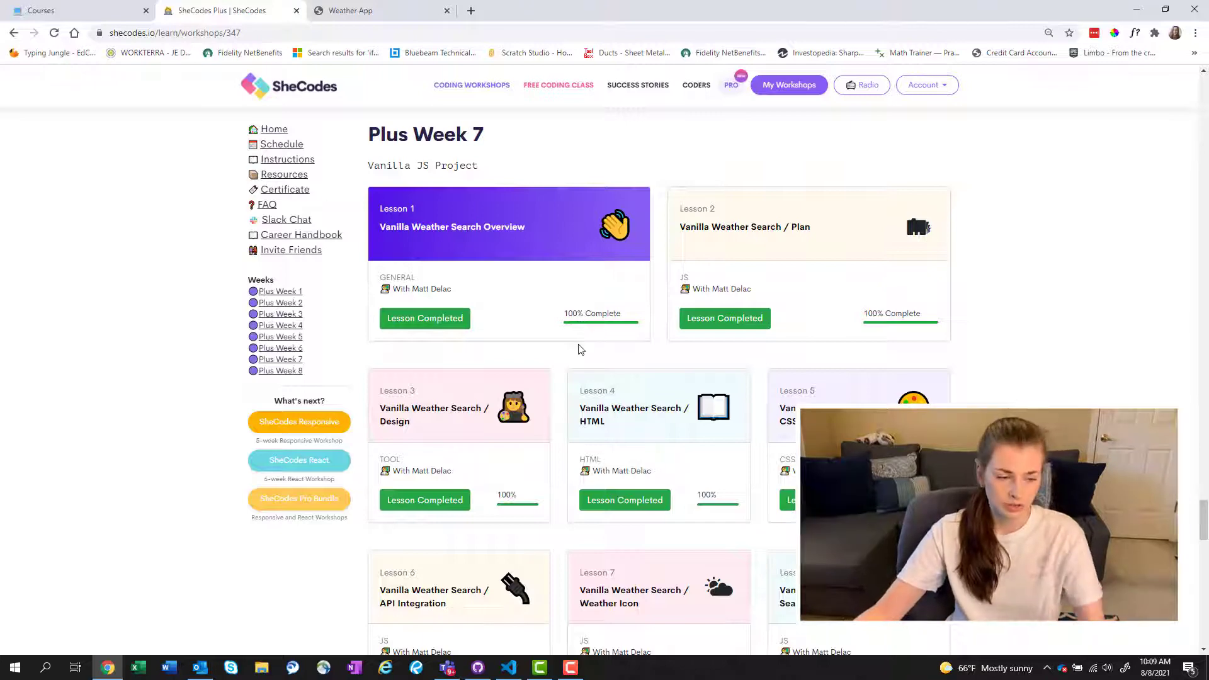
scroll("down", 3)
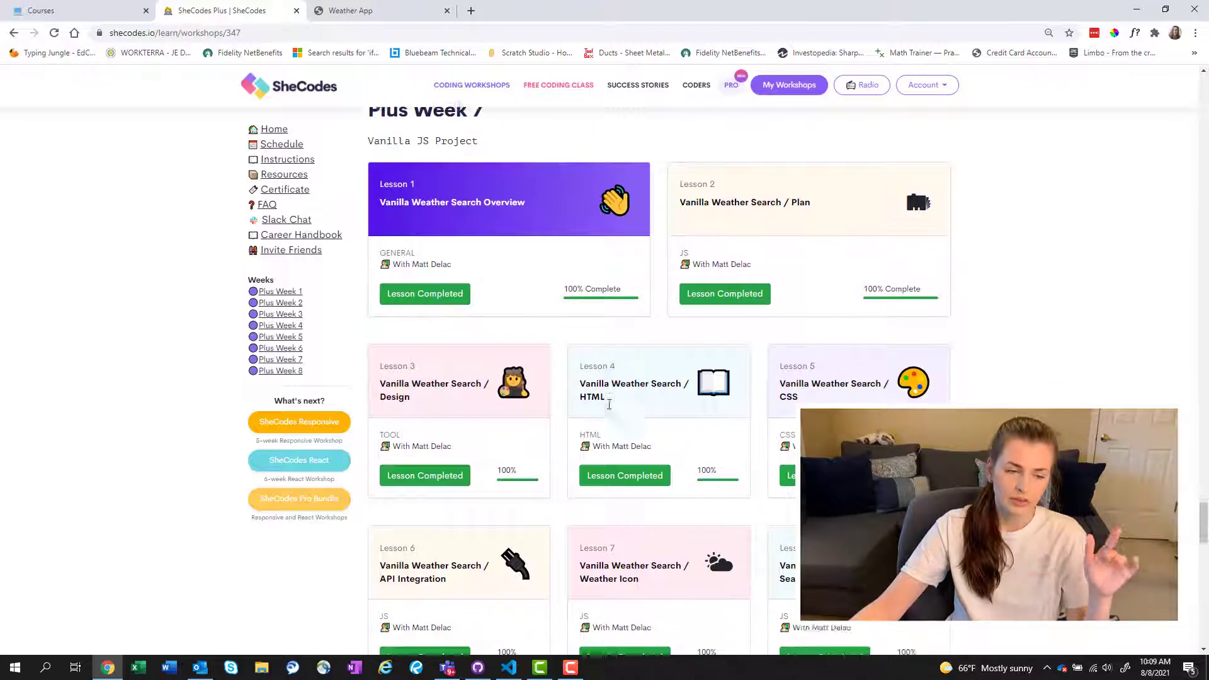
scroll("up", 3)
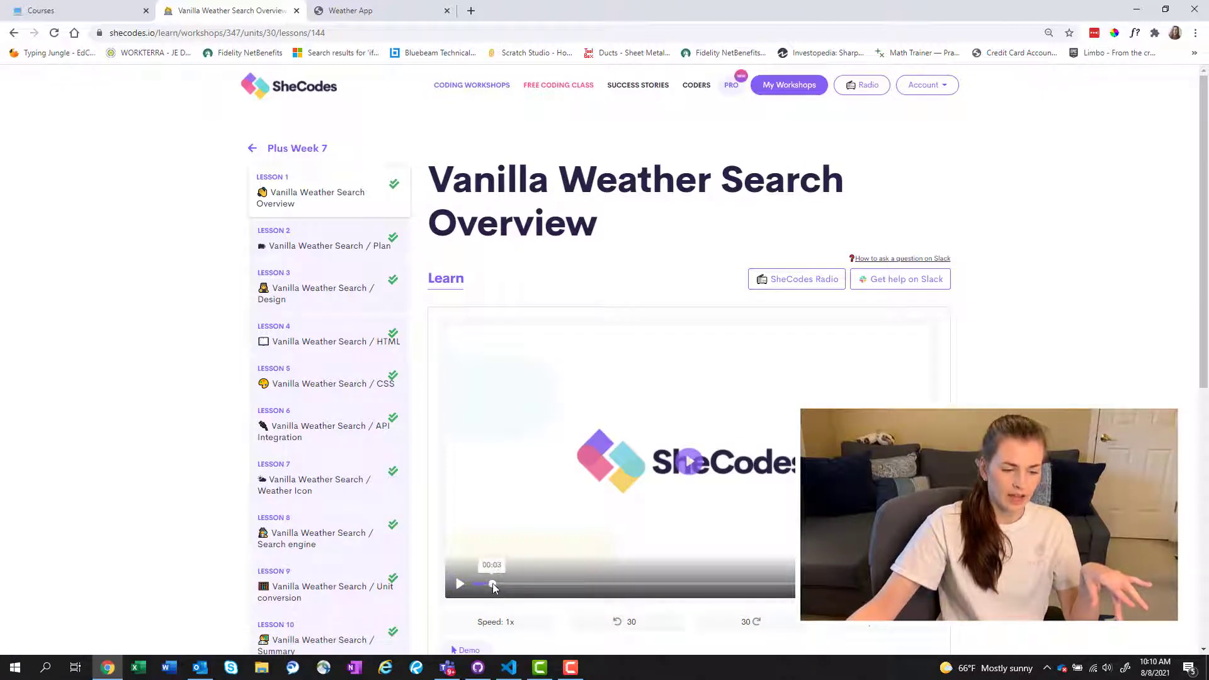
Play the overview video, then open Lesson 2 Vanilla Weather Search / Plan and skip ahead.
left_click(459, 584)
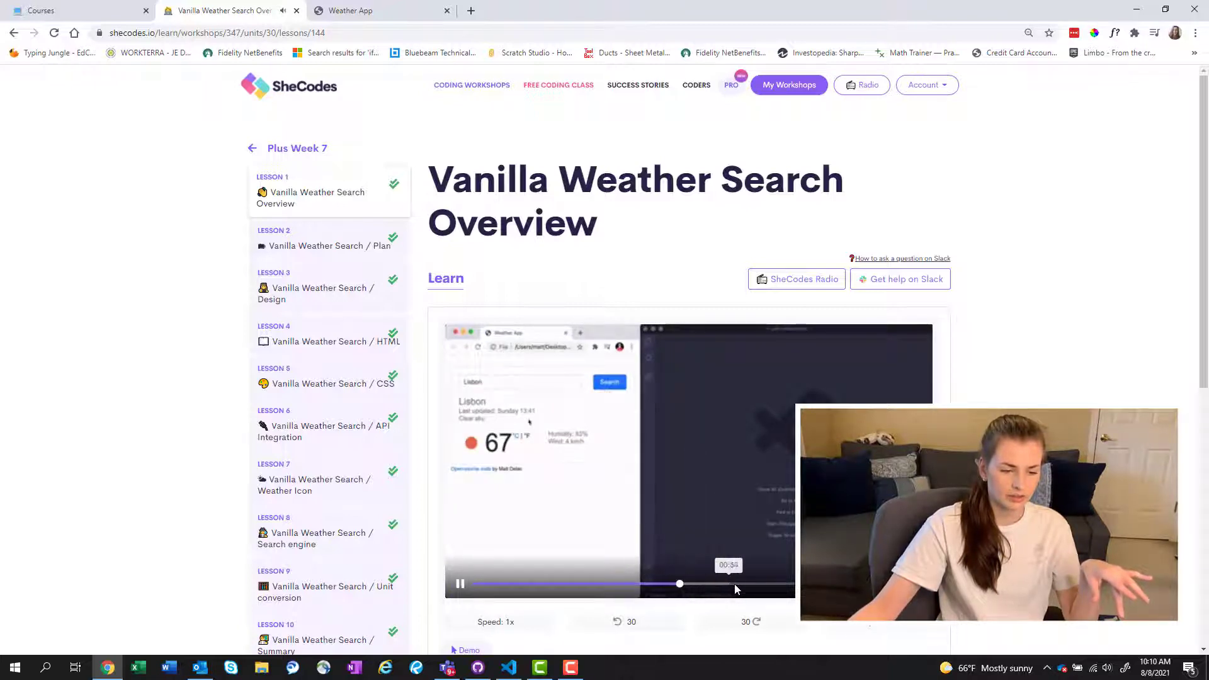
left_click(460, 584)
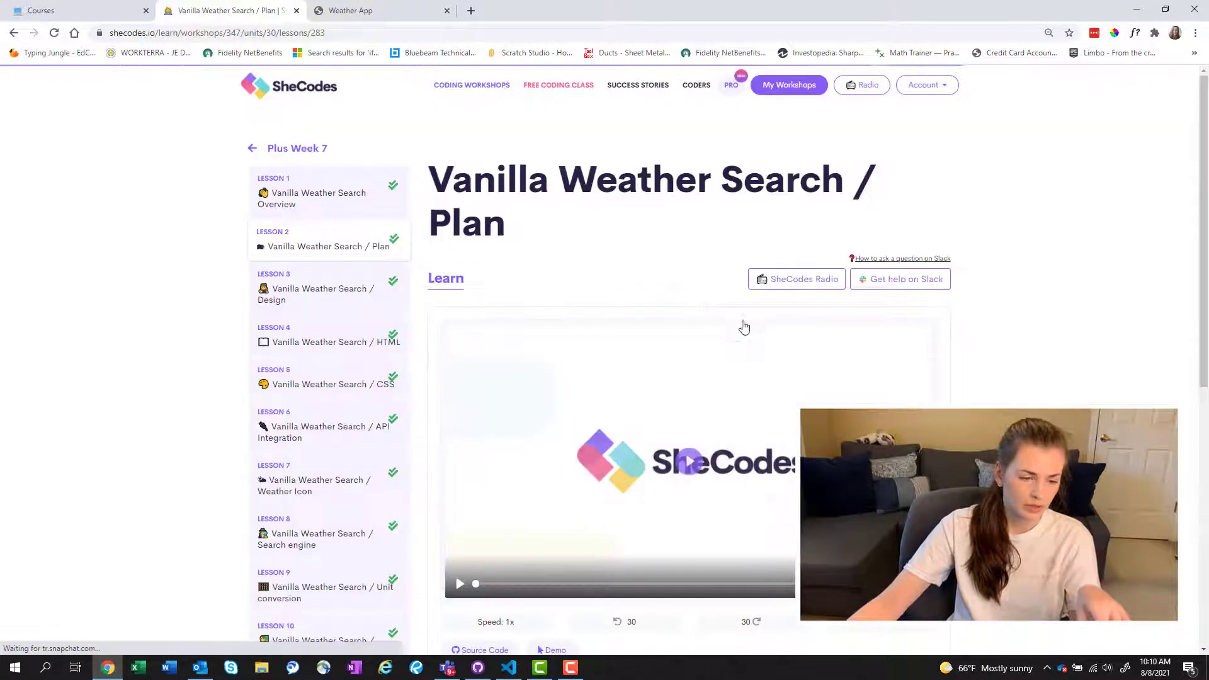
left_click(459, 584)
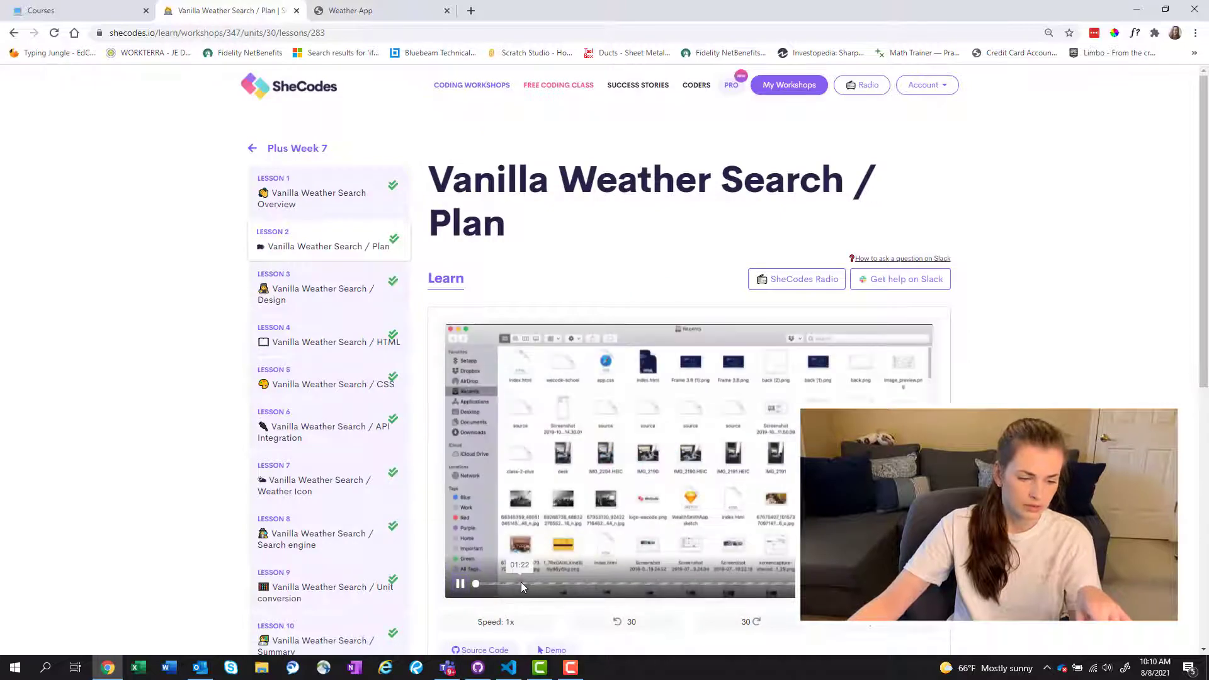
left_click(613, 583)
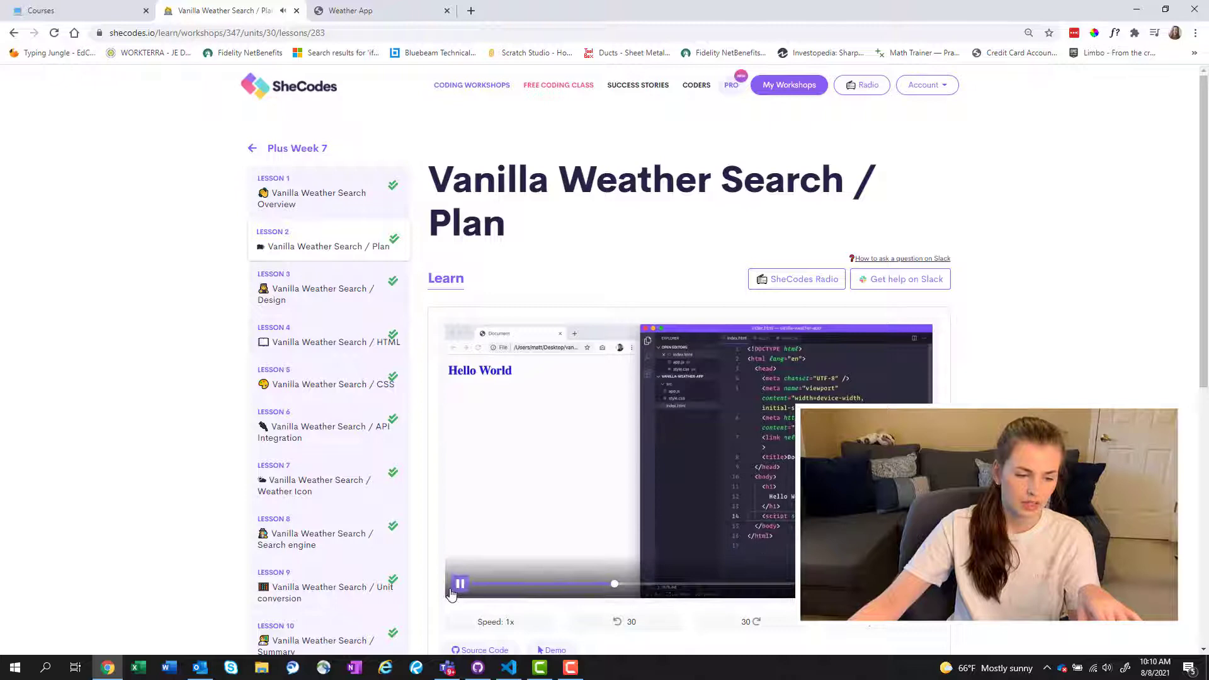
mouse_move(757, 579)
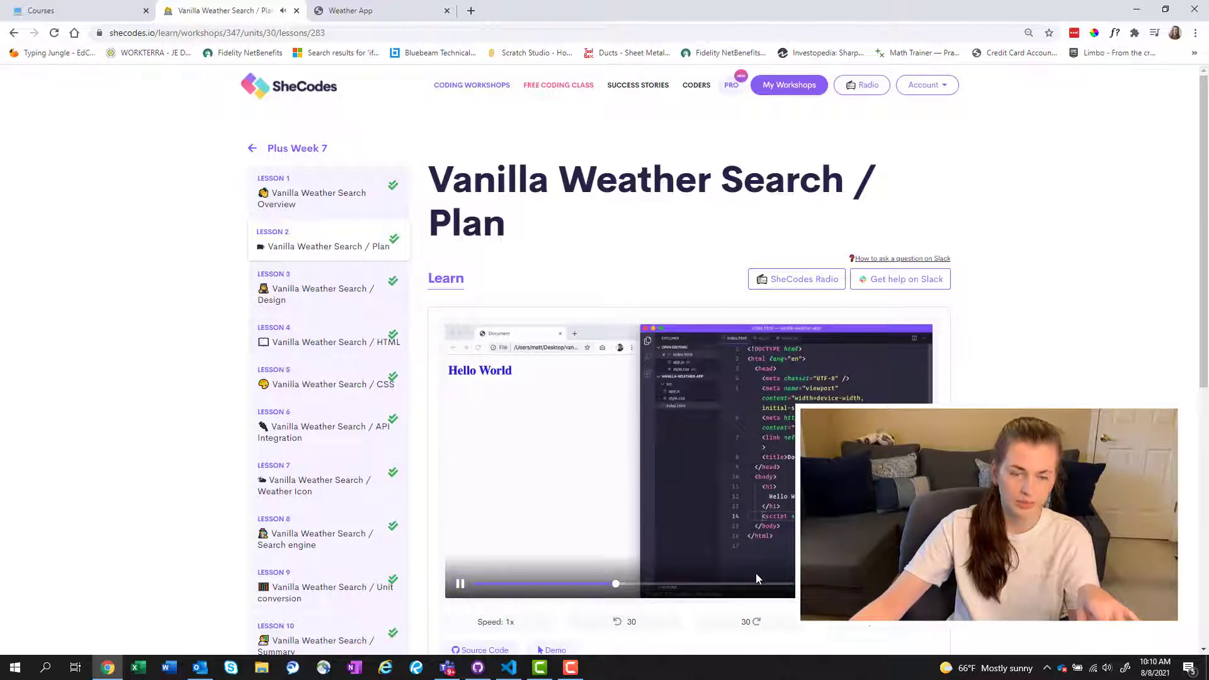
left_click(461, 584)
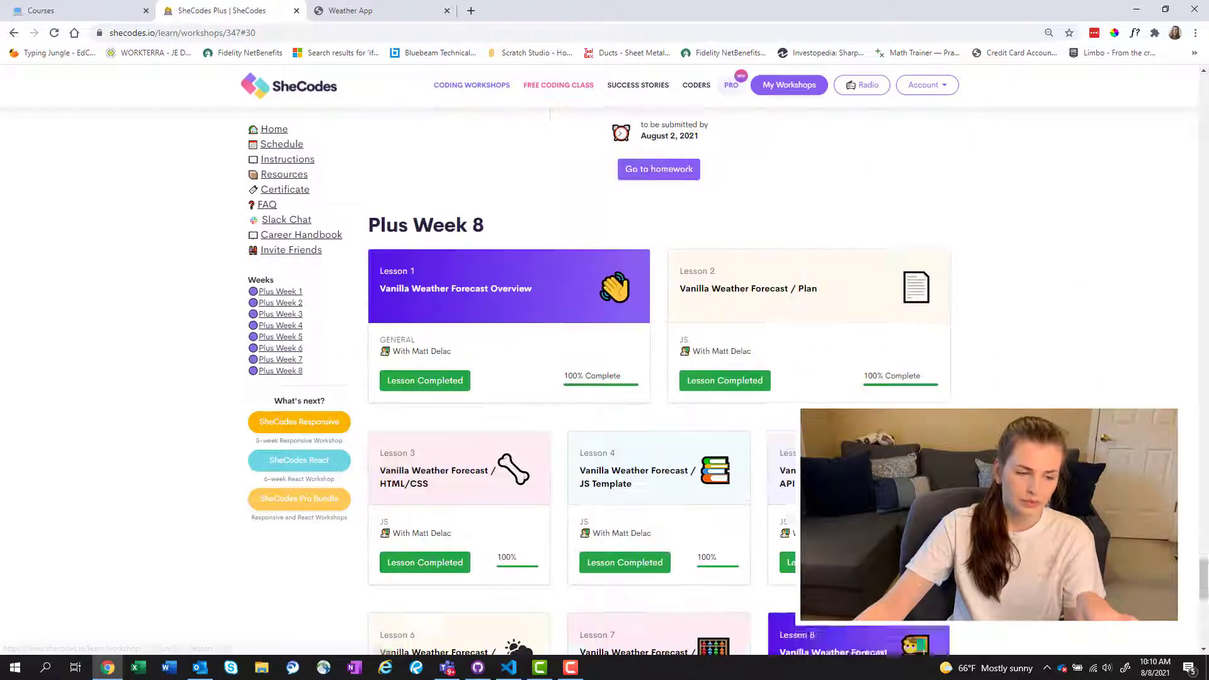
scroll("down", 3)
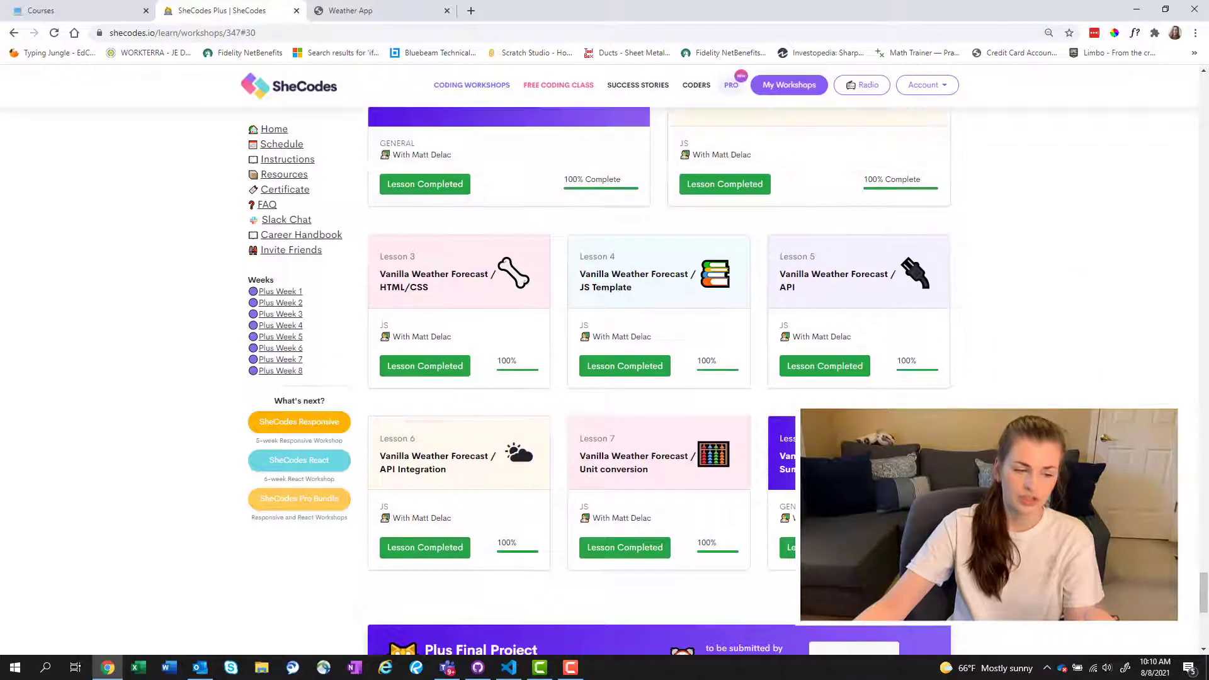
scroll("down", 3)
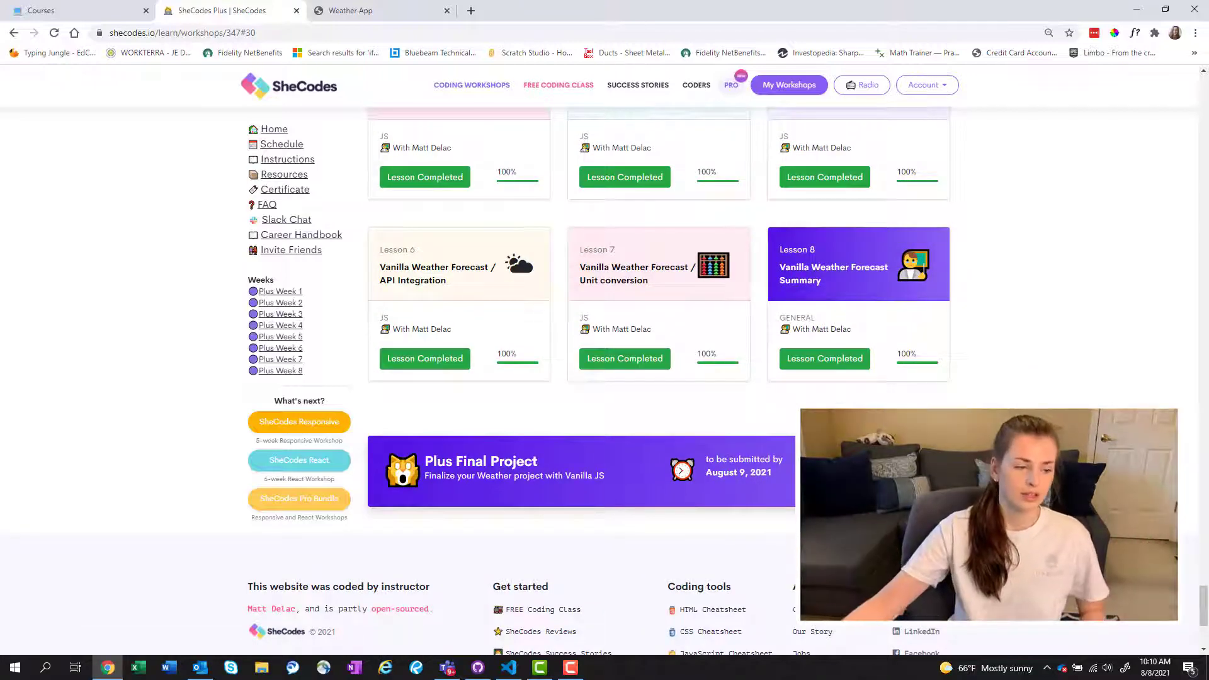
scroll("up", 3)
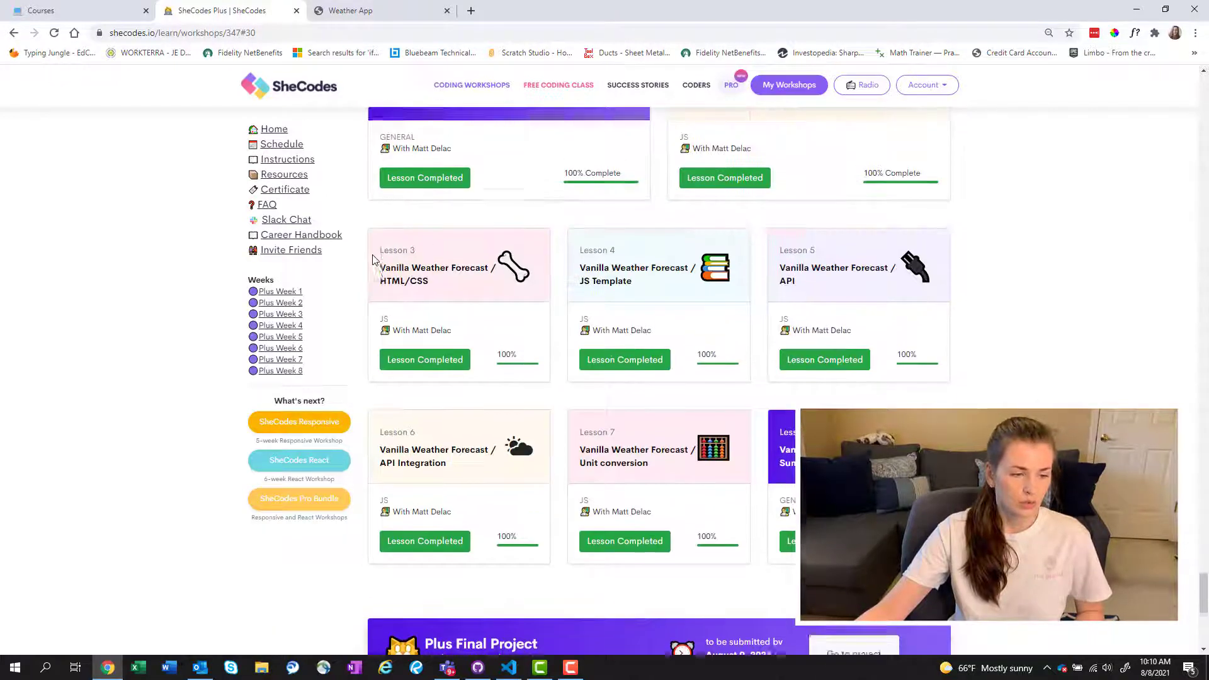
scroll("down", 3)
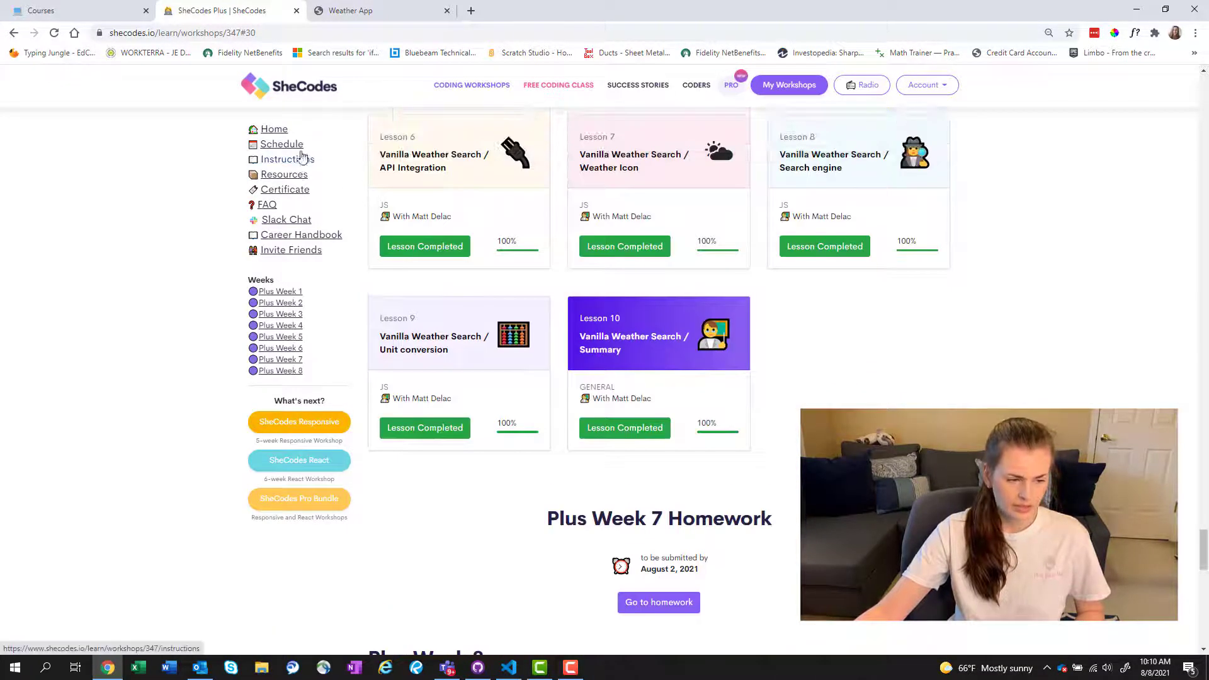
mouse_move(368, 248)
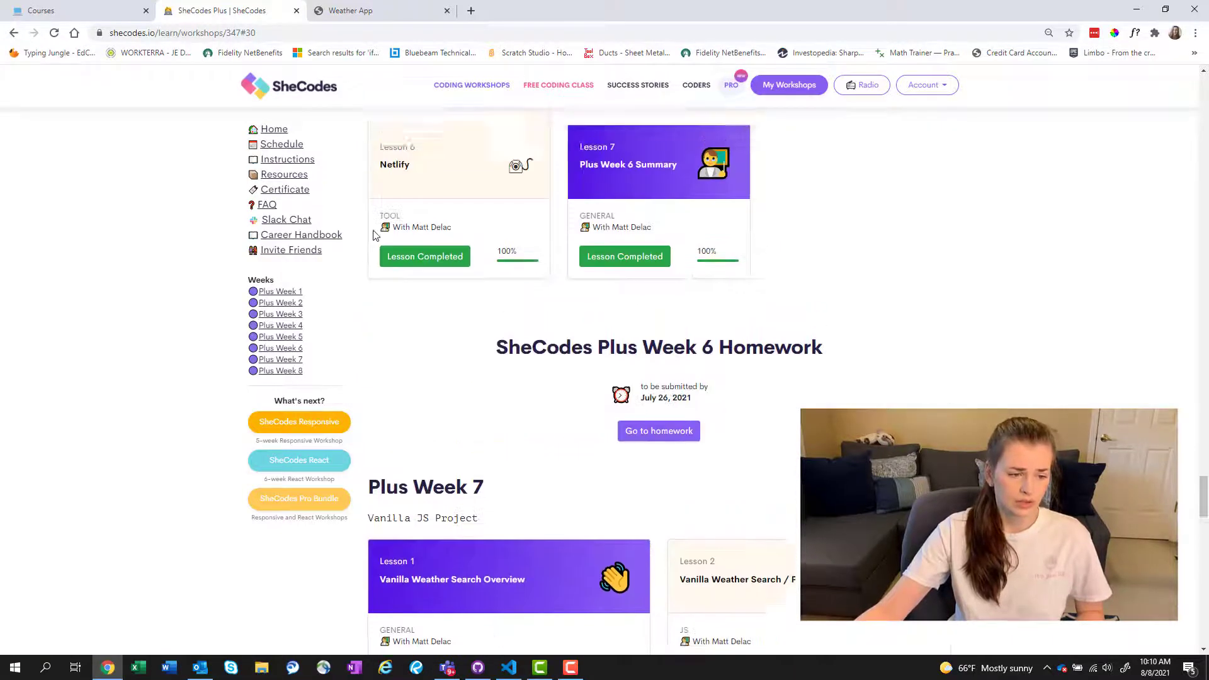
scroll("up", 3)
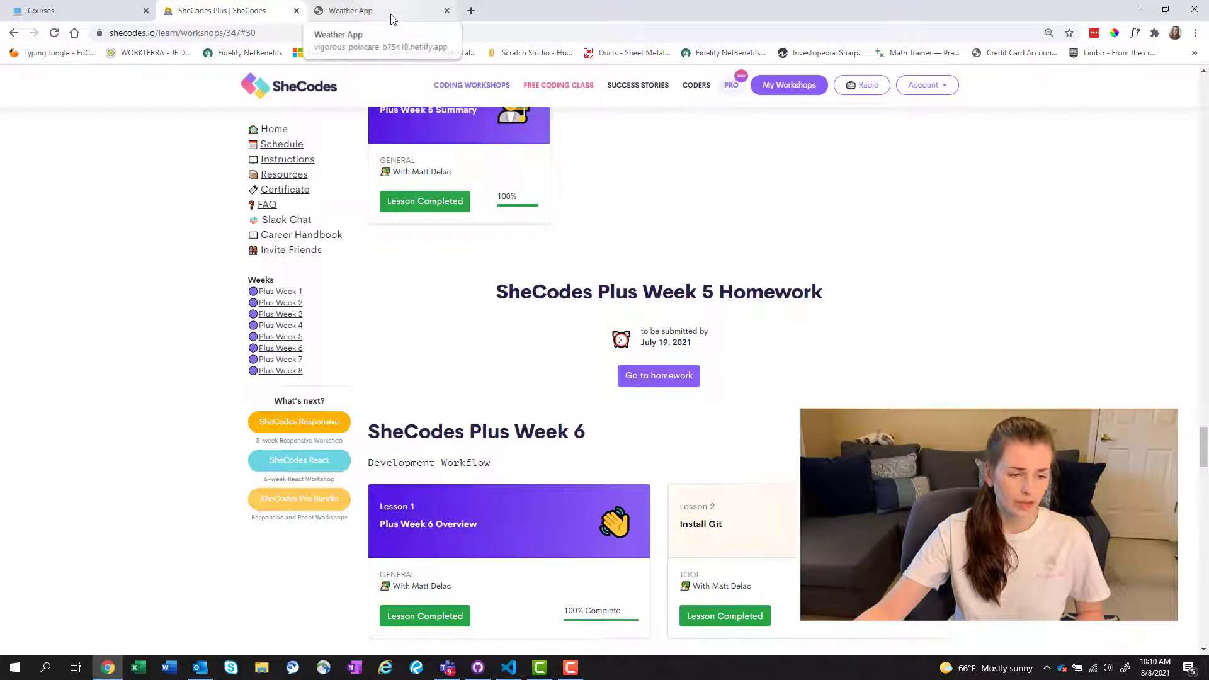
Search the live Weather App for Paris from the location suggestions.
left_click(382, 10)
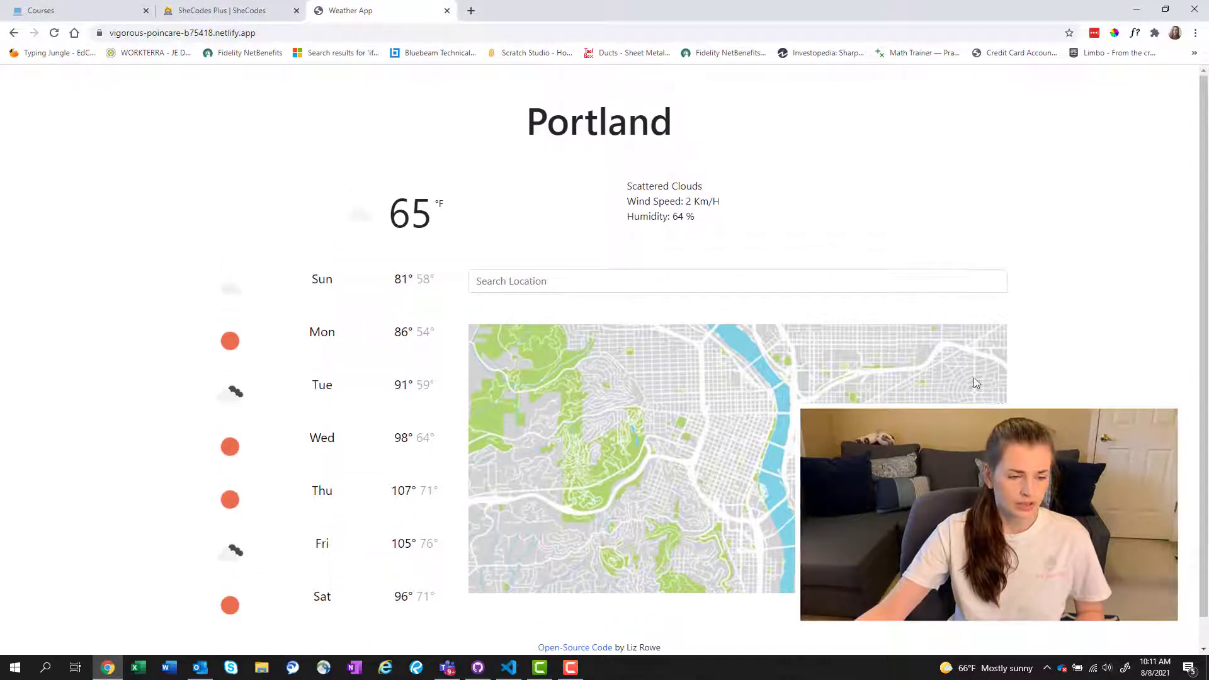
mouse_move(539, 121)
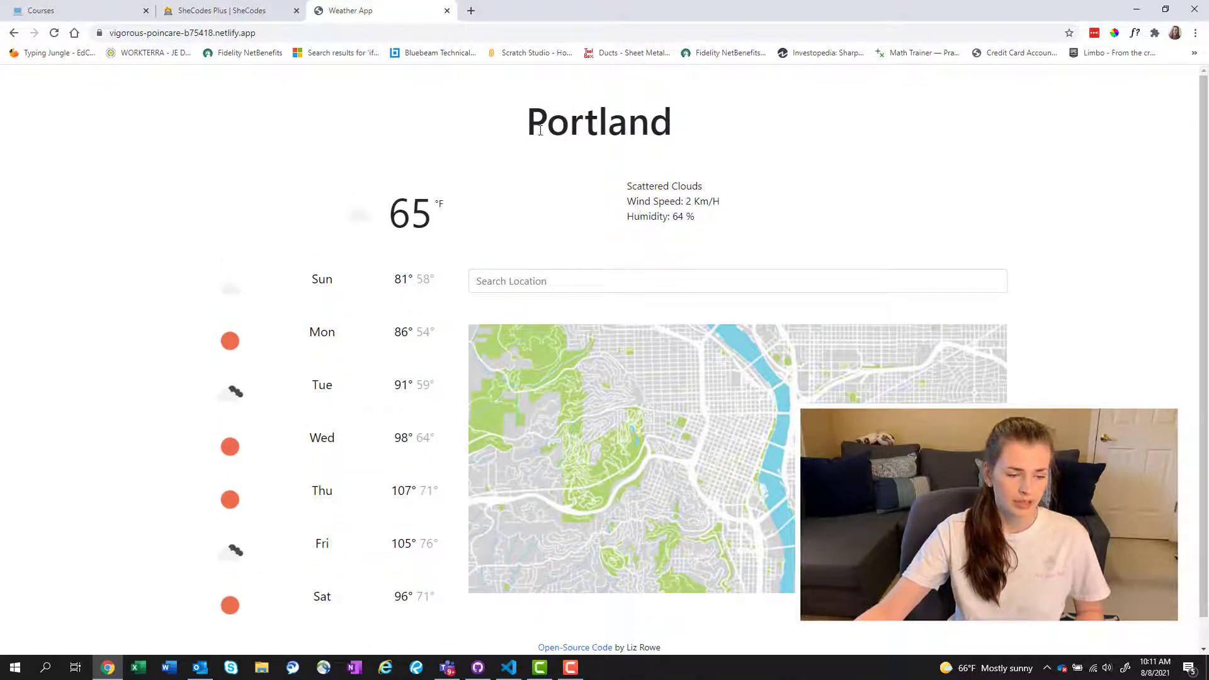
mouse_move(358, 258)
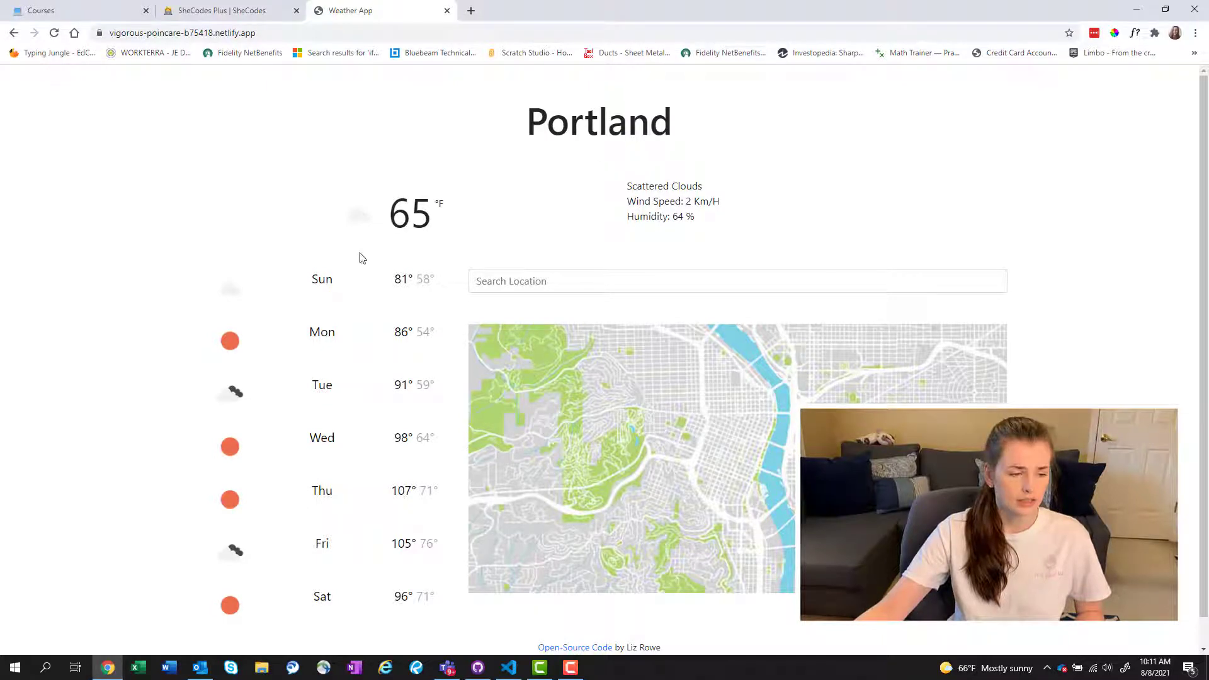
mouse_move(432, 364)
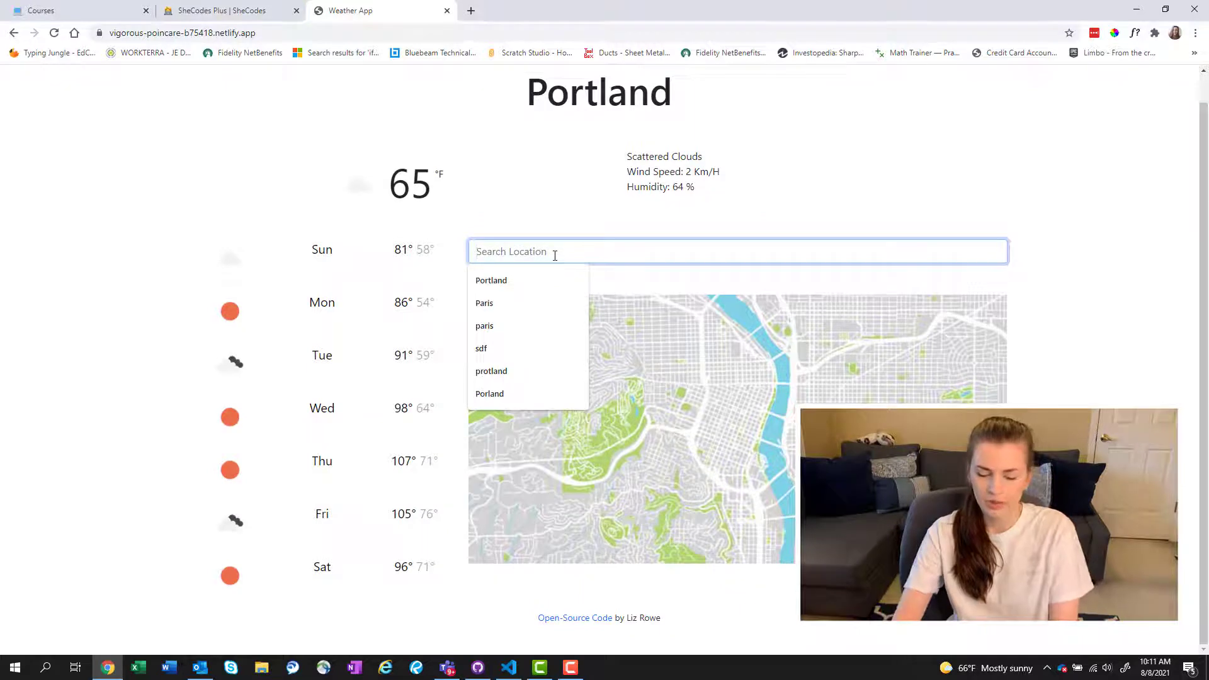
left_click(484, 302)
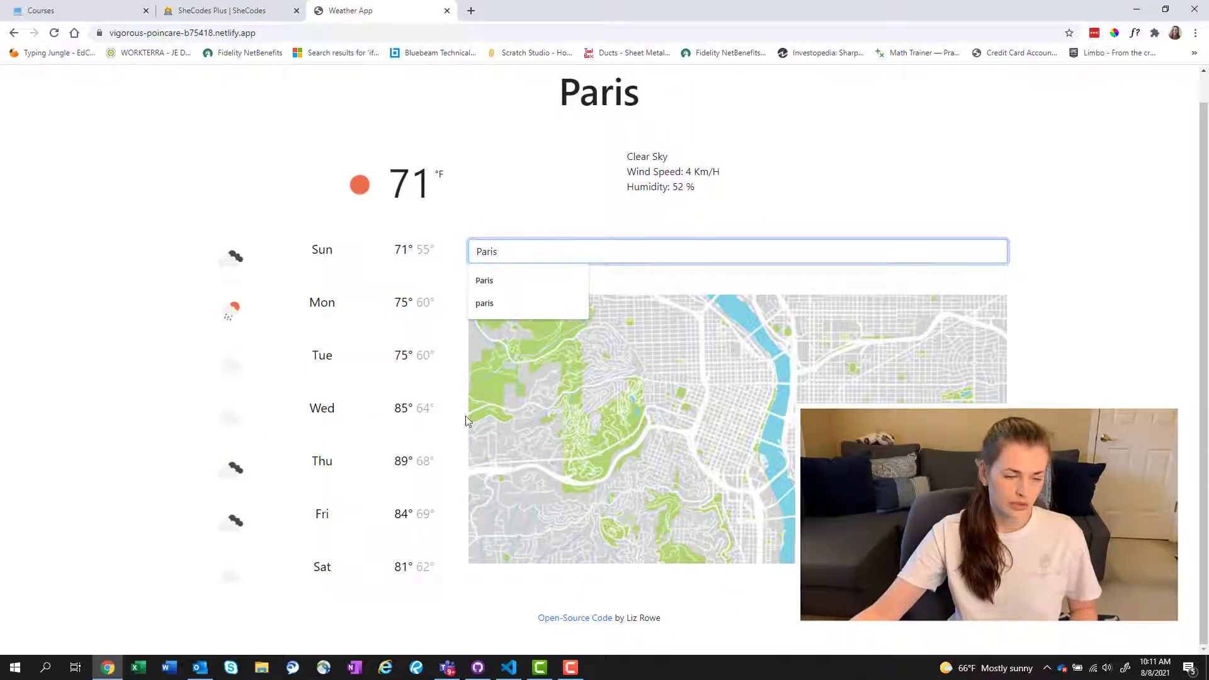
left_click(653, 206)
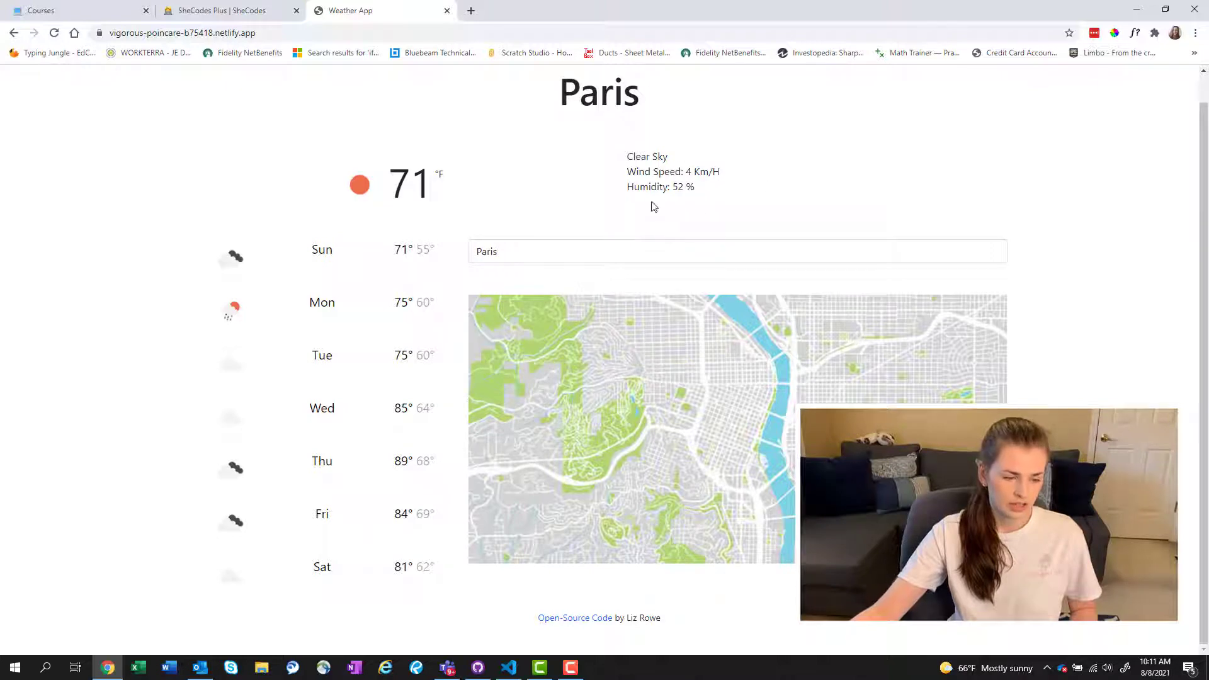
mouse_move(492, 449)
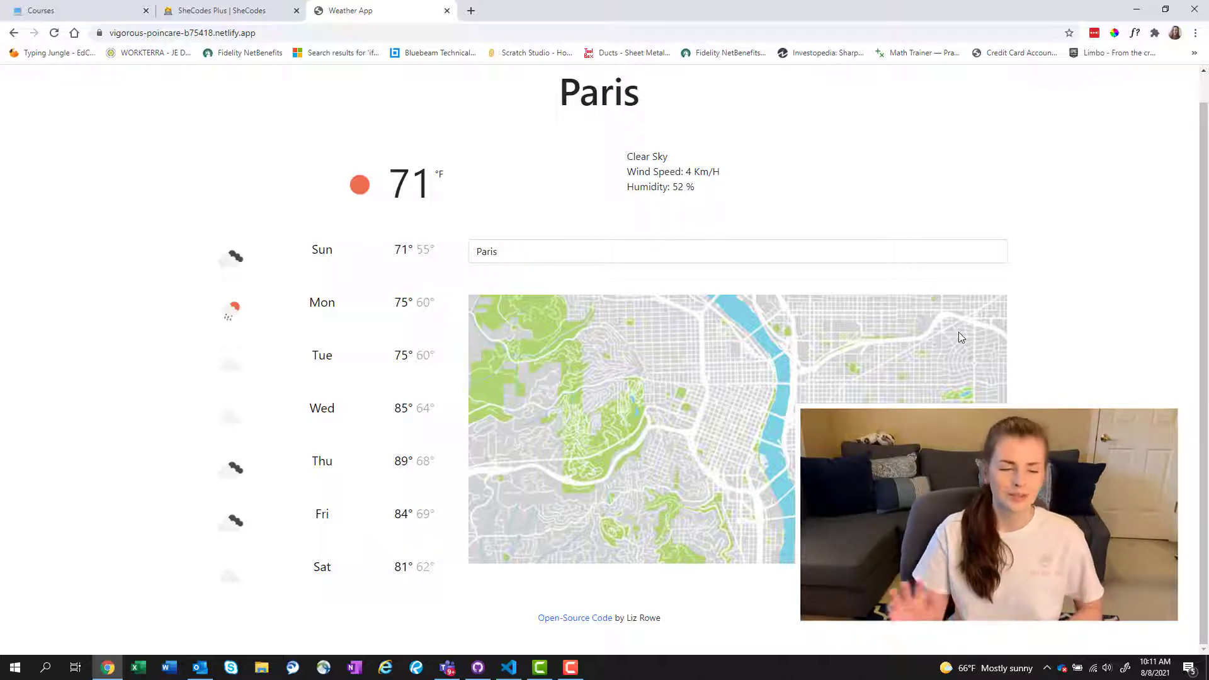
mouse_move(733, 415)
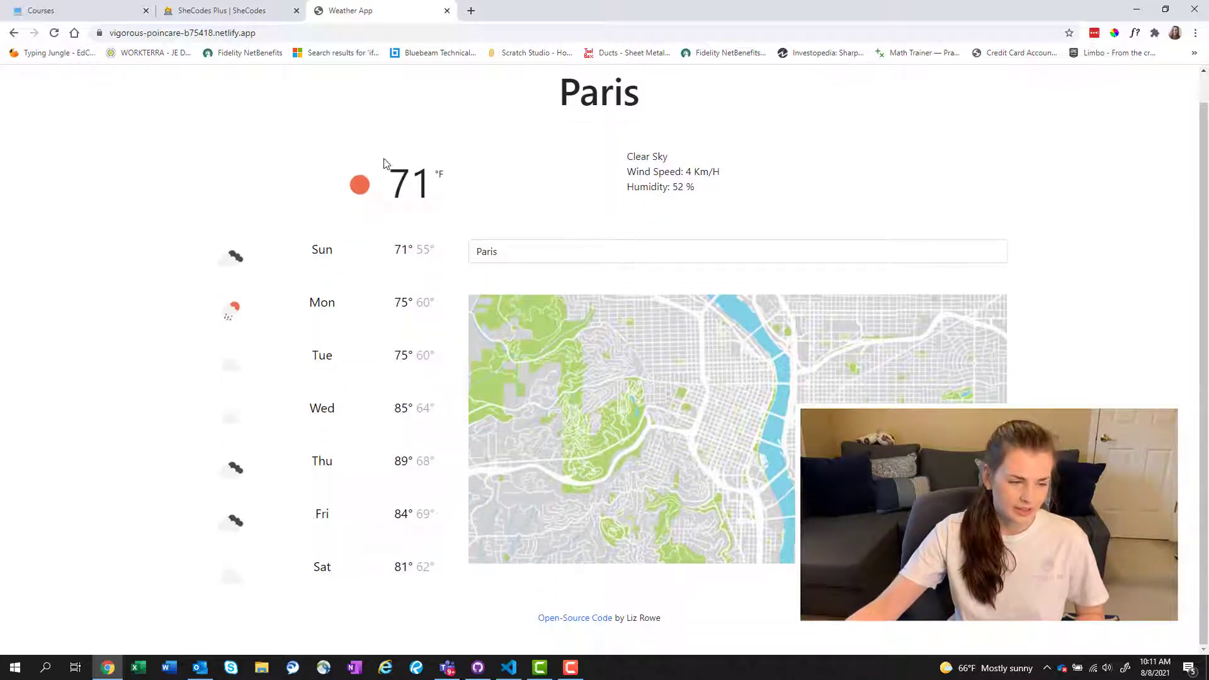
mouse_move(343, 374)
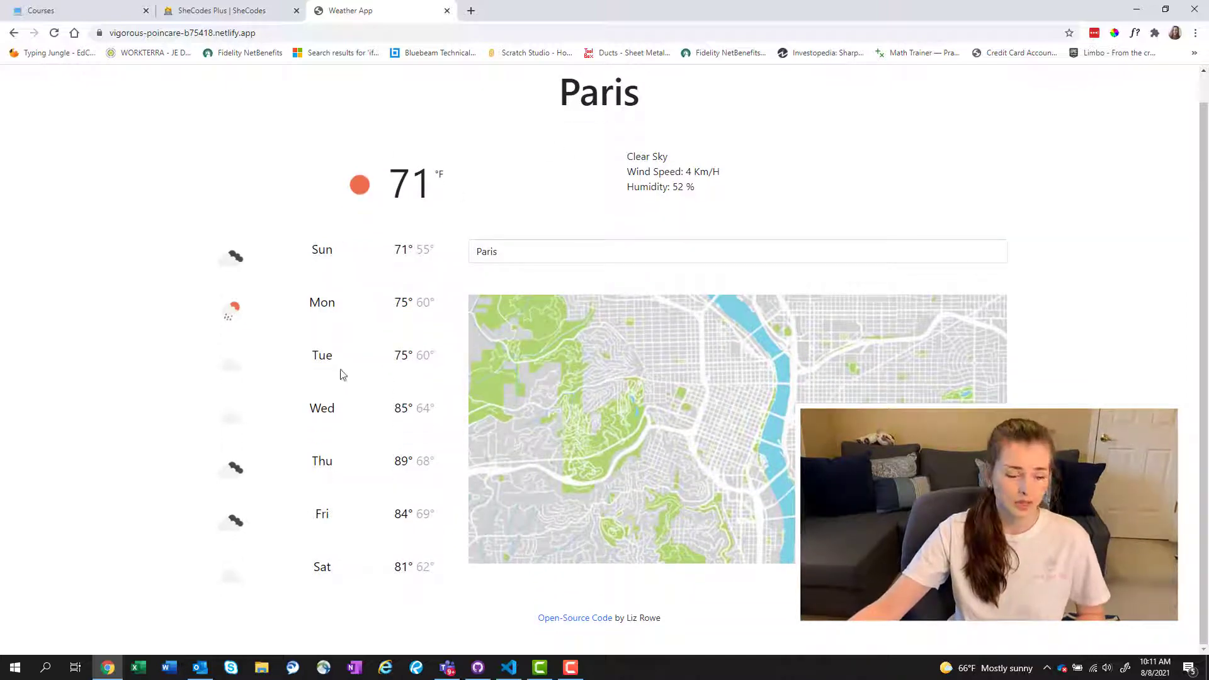
mouse_move(583, 624)
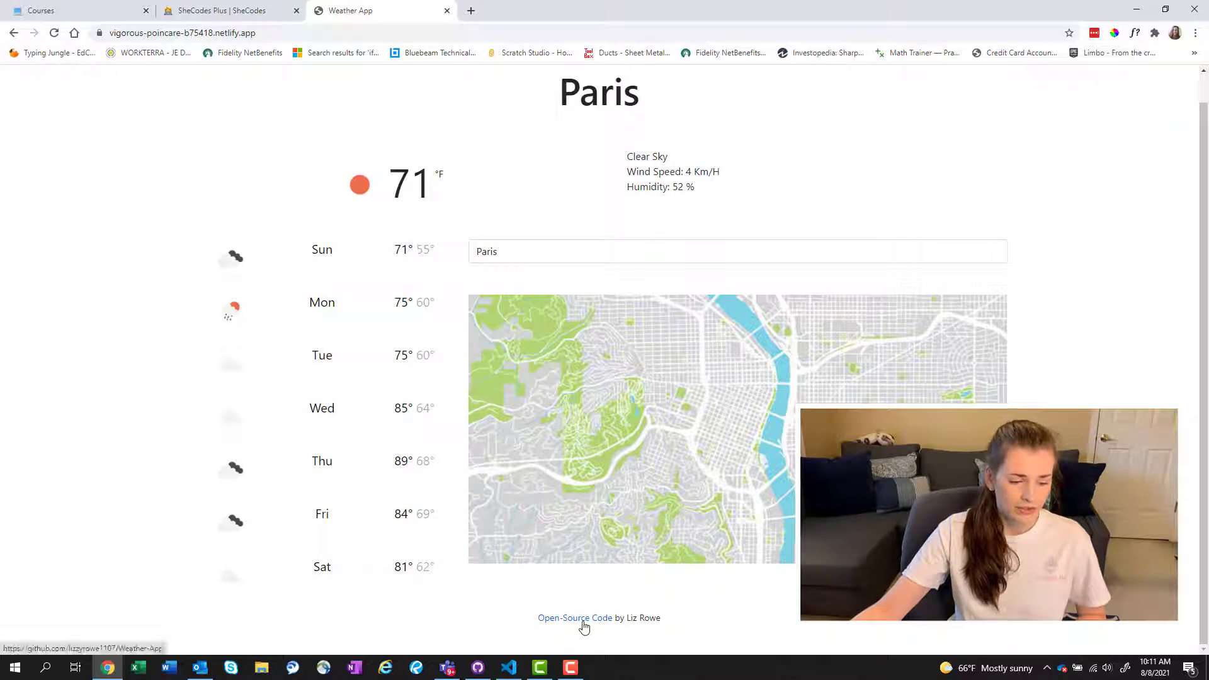
Open the Weather-App source repository and browse its 19-commit history.
left_click(574, 618)
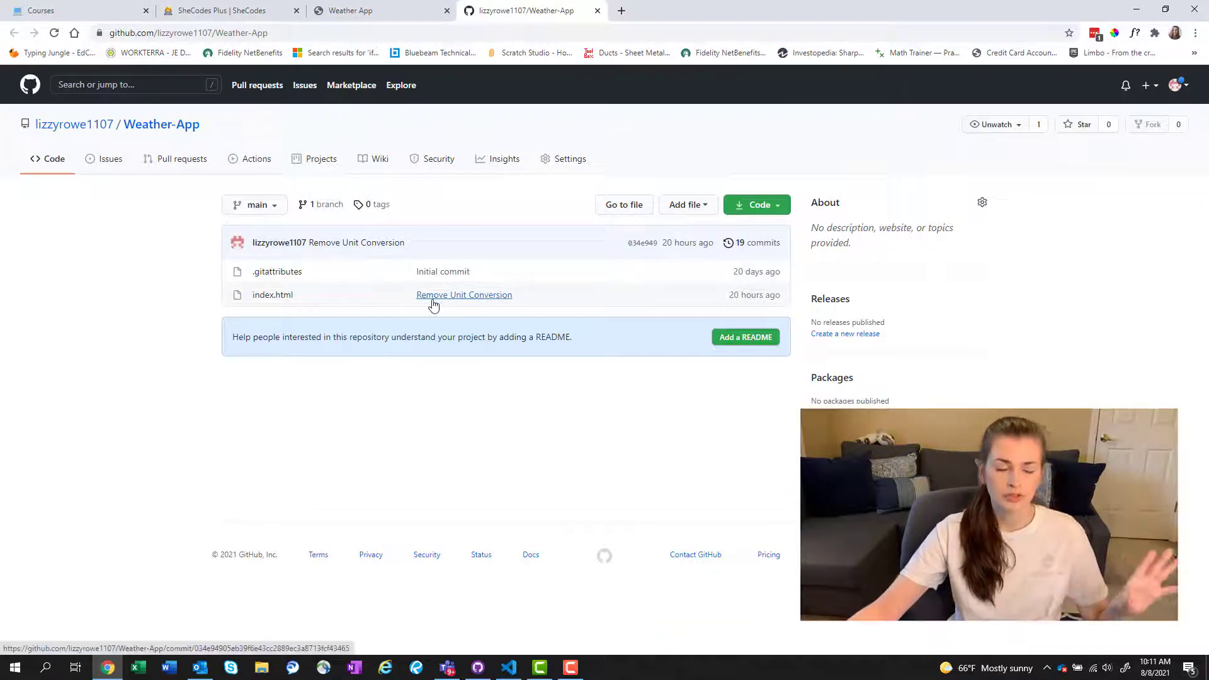
mouse_move(378, 307)
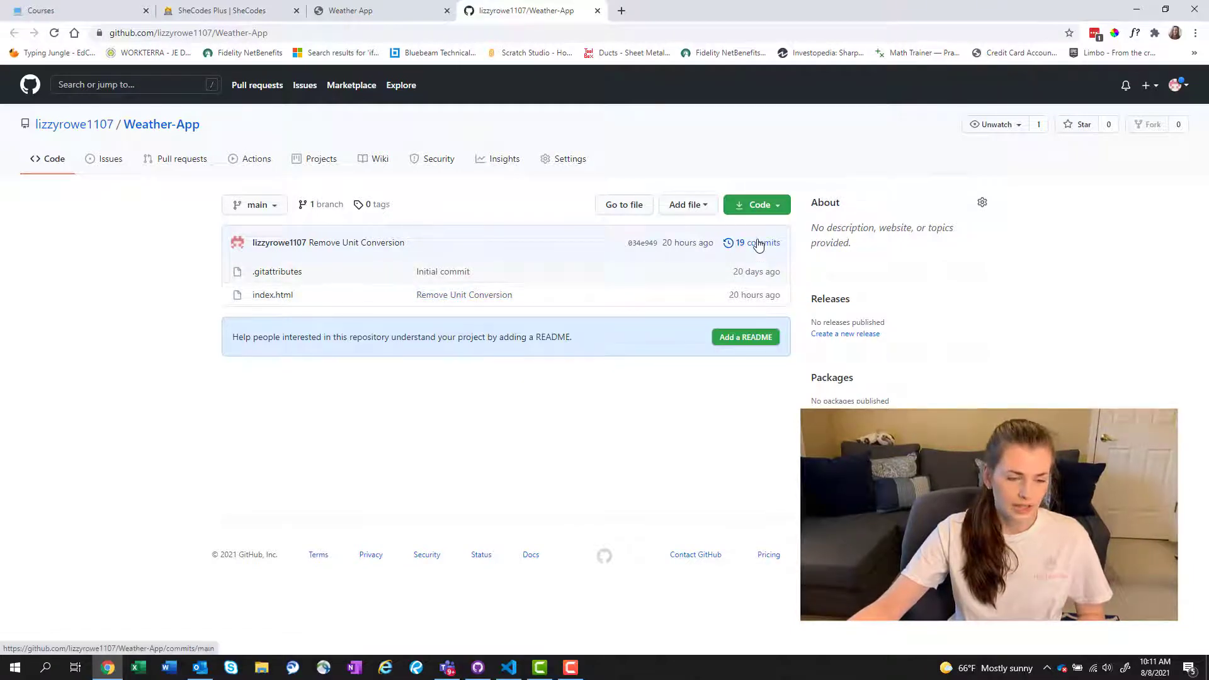
left_click(757, 243)
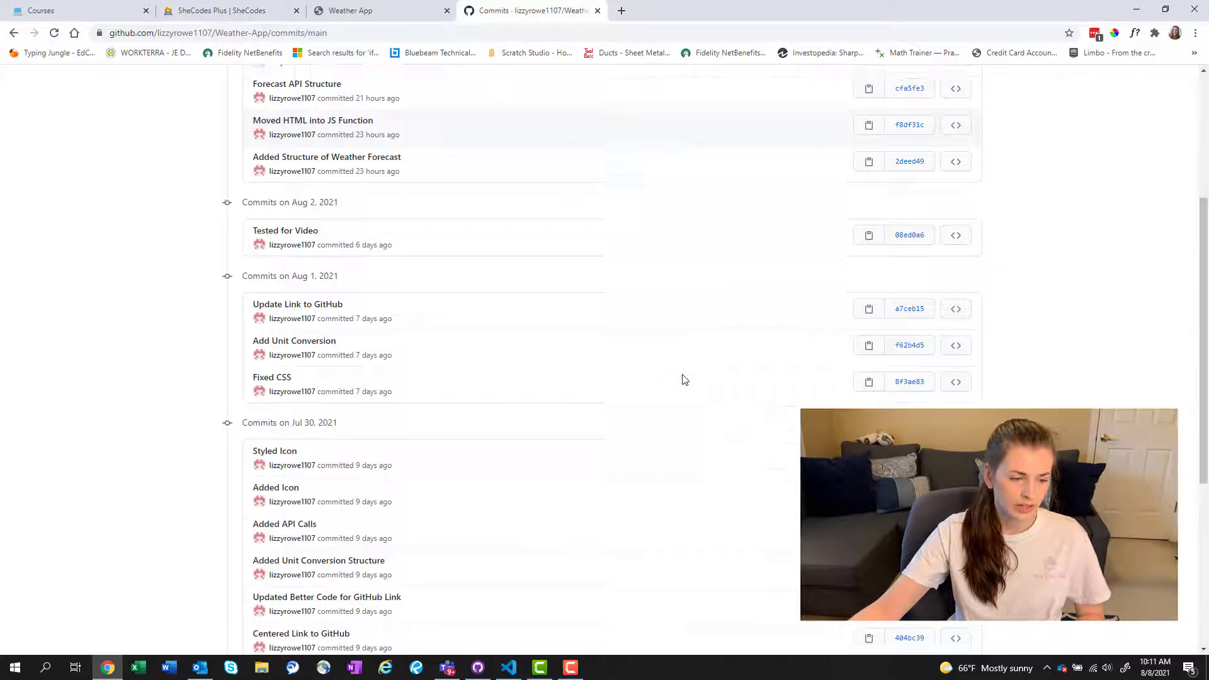
scroll("down", 3)
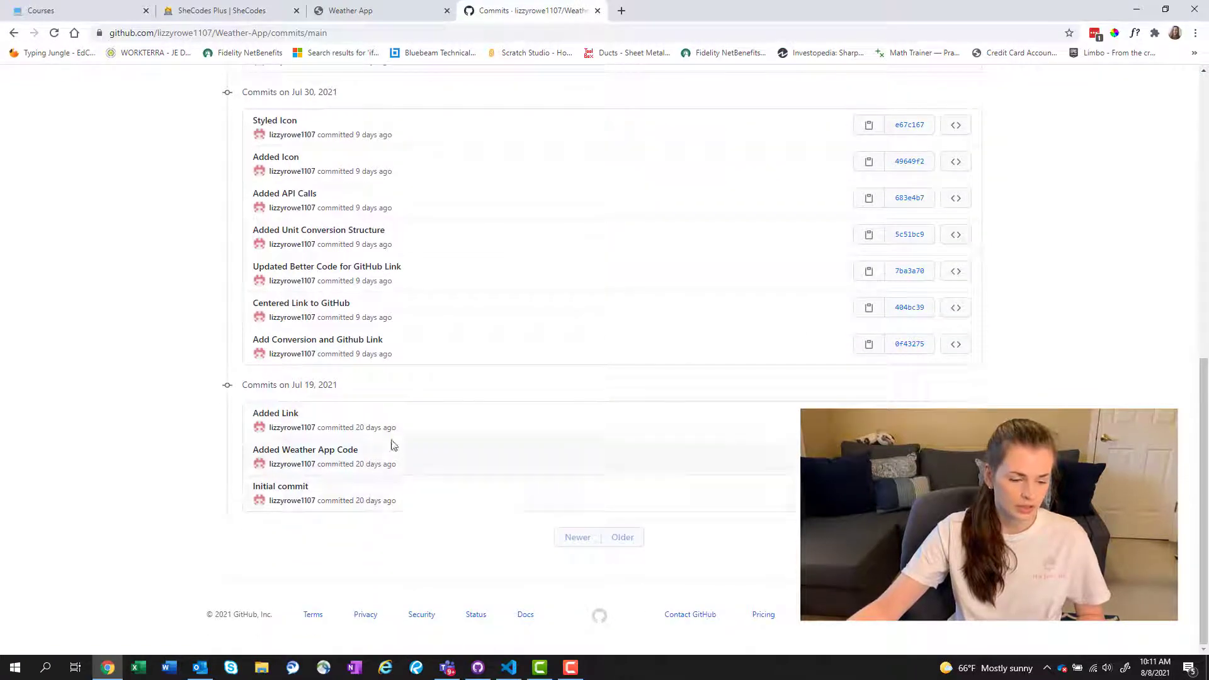
scroll("up", 3)
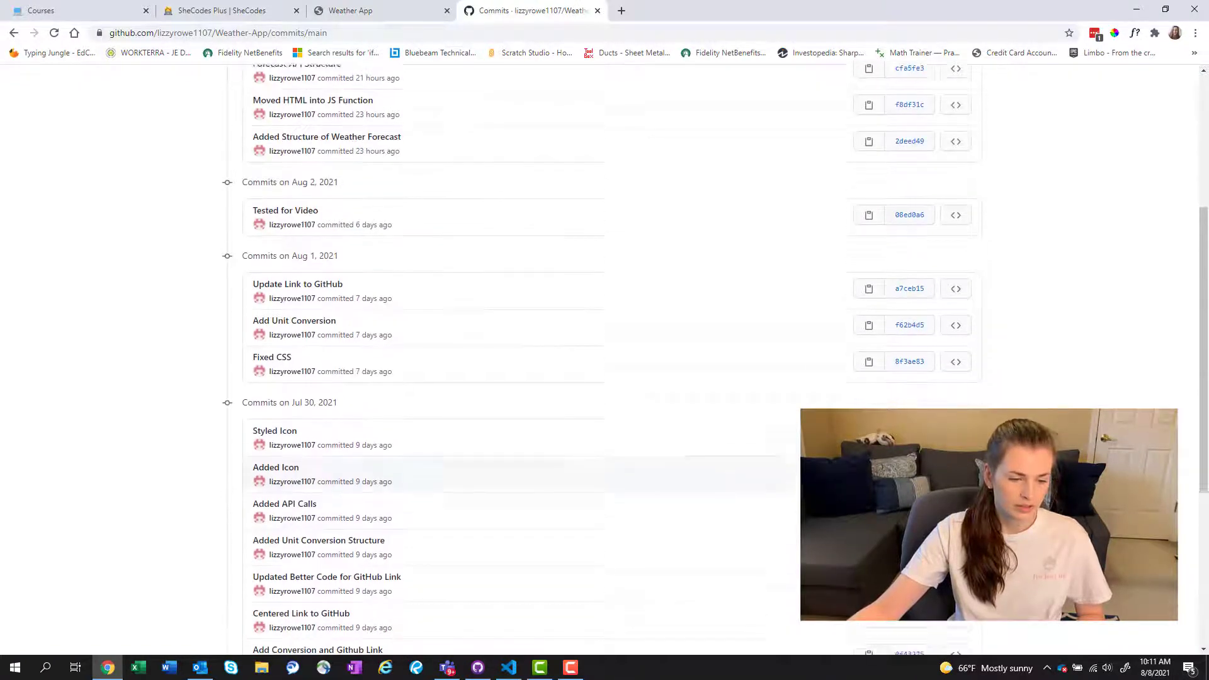
scroll("up", 3)
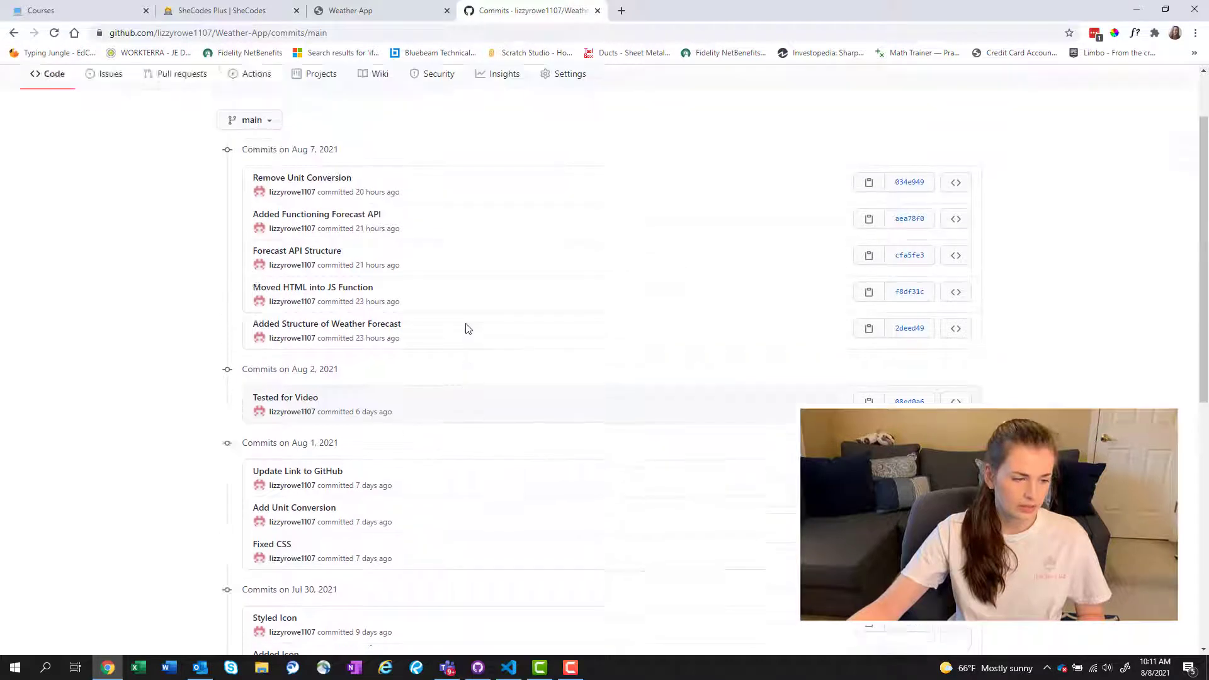
scroll("up", 3)
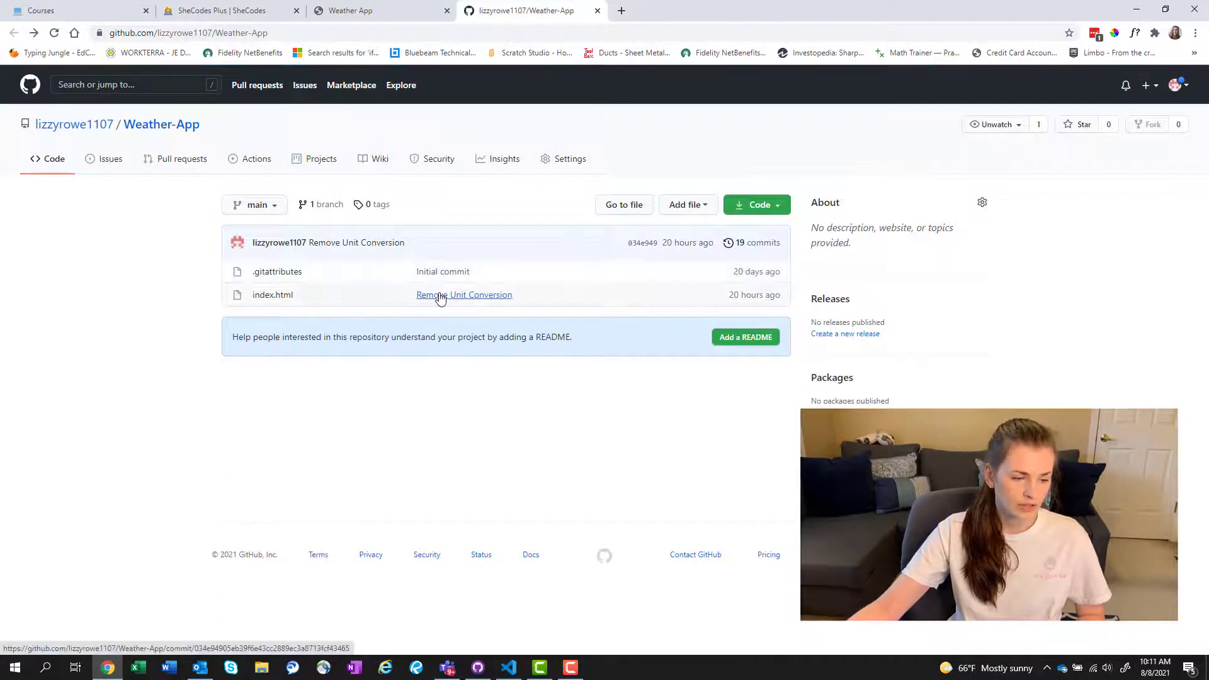
Inspect the Remove Unit Conversion commit's changes and return to the repository page.
left_click(463, 295)
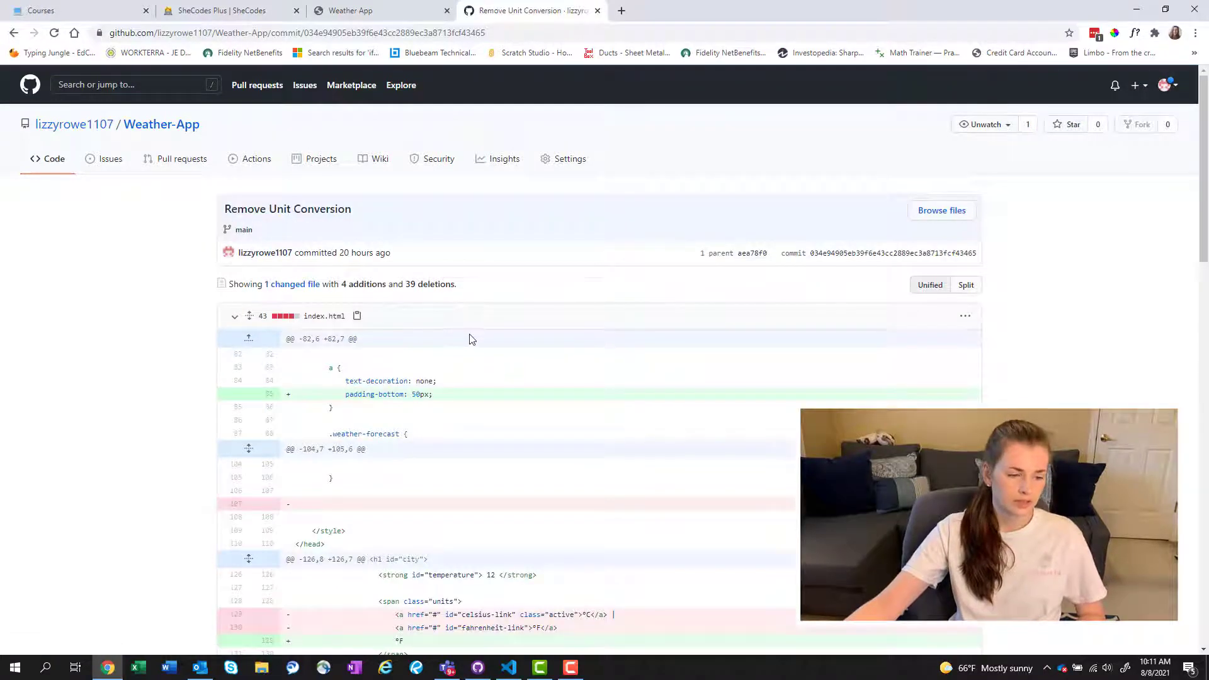
scroll("down", 3)
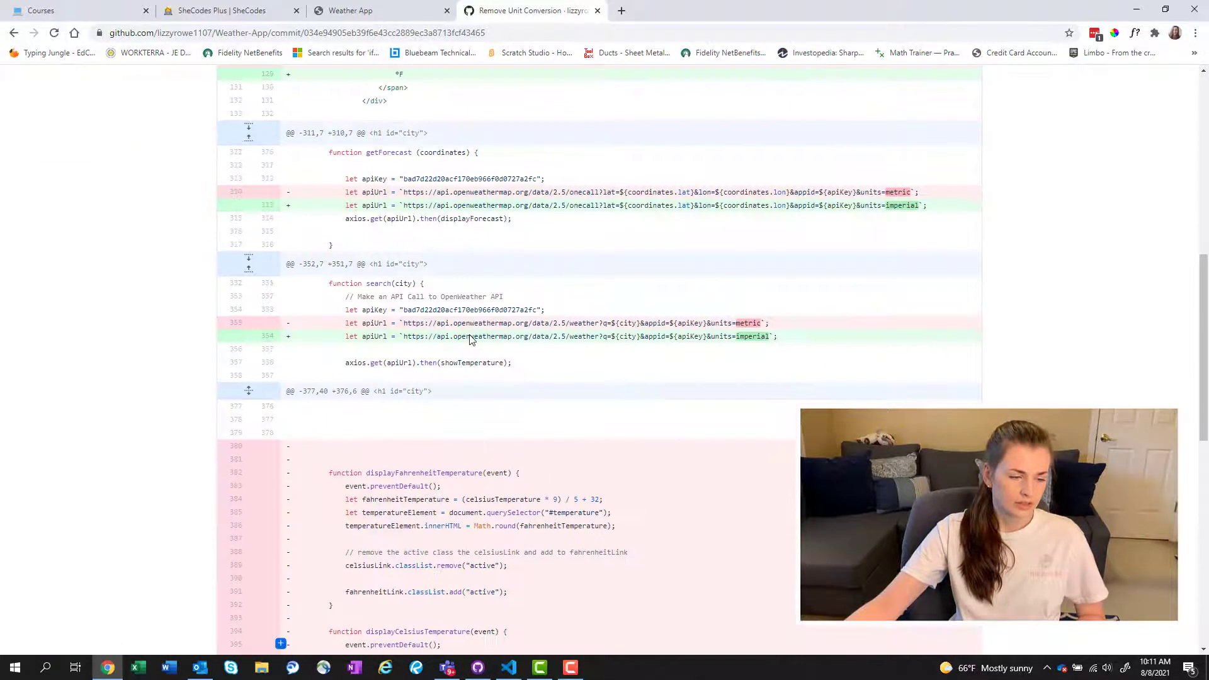
left_click(161, 124)
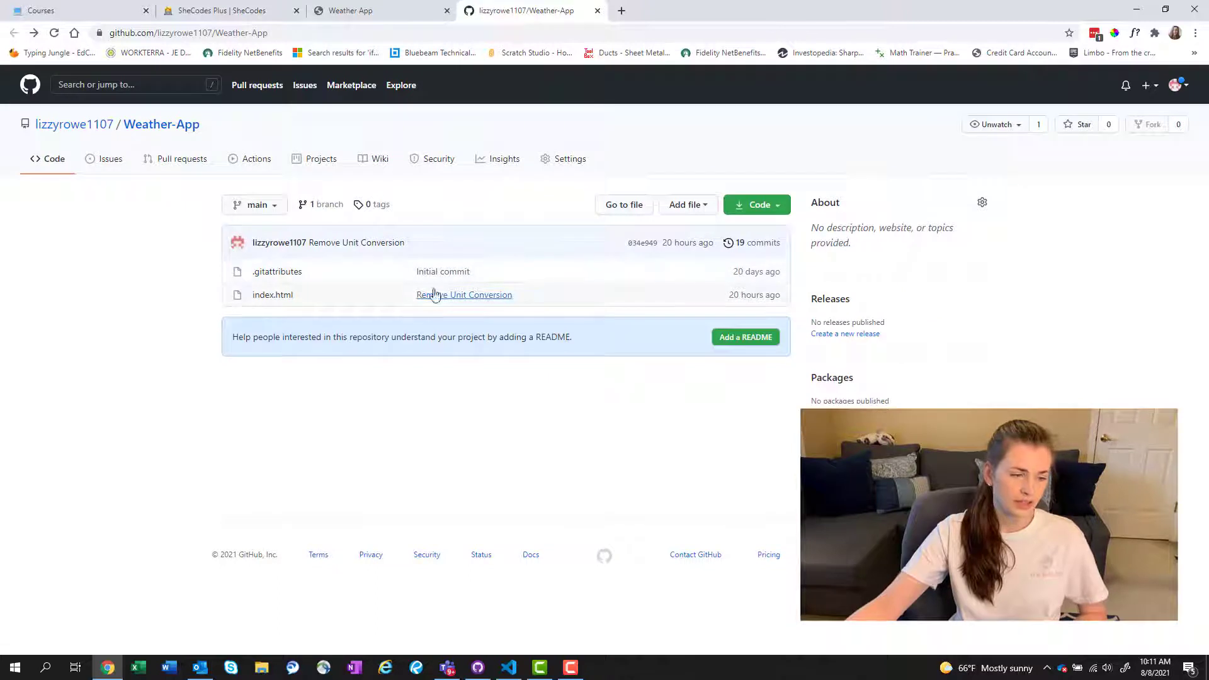
mouse_move(440, 272)
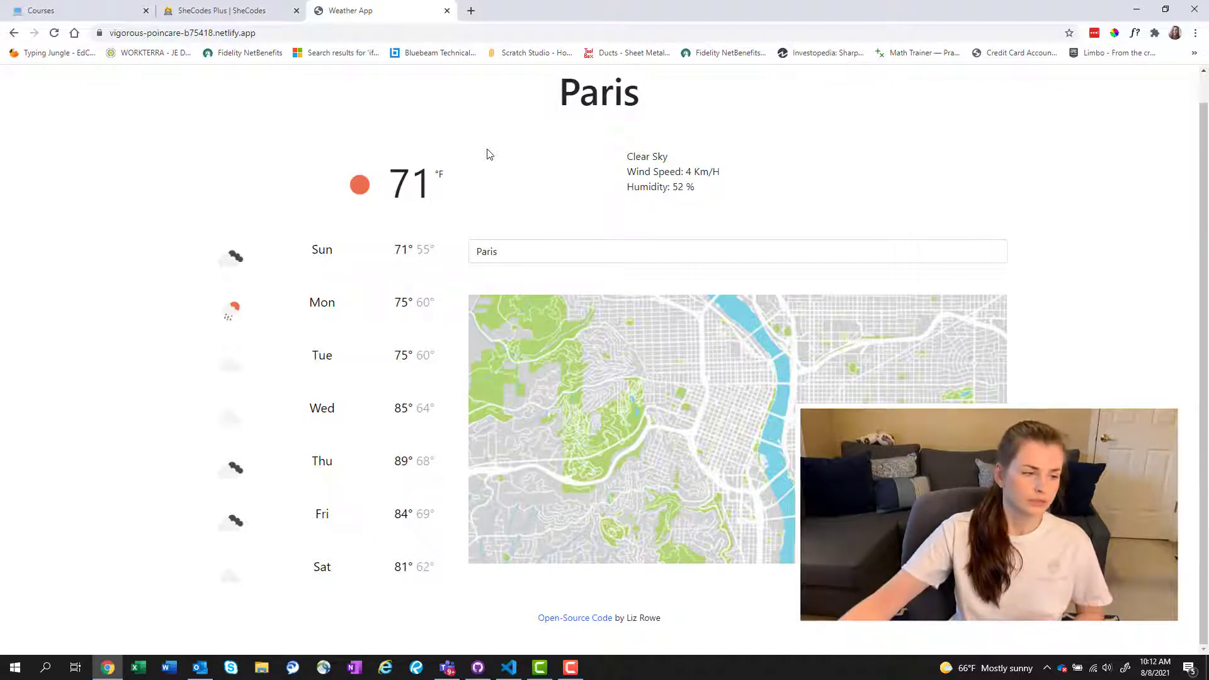
mouse_move(224, 10)
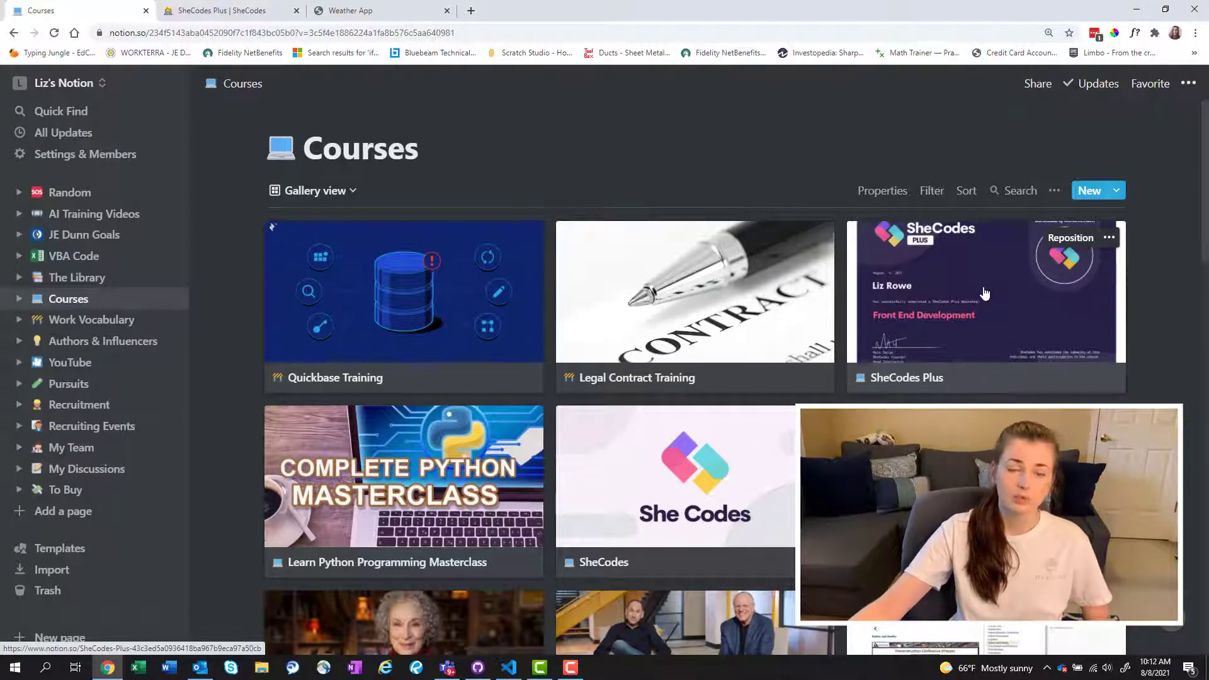
Set the SheCodes Plus course entry's Status to Completed.
left_click(984, 293)
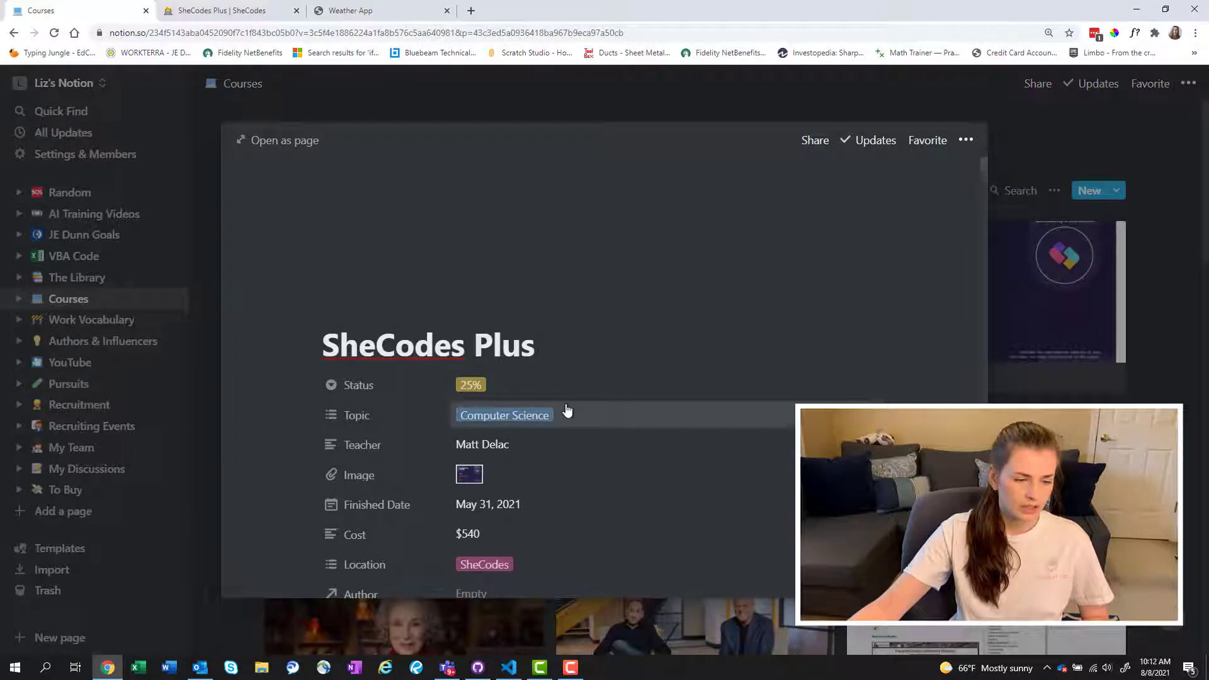
left_click(470, 384)
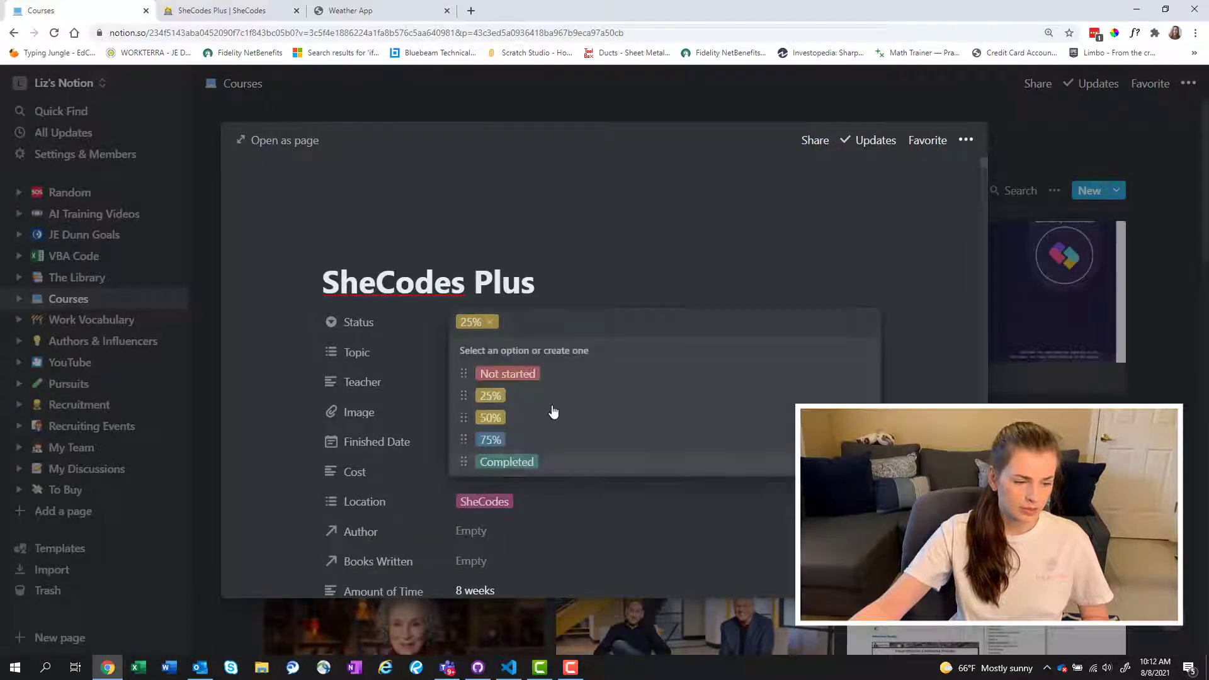
left_click(506, 461)
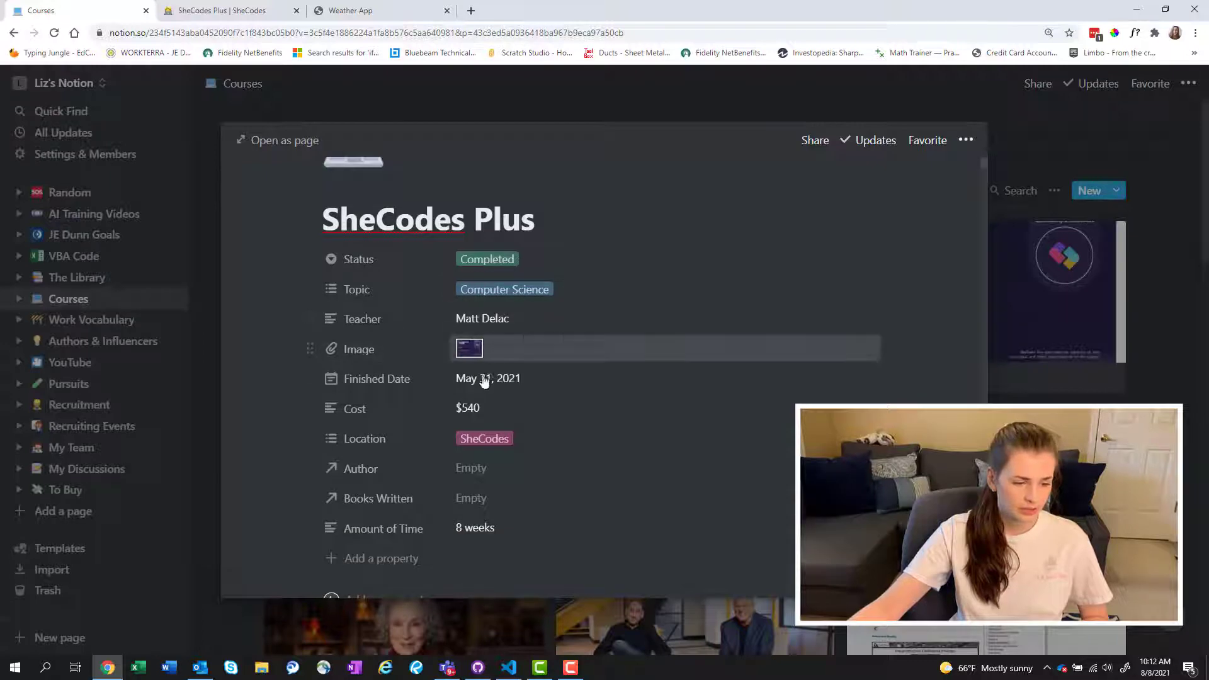
Jump to the Certificate heading via the notes' table of contents.
scroll("down", 3)
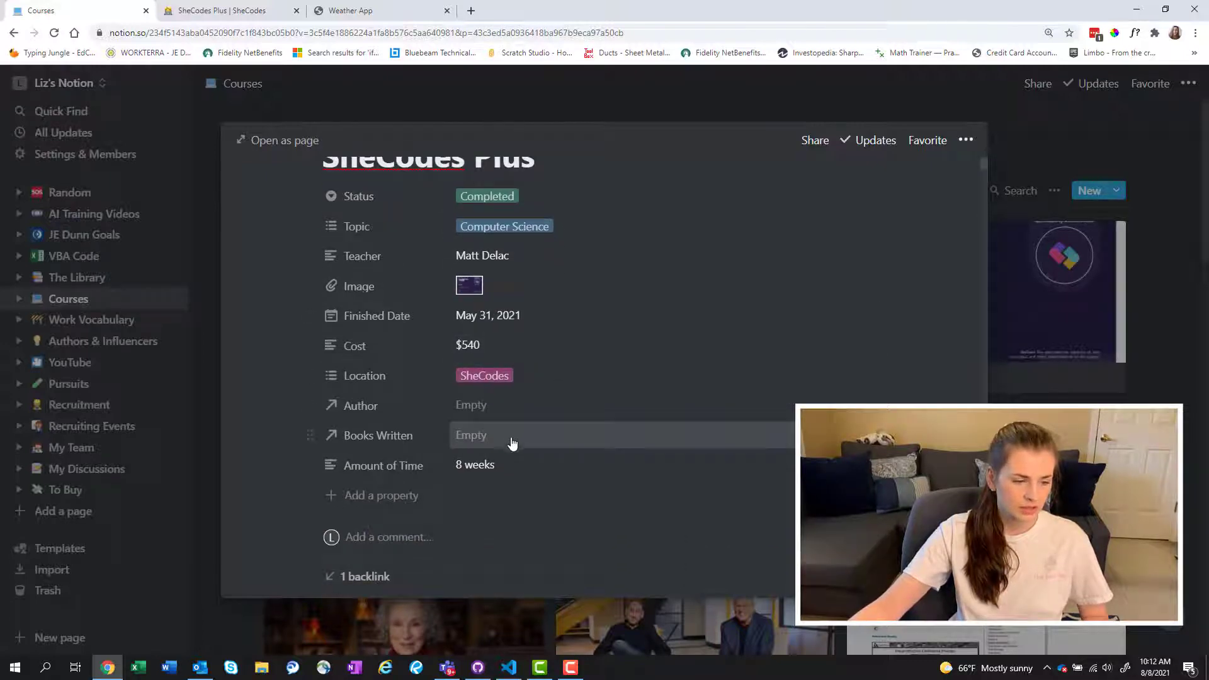
scroll("down", 3)
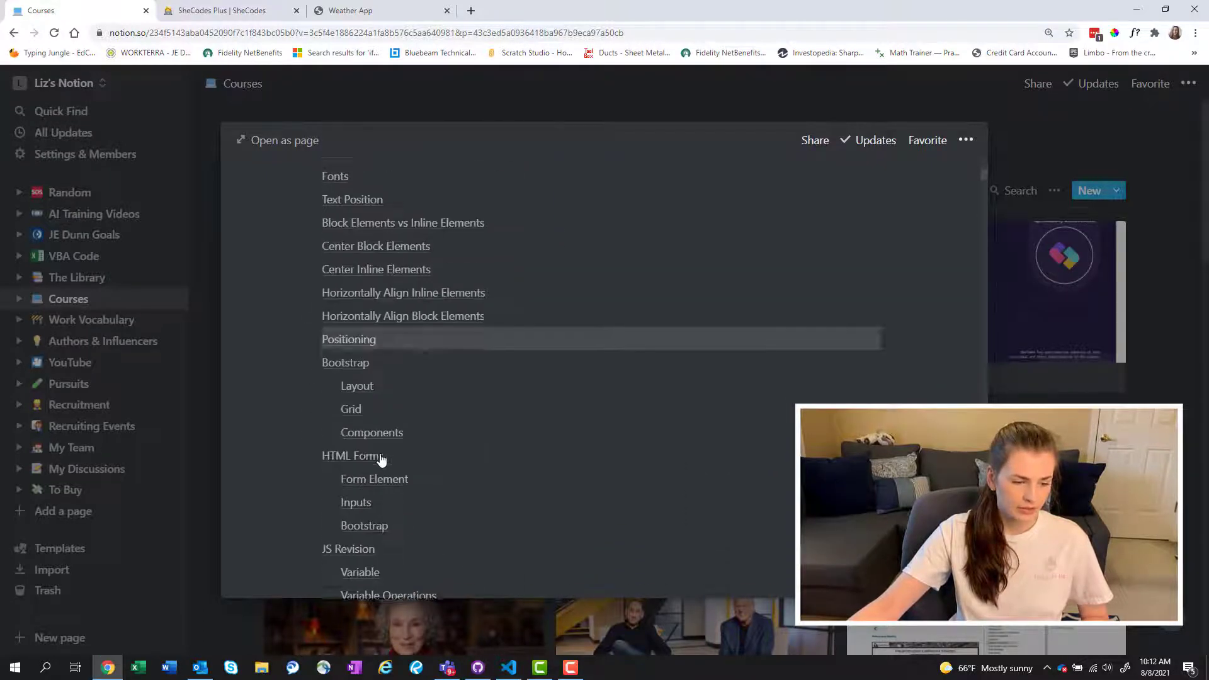
scroll("down", 3)
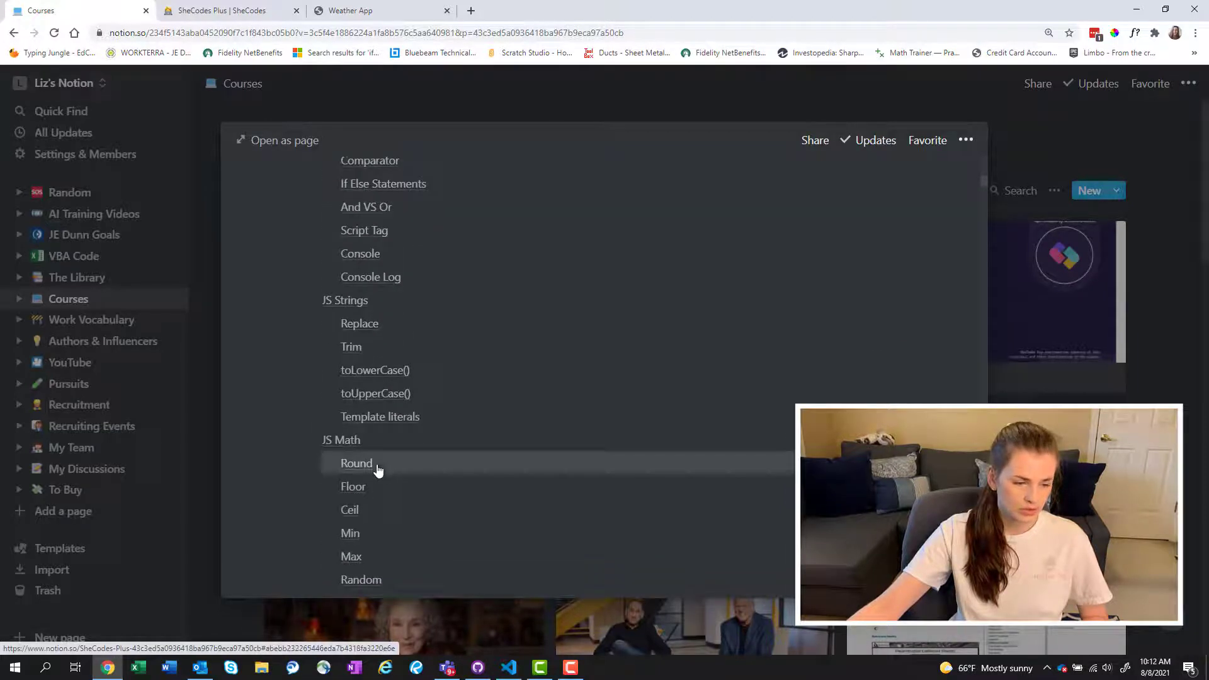
scroll("down", 3)
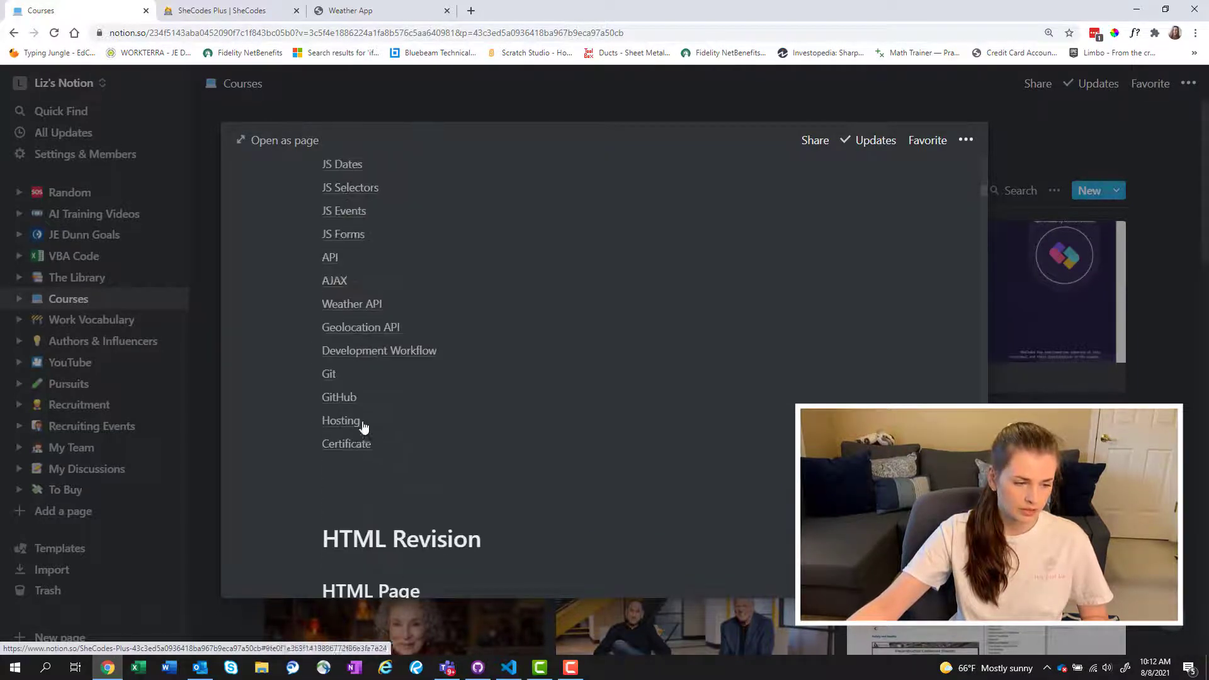
left_click(276, 140)
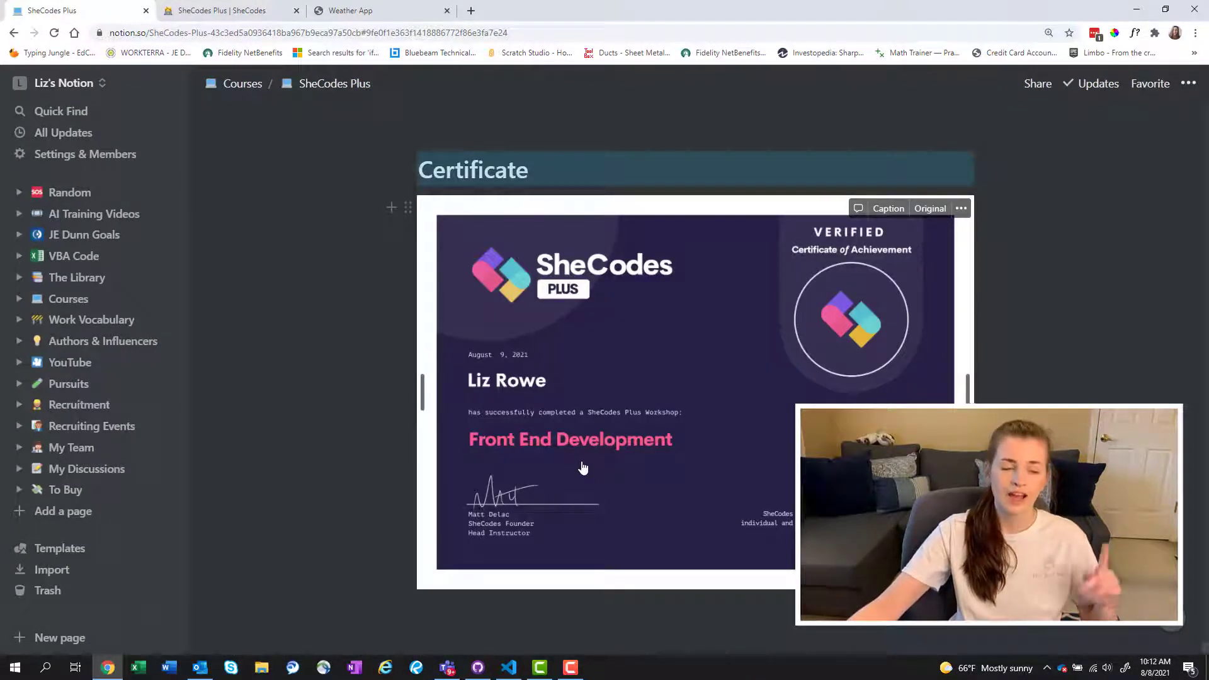
Scroll back up through the notes on hosting, Weather API and axios.
scroll("up", 3)
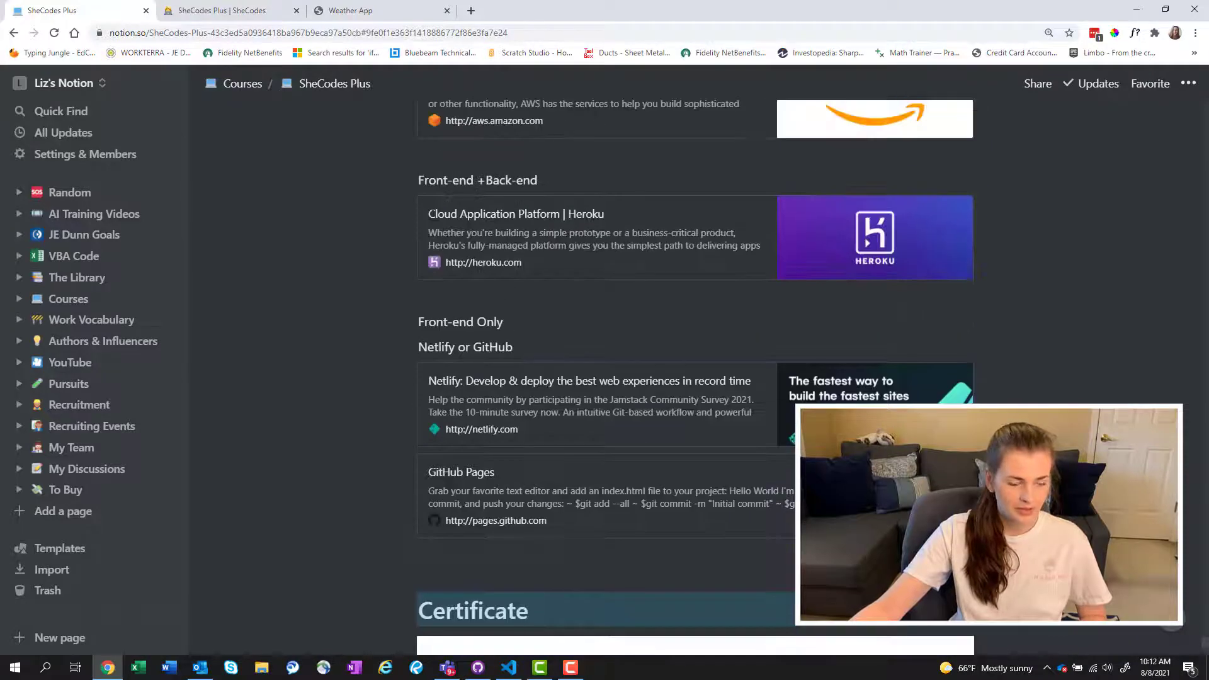
scroll("up", 3)
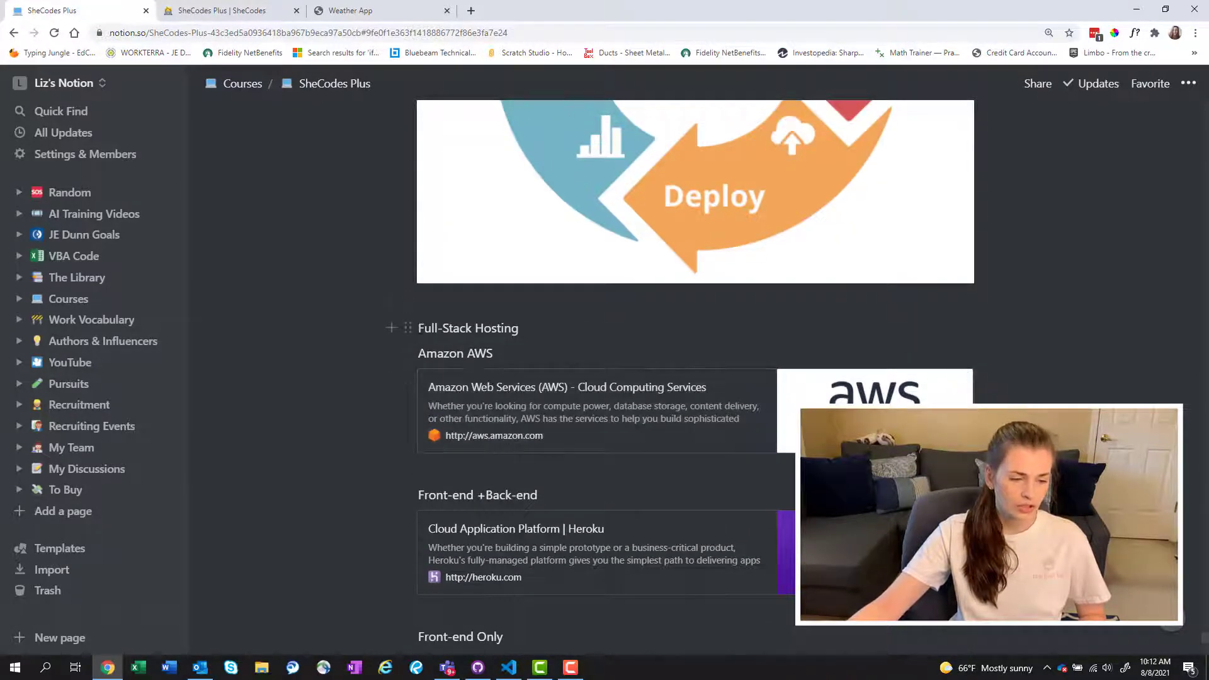
scroll("up", 3)
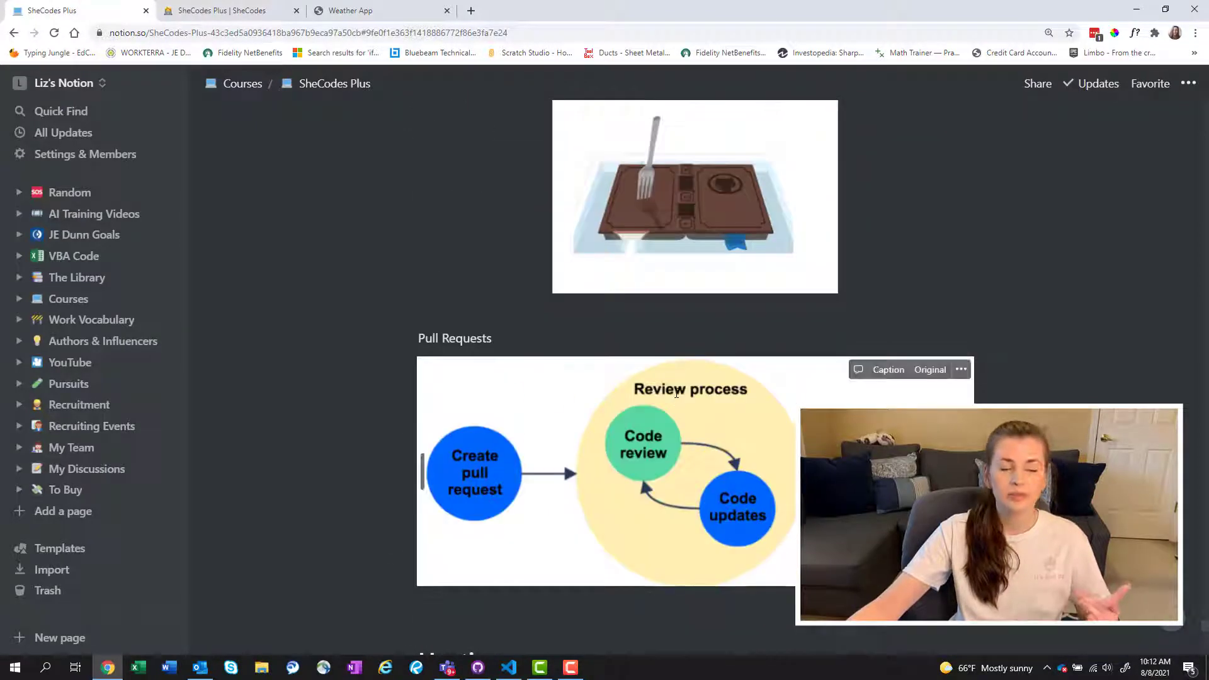
scroll("down", 3)
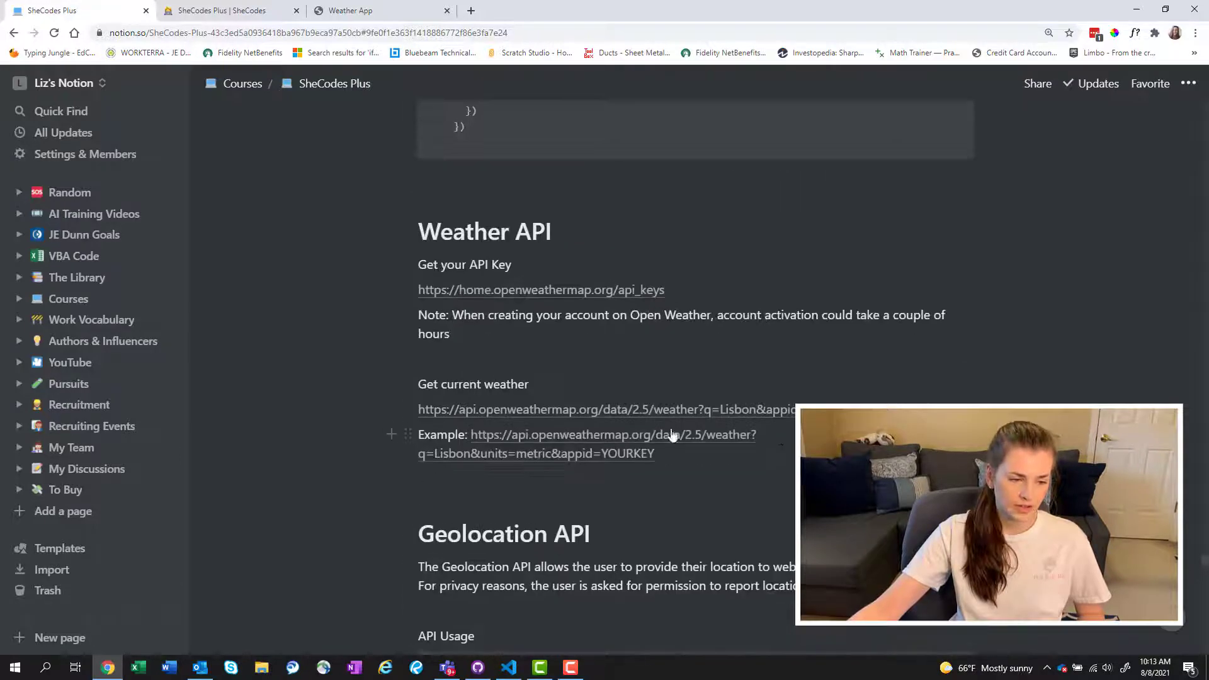
scroll("up", 3)
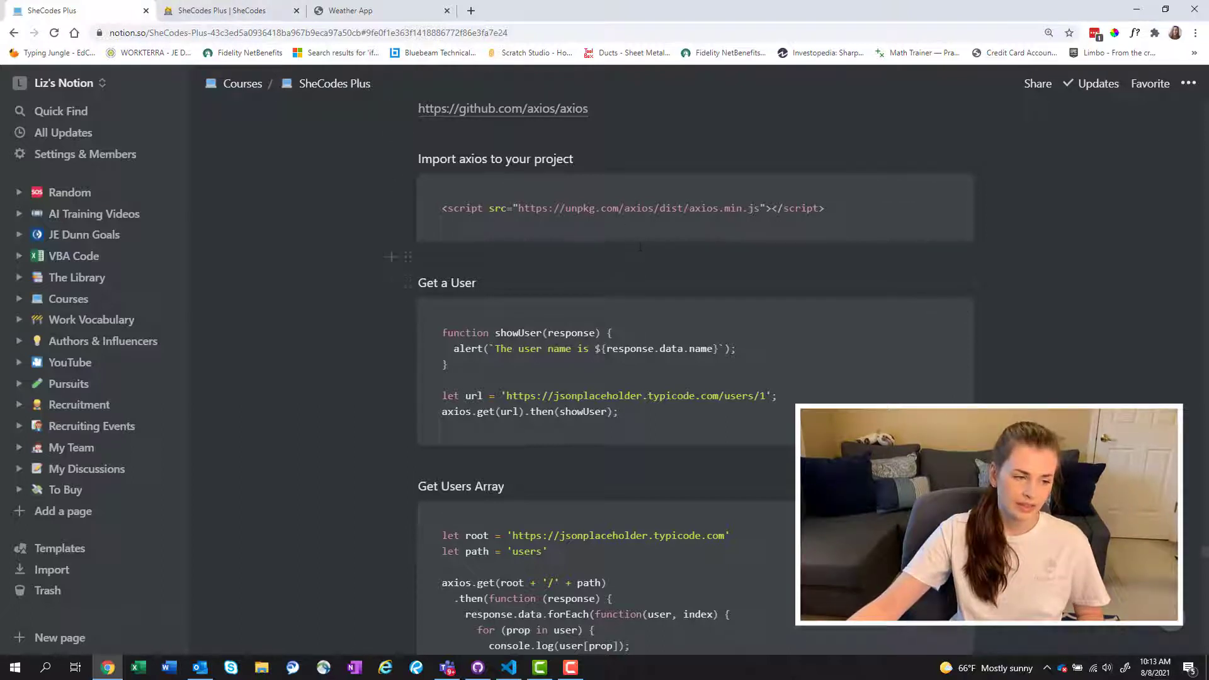
mouse_move(356, 10)
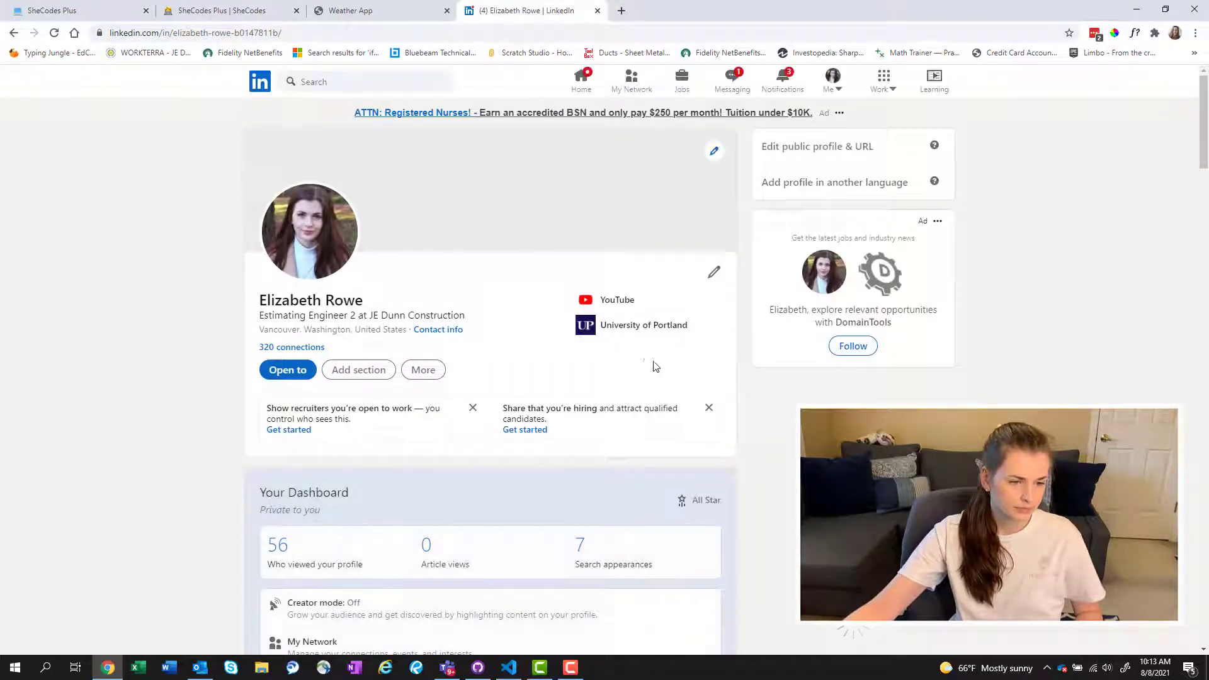
View the Front End Development (SheCodes Plus) credential, then close it and the LinkedIn tab.
left_click(731, 81)
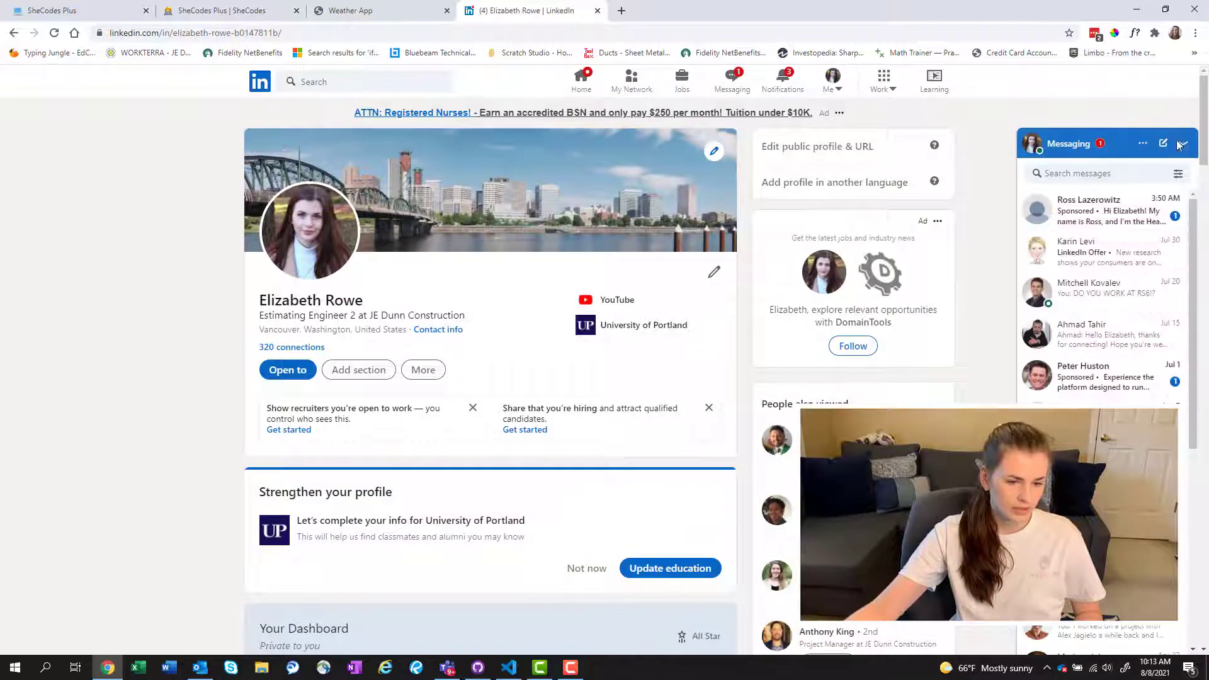
scroll("down", 3)
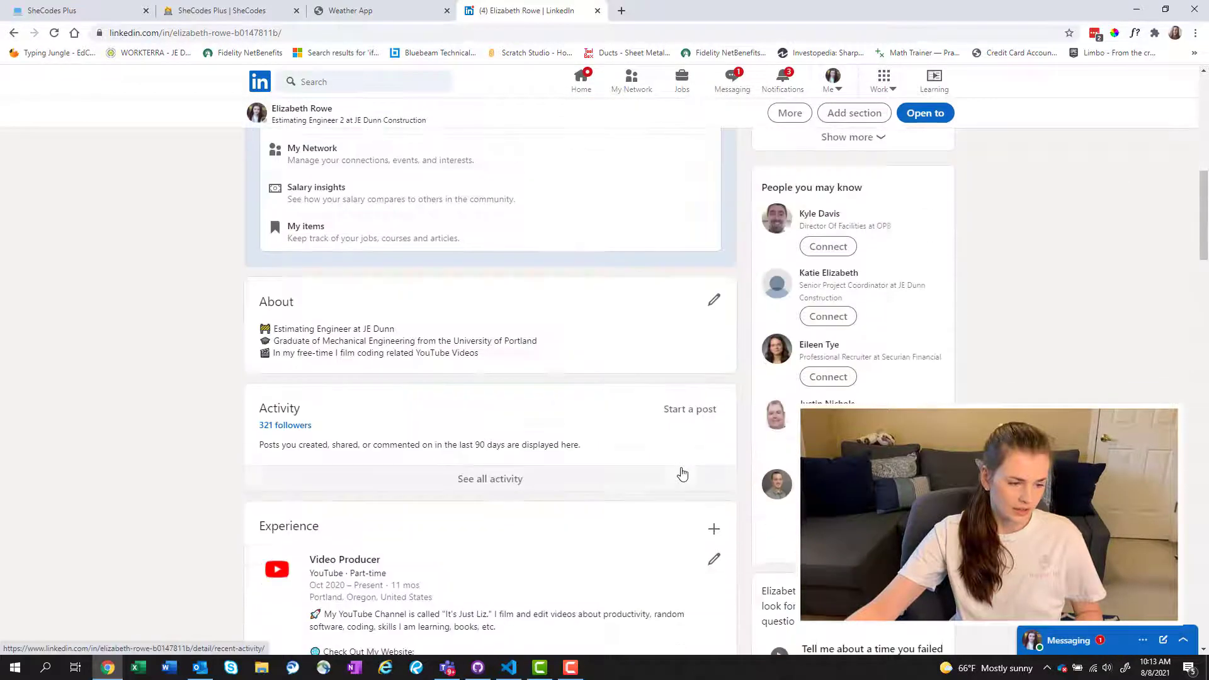
scroll("down", 3)
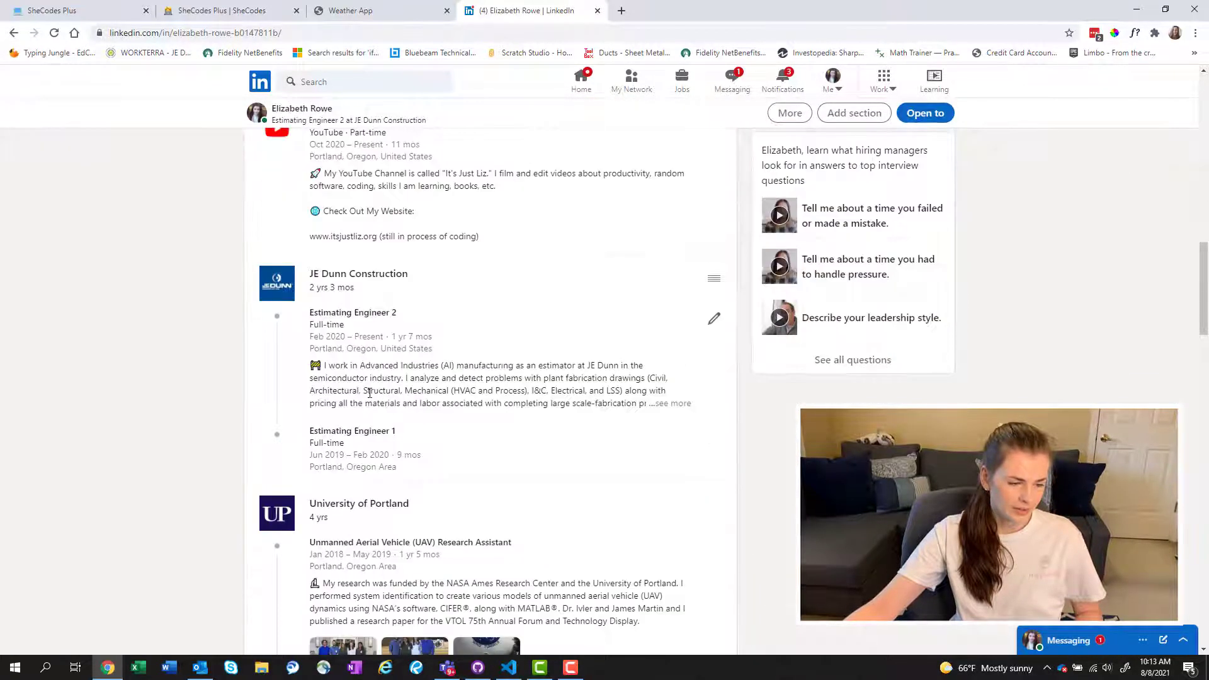
scroll("down", 3)
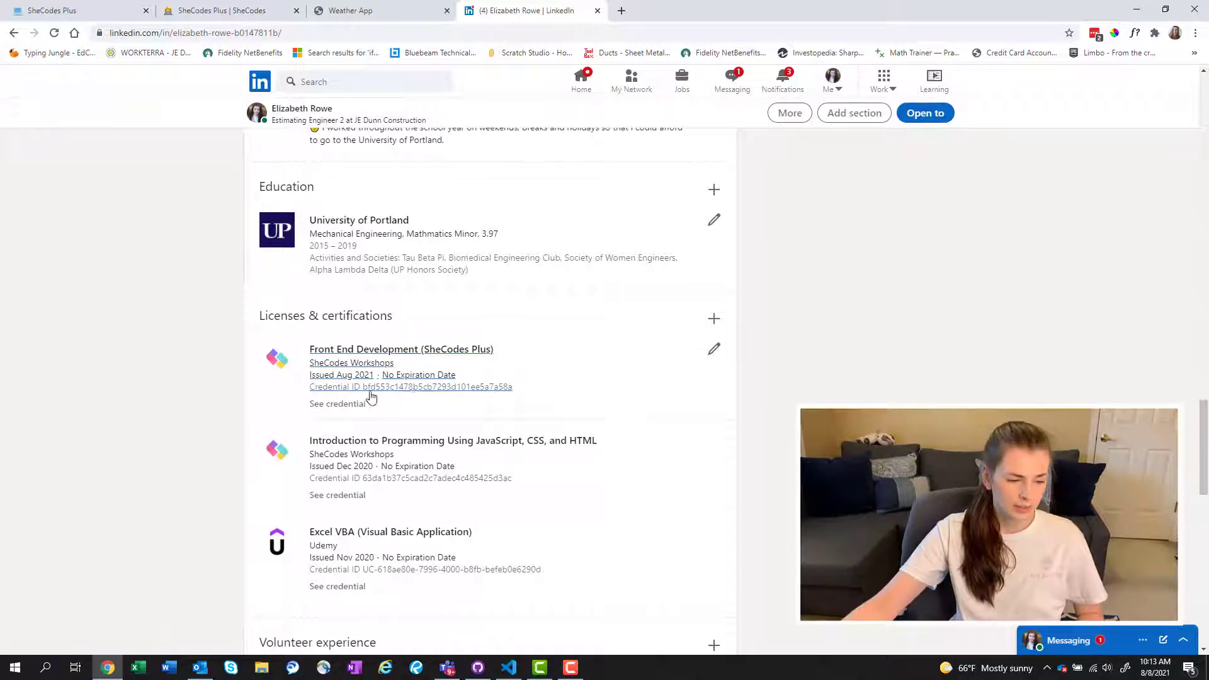
left_click(337, 403)
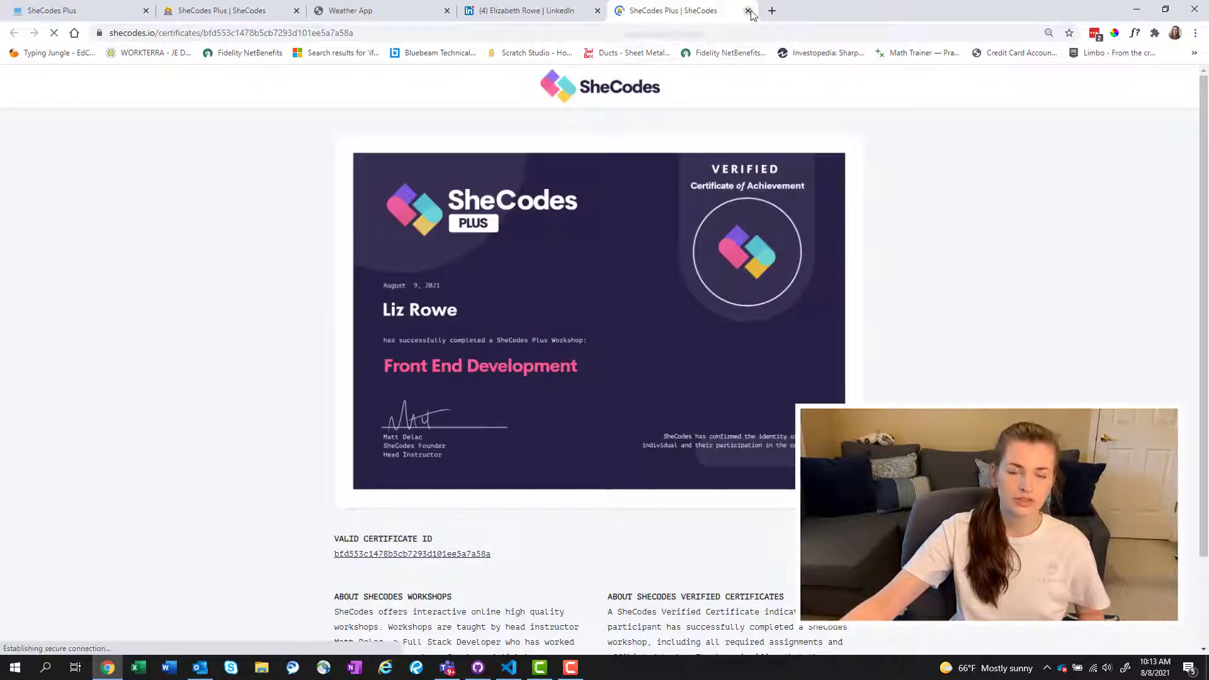
left_click(748, 10)
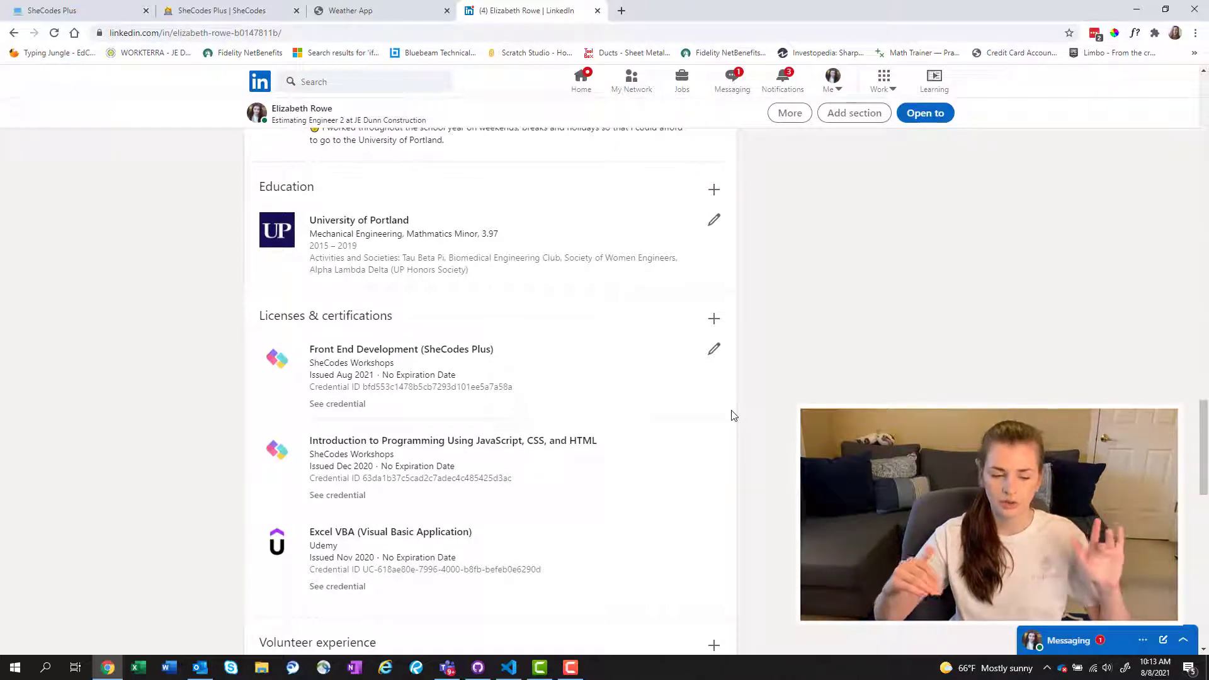
mouse_move(615, 83)
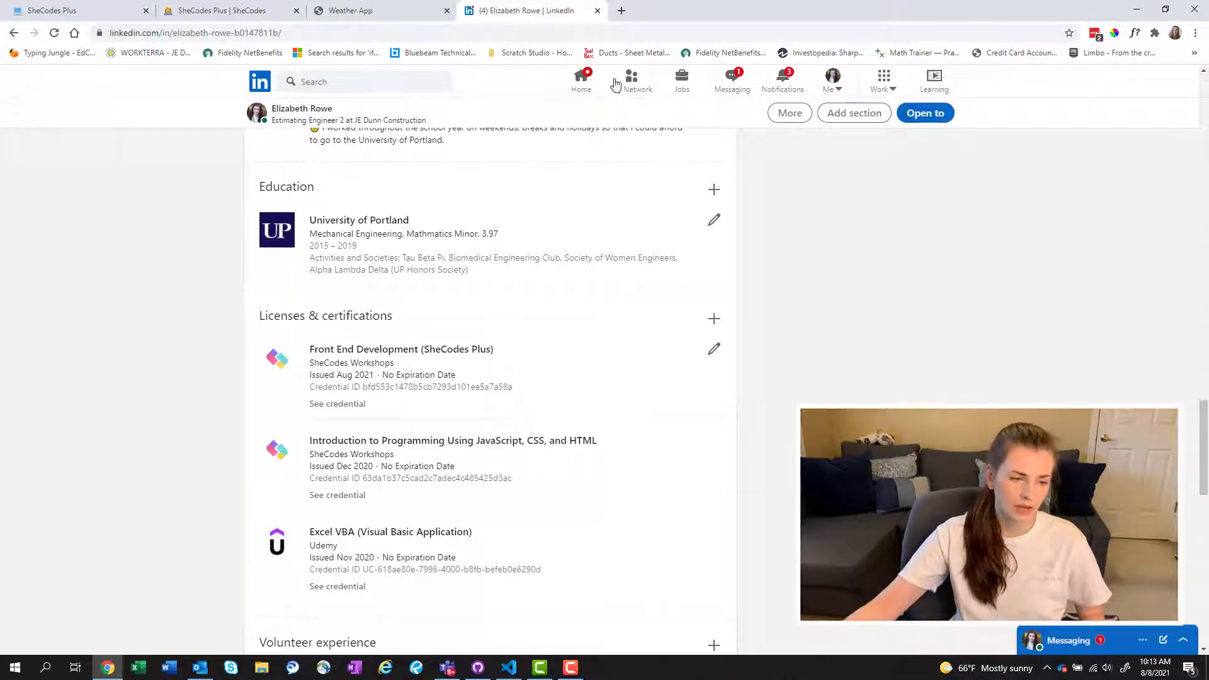
left_click(597, 10)
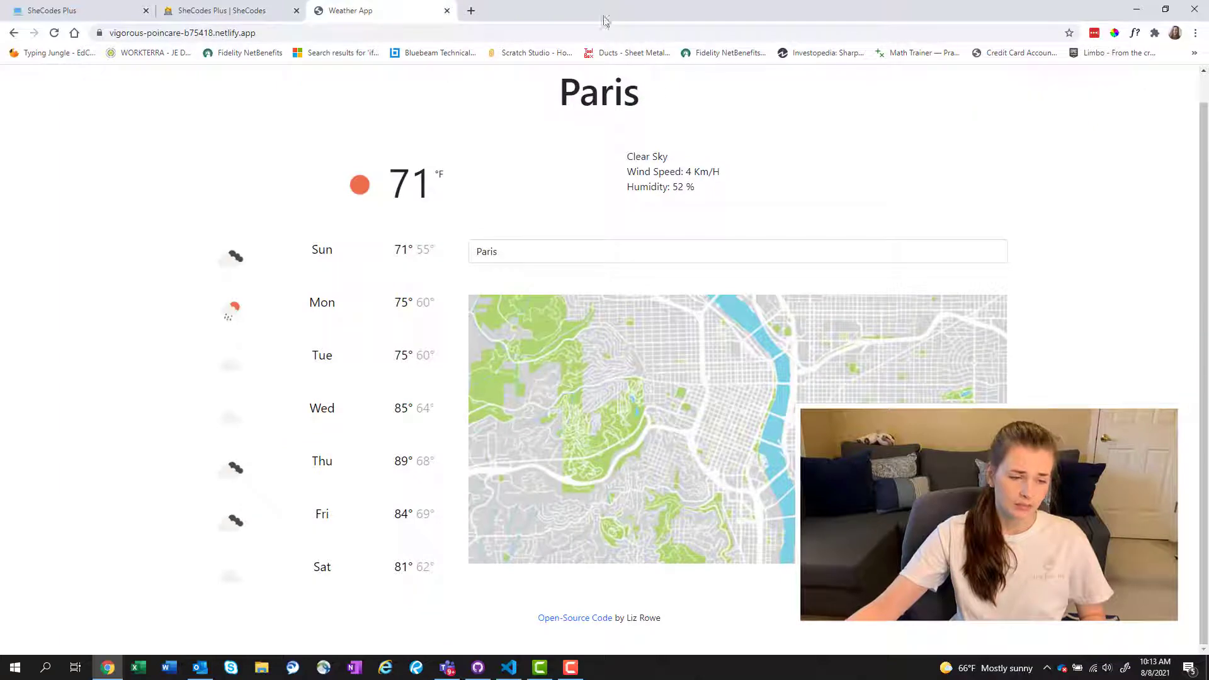
mouse_move(588, 181)
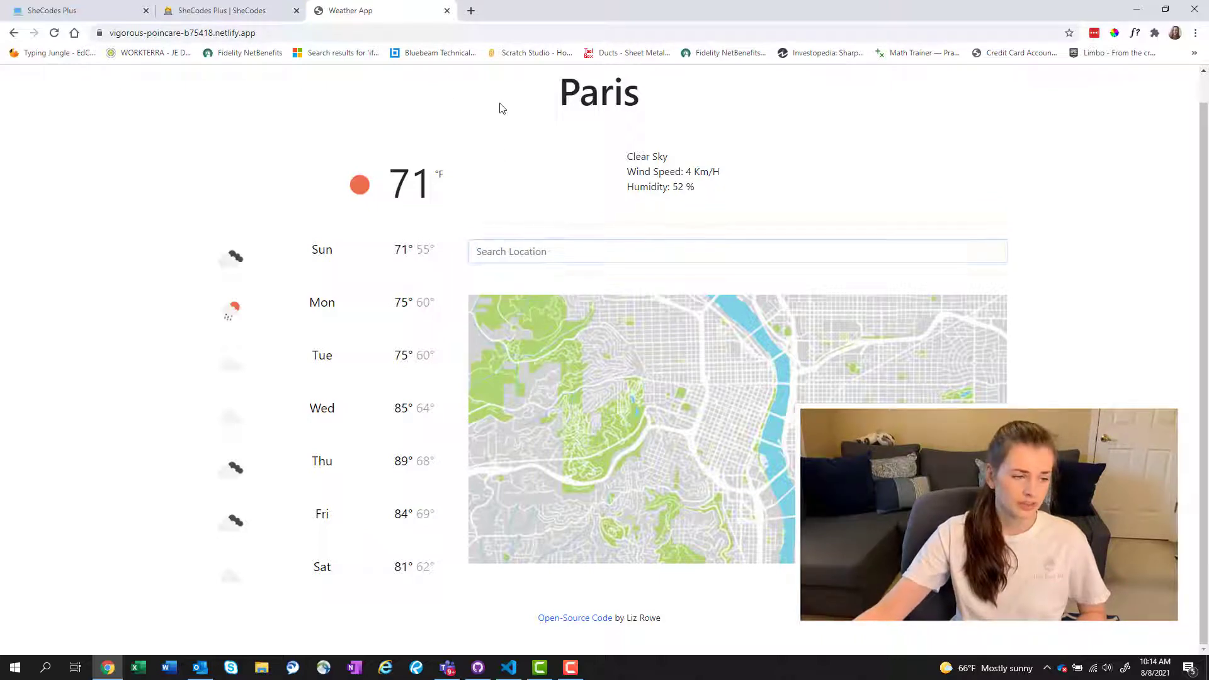
Open a new blank browser tab beside the Weather App.
left_click(227, 11)
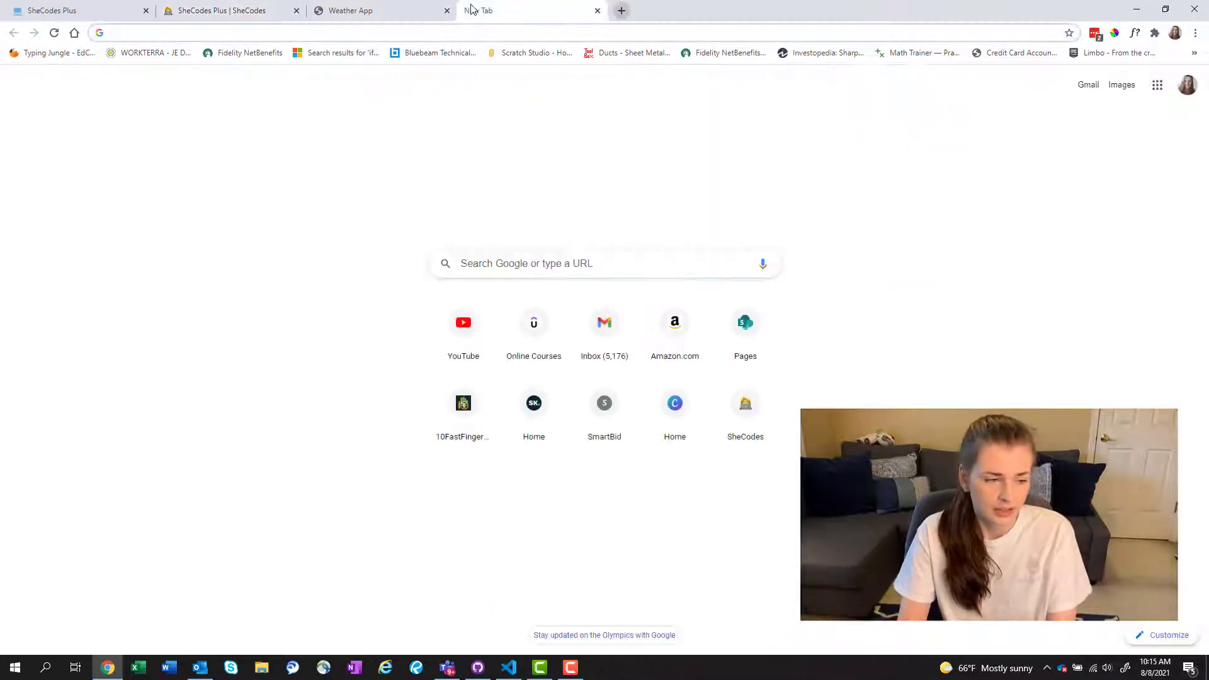
Load itsjustliz.org in the new tab, then return to the Weather App tab.
type("itsjustliz.org")
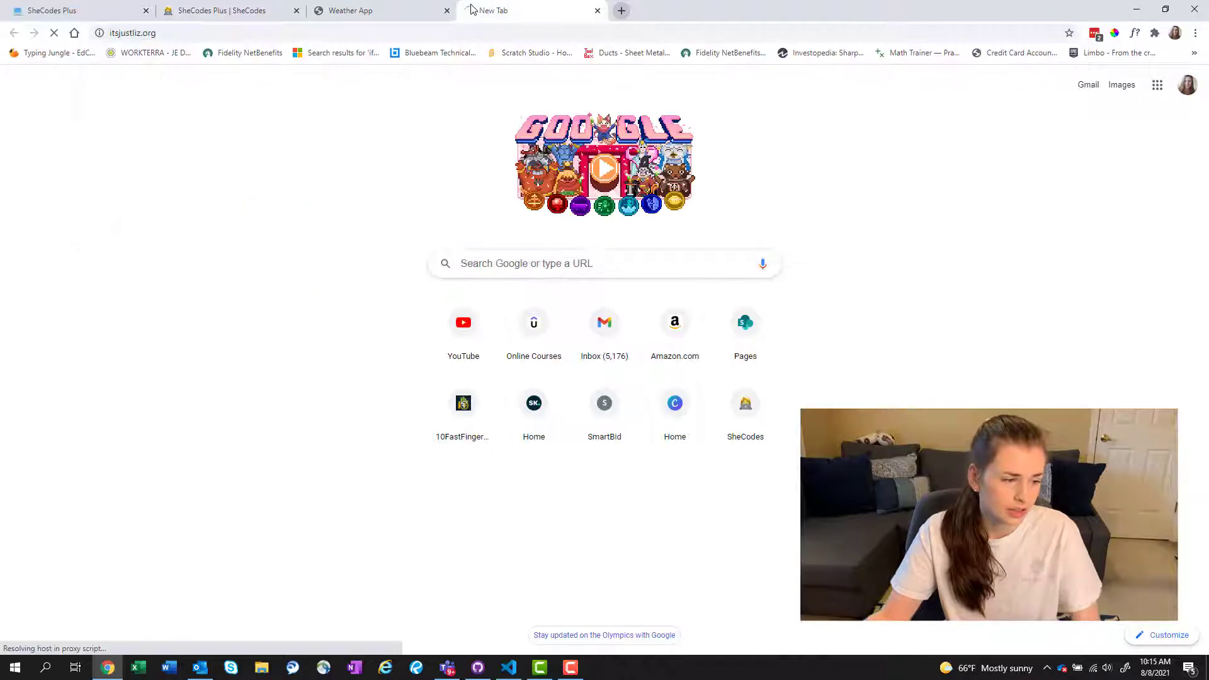
key("Return")
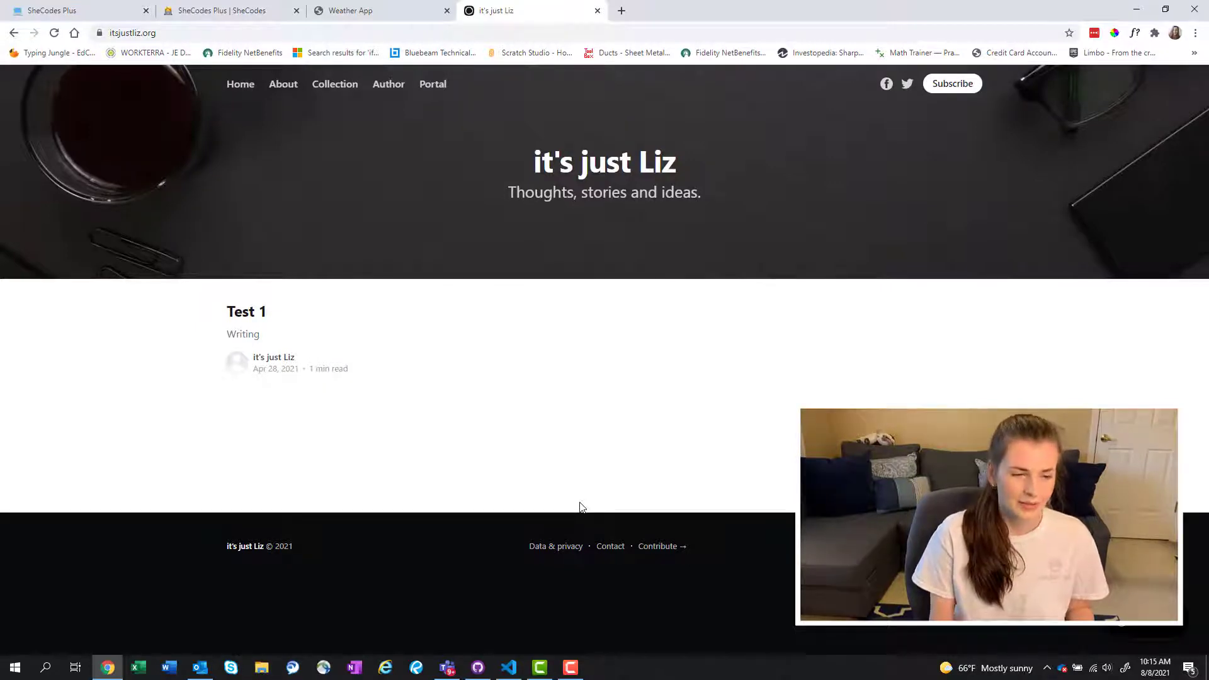
left_click(377, 10)
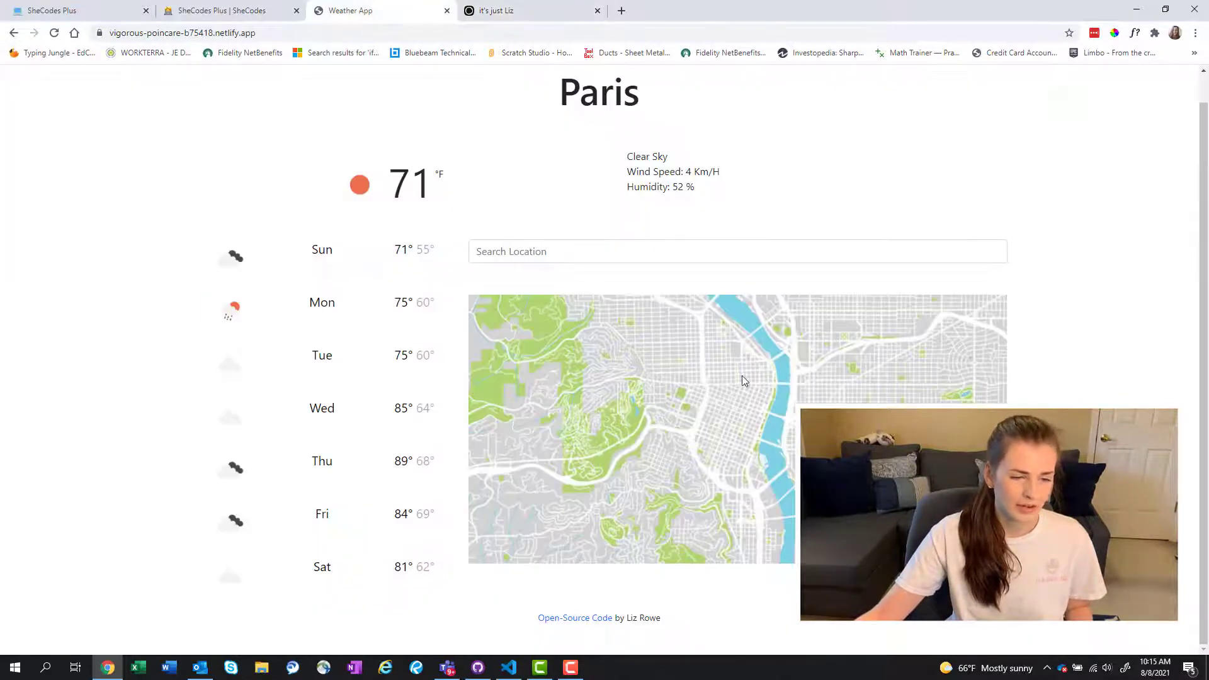
mouse_move(1125, 258)
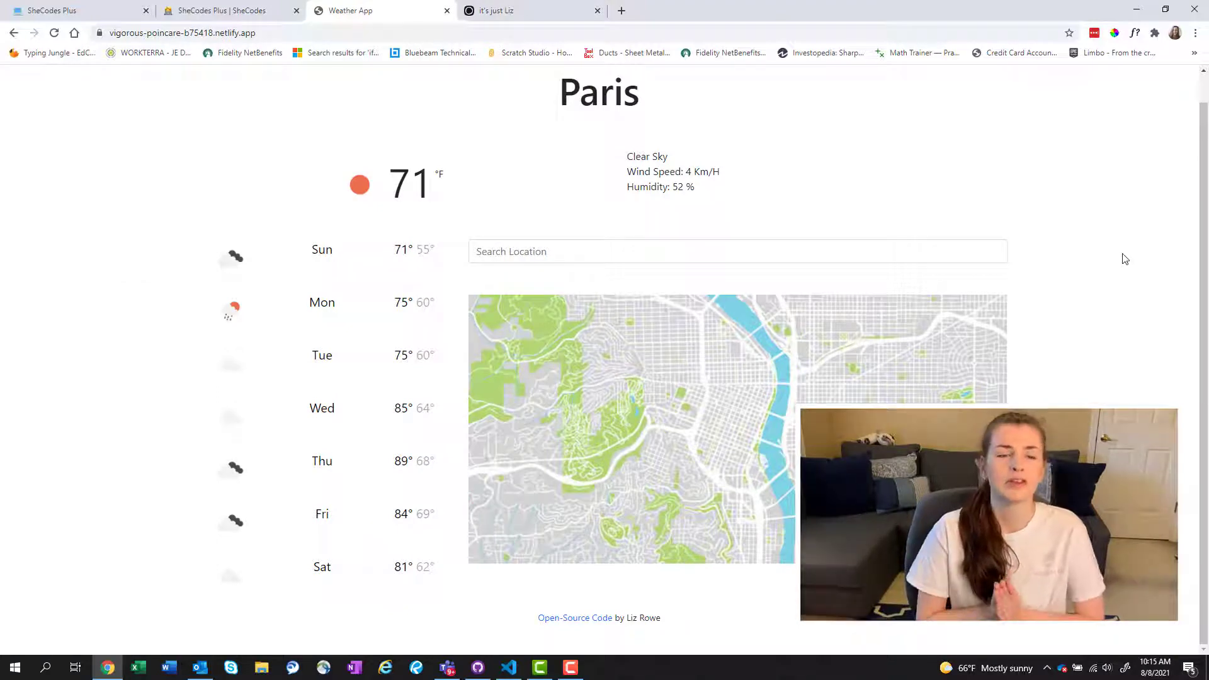